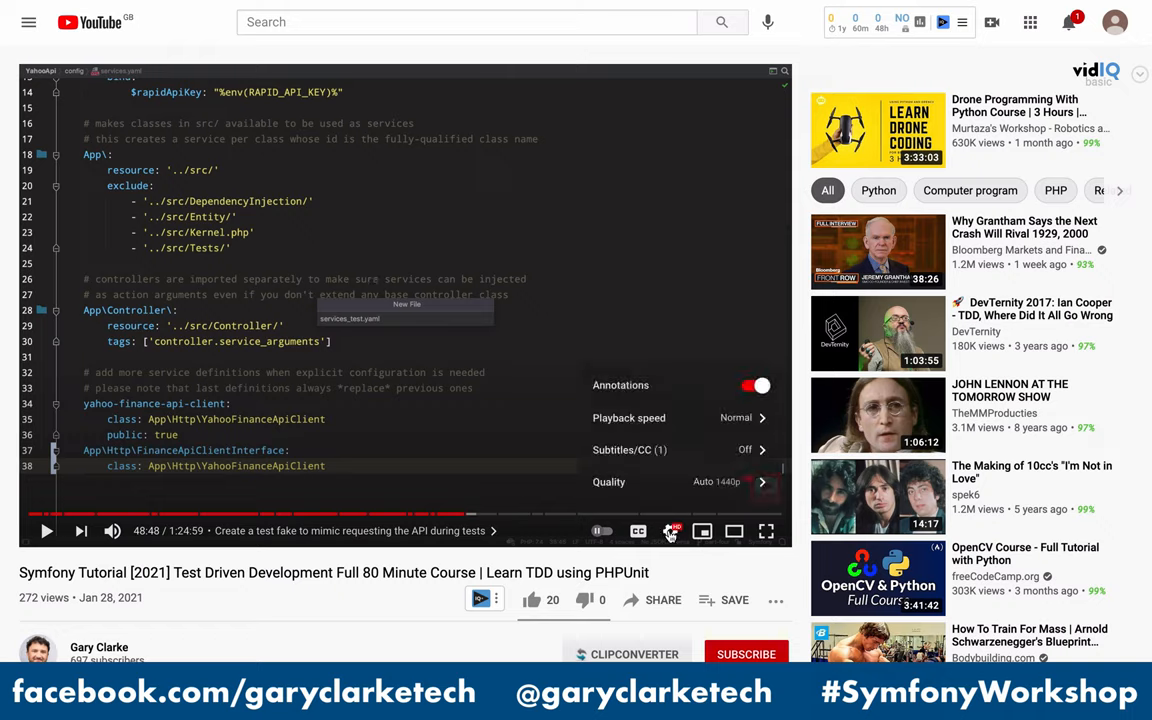
# - Choose a video quality option from the player's quality list
pyautogui.click(608, 482)
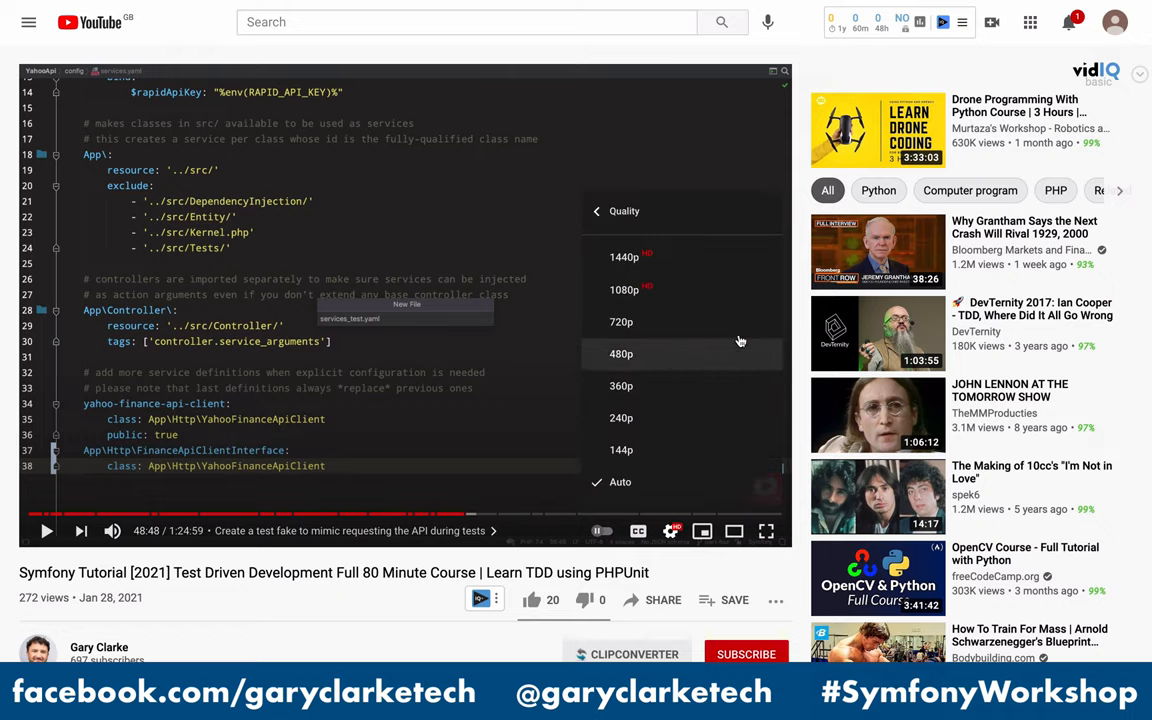
pyautogui.moveTo(660, 256)
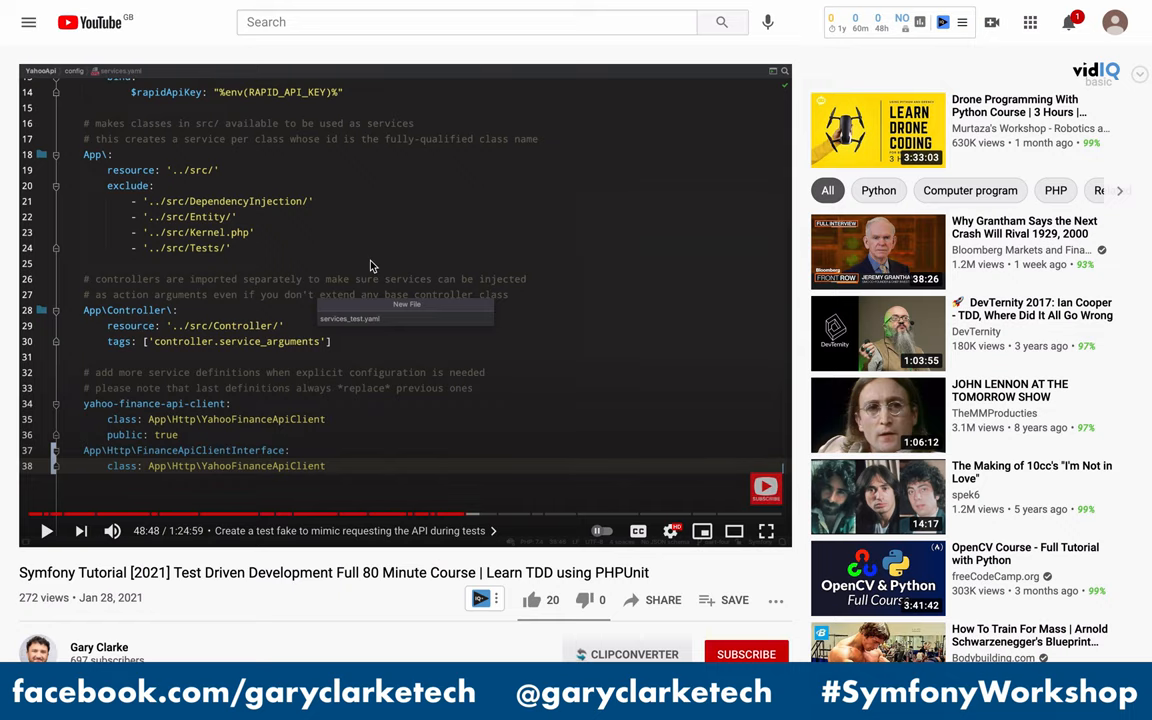
pyautogui.scroll(-3)
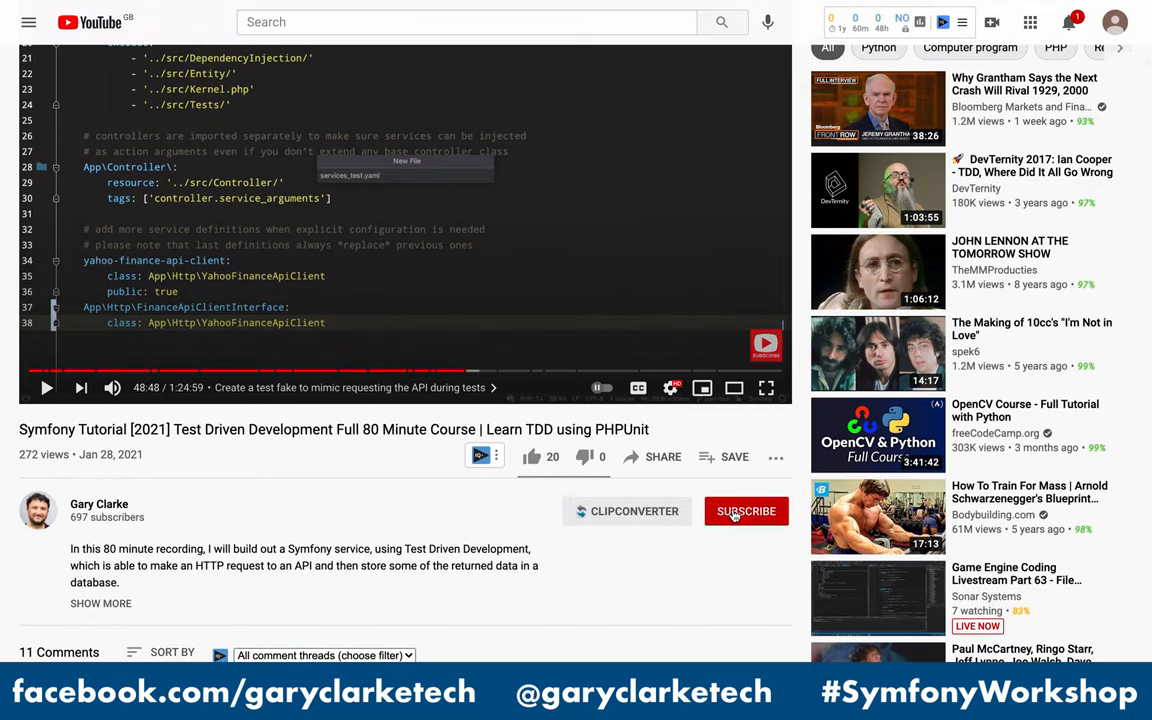
pyautogui.click(746, 512)
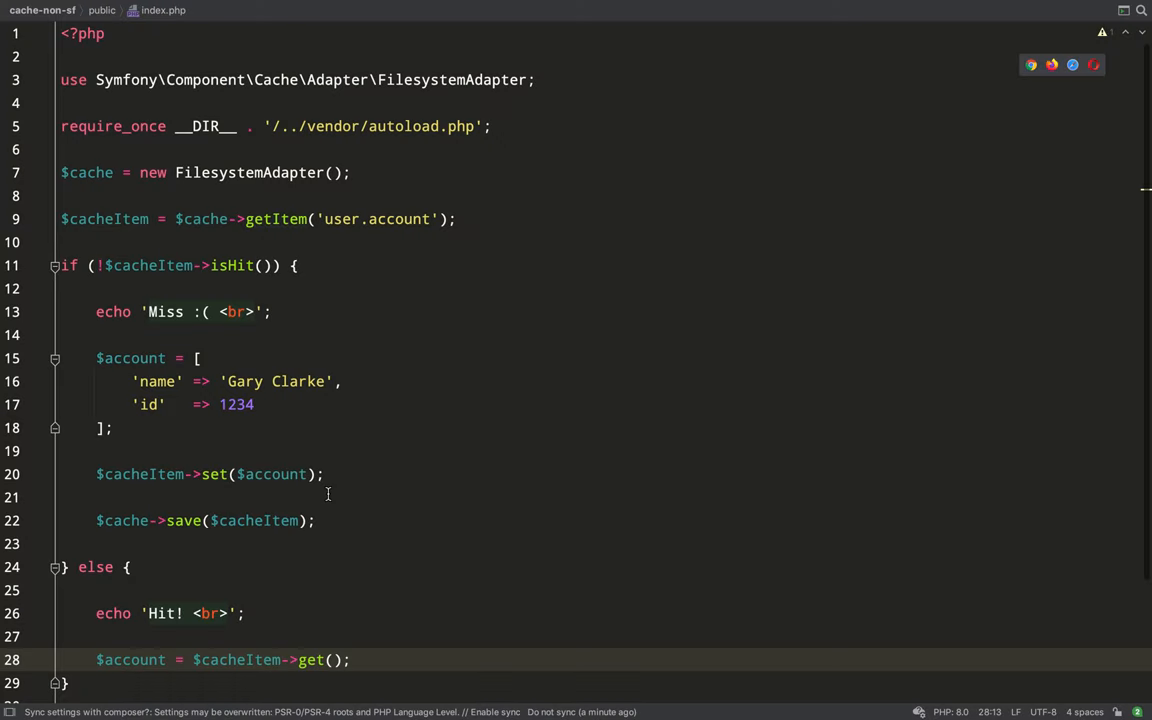
# - Pass 'app.cache' as the namespace argument to new FilesystemAdapter()
pyautogui.click(332, 172)
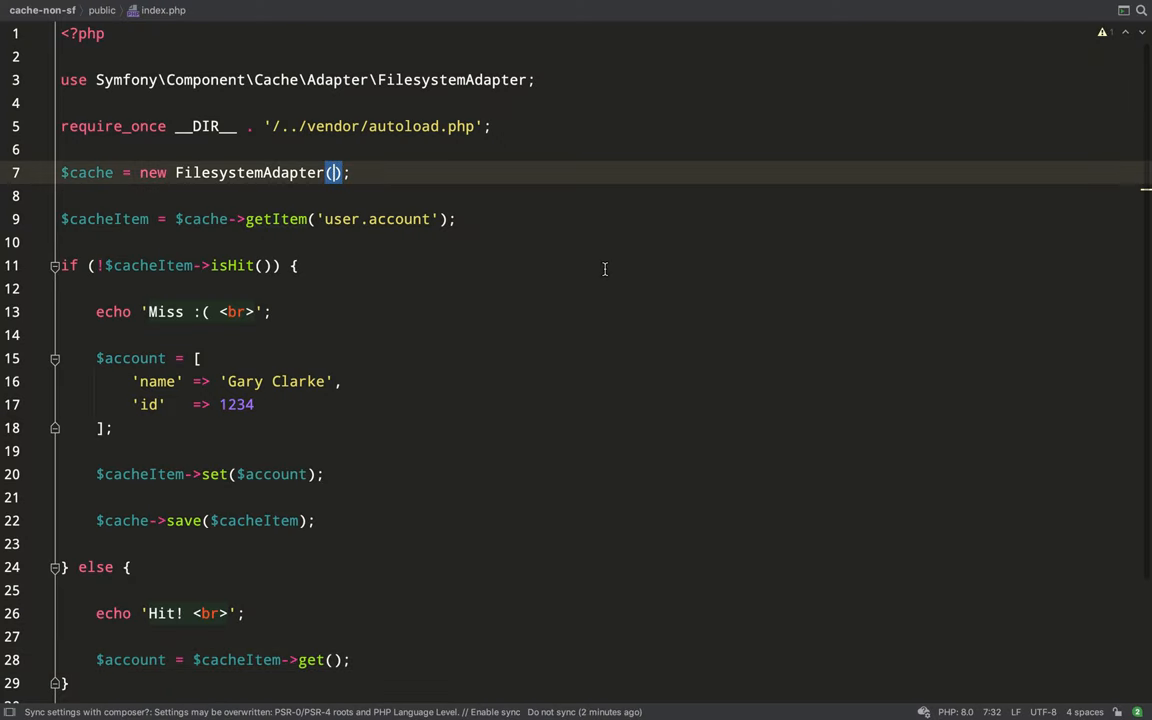
pyautogui.write("'")
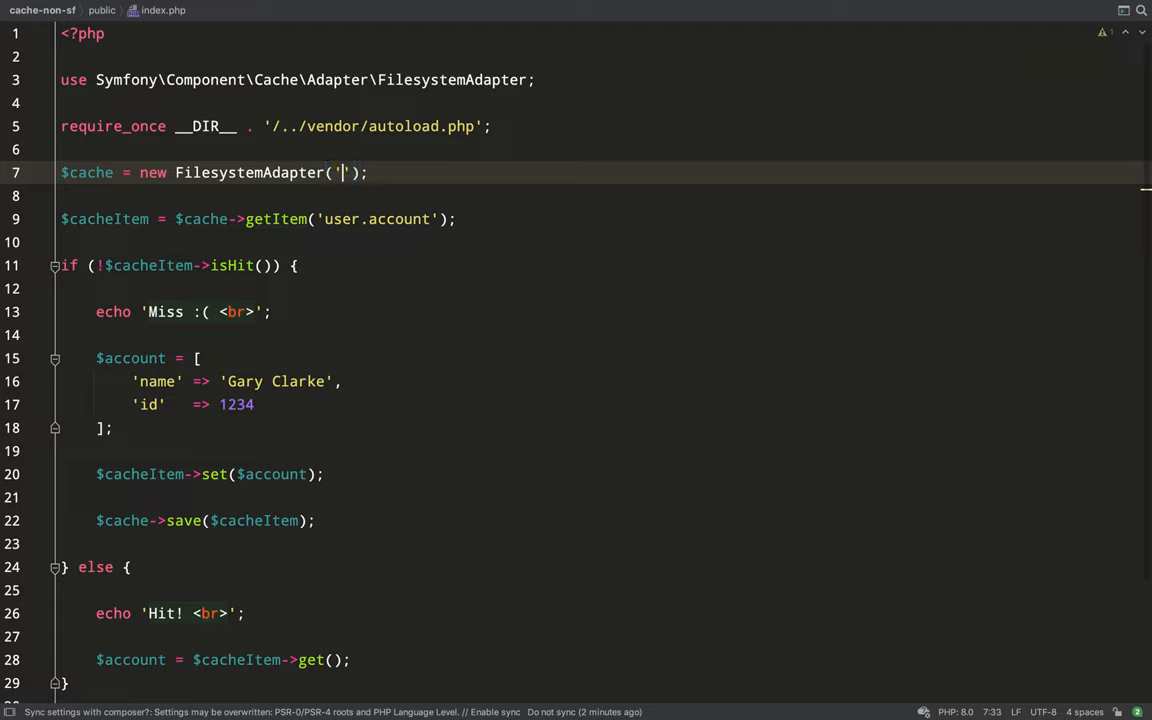
pyautogui.write('app.')
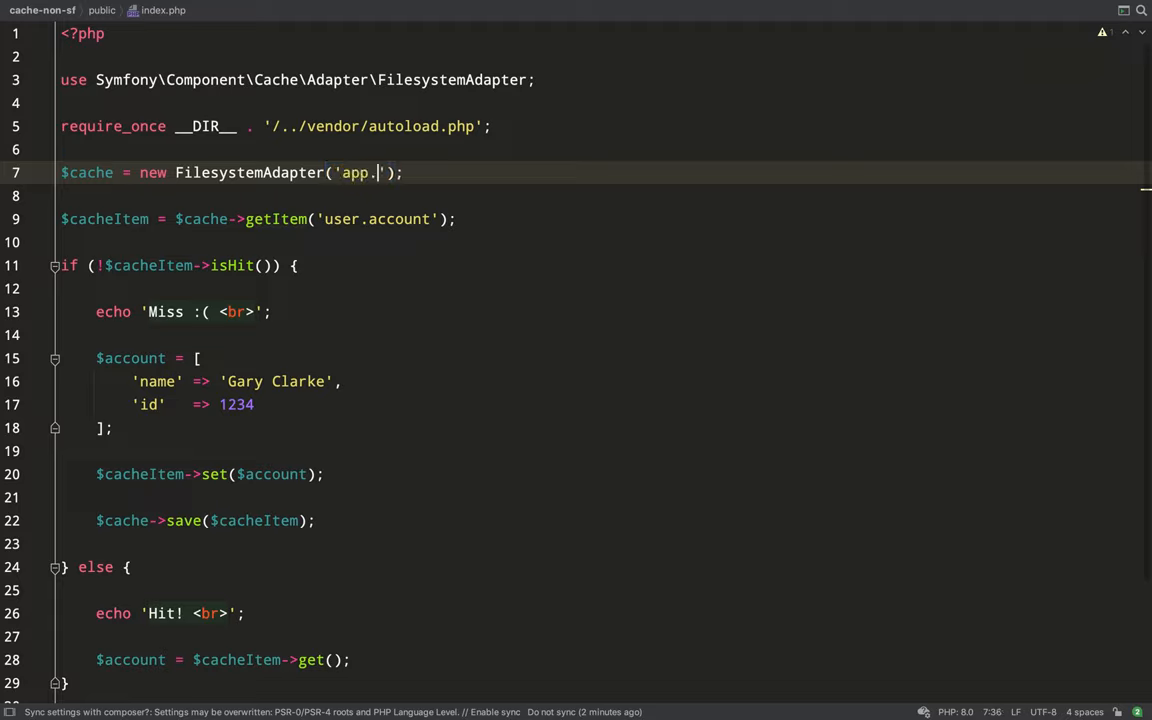
pyautogui.write('cache')
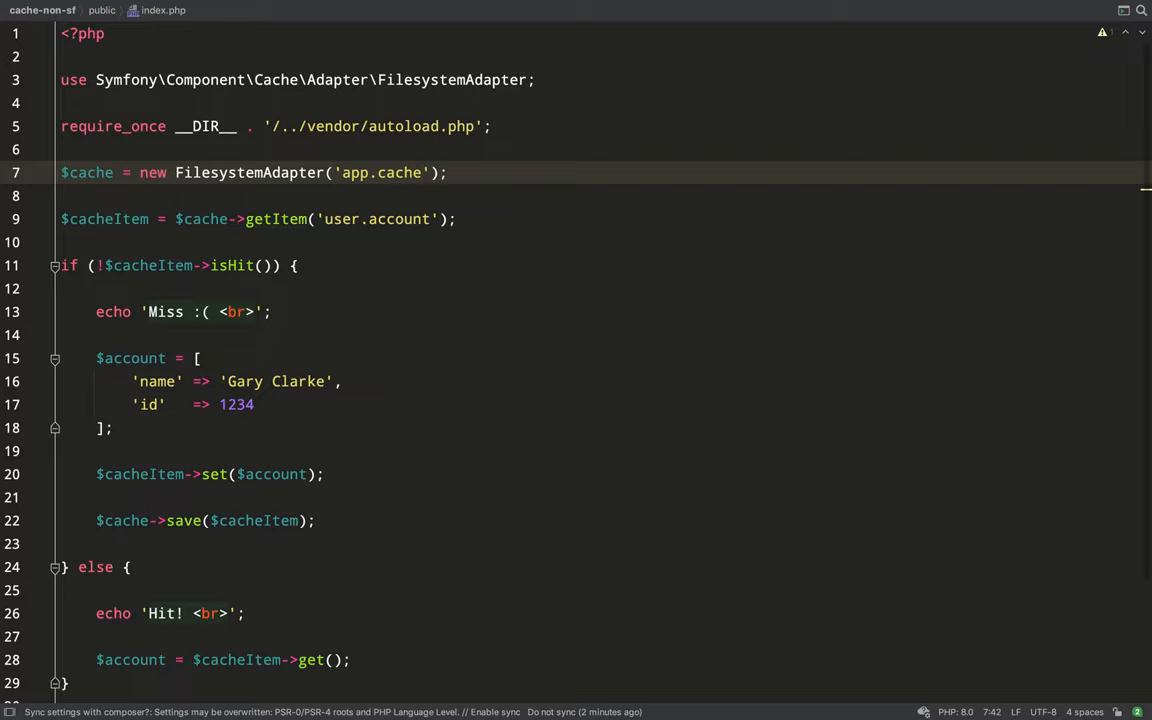
pyautogui.moveTo(614, 316)
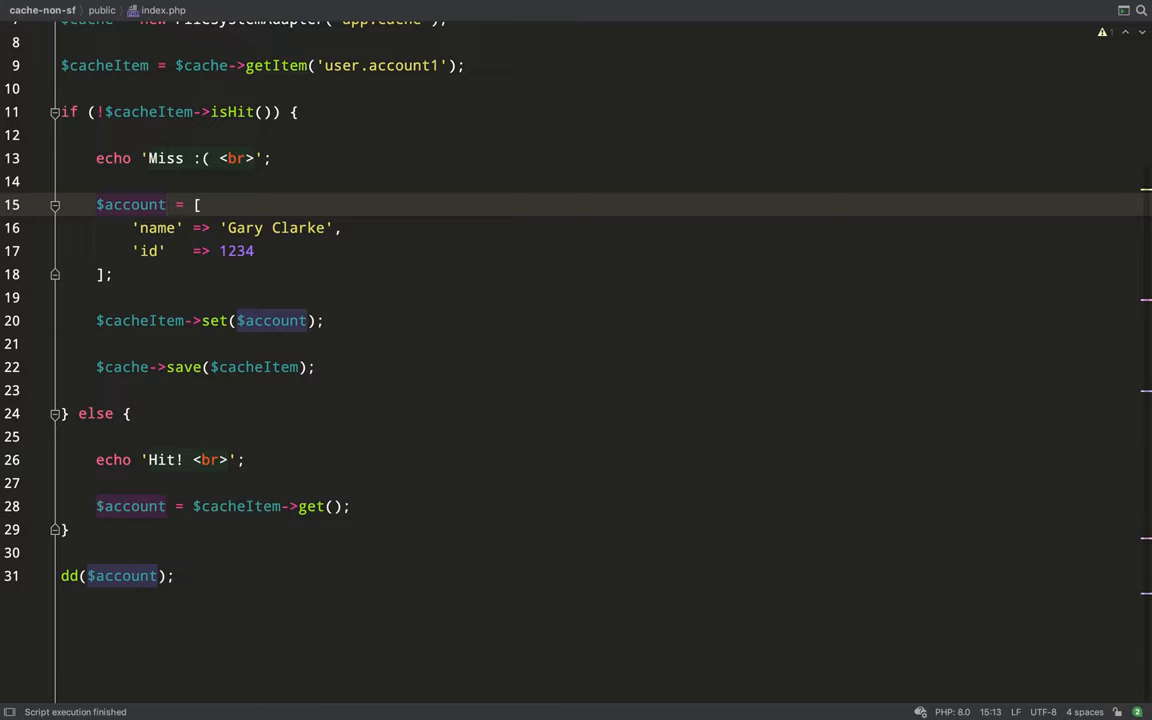
# - Use key user.account1 with $account1 and add $cacheItem->tag('user'); before save
pyautogui.write('1')
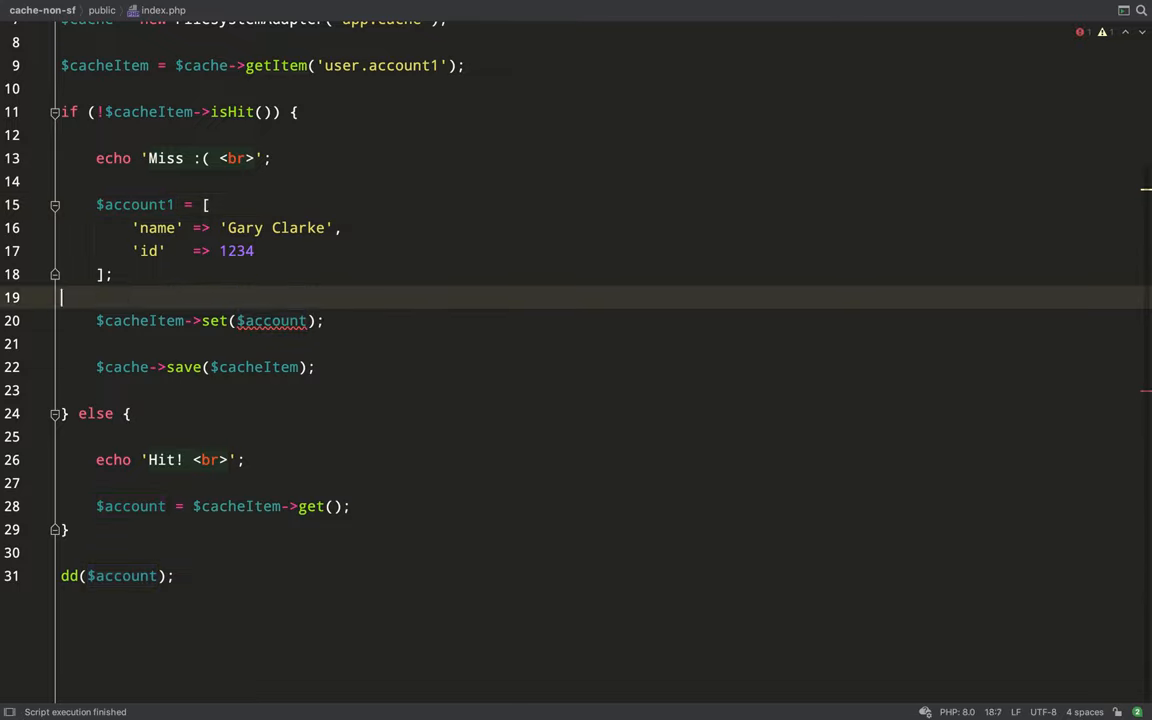
pyautogui.write('1')
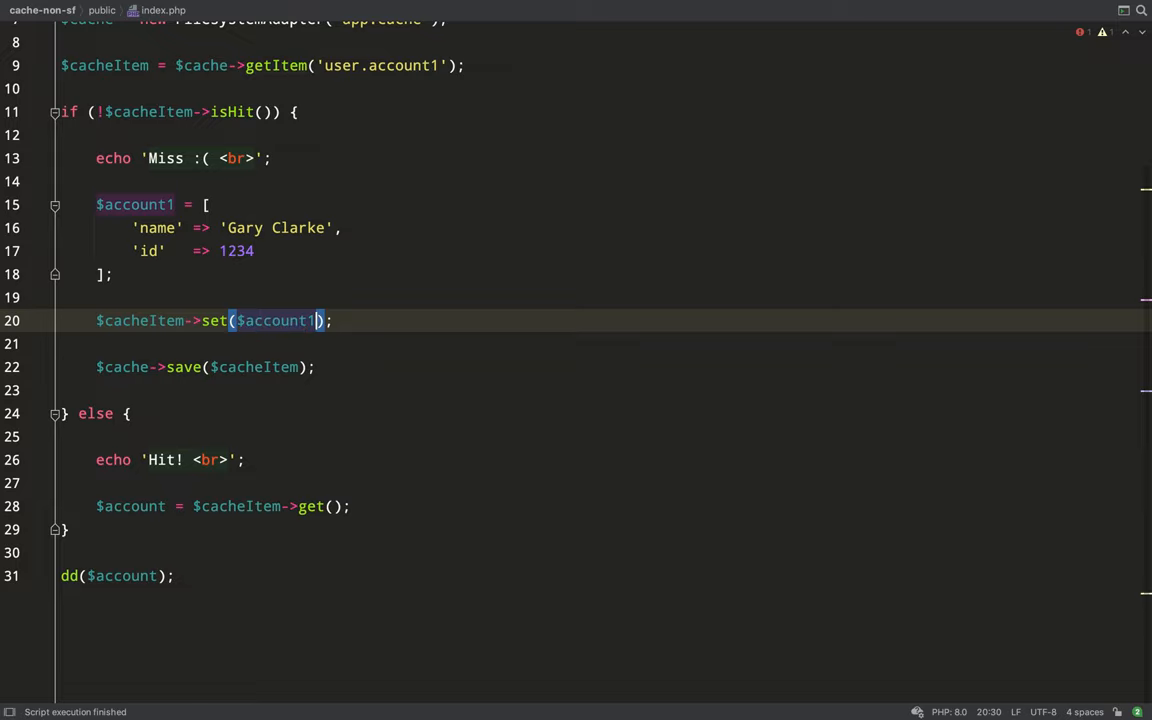
pyautogui.write('$')
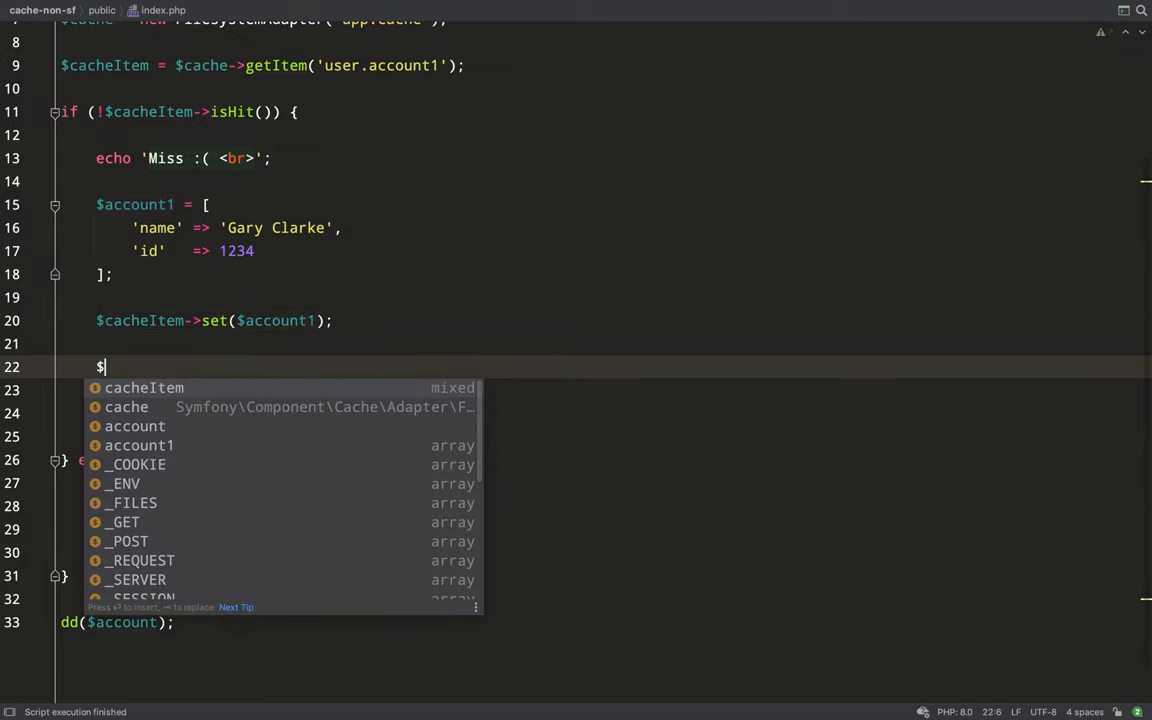
pyautogui.write('cacheItem')
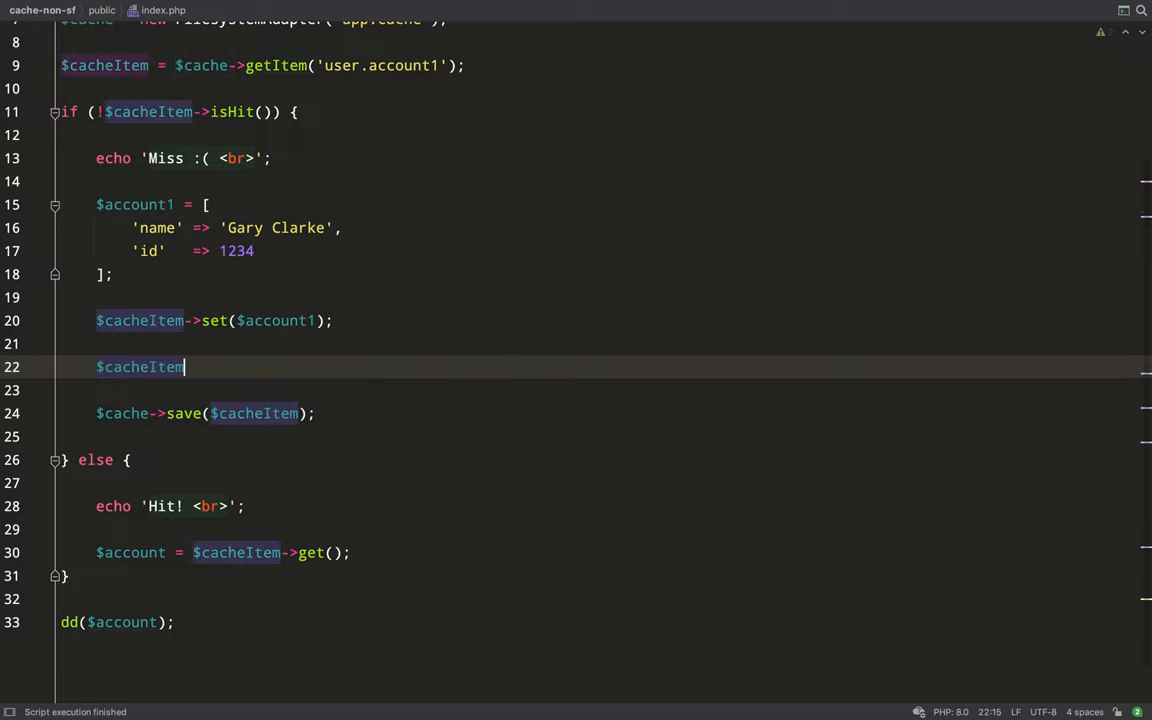
pyautogui.write('->tag')
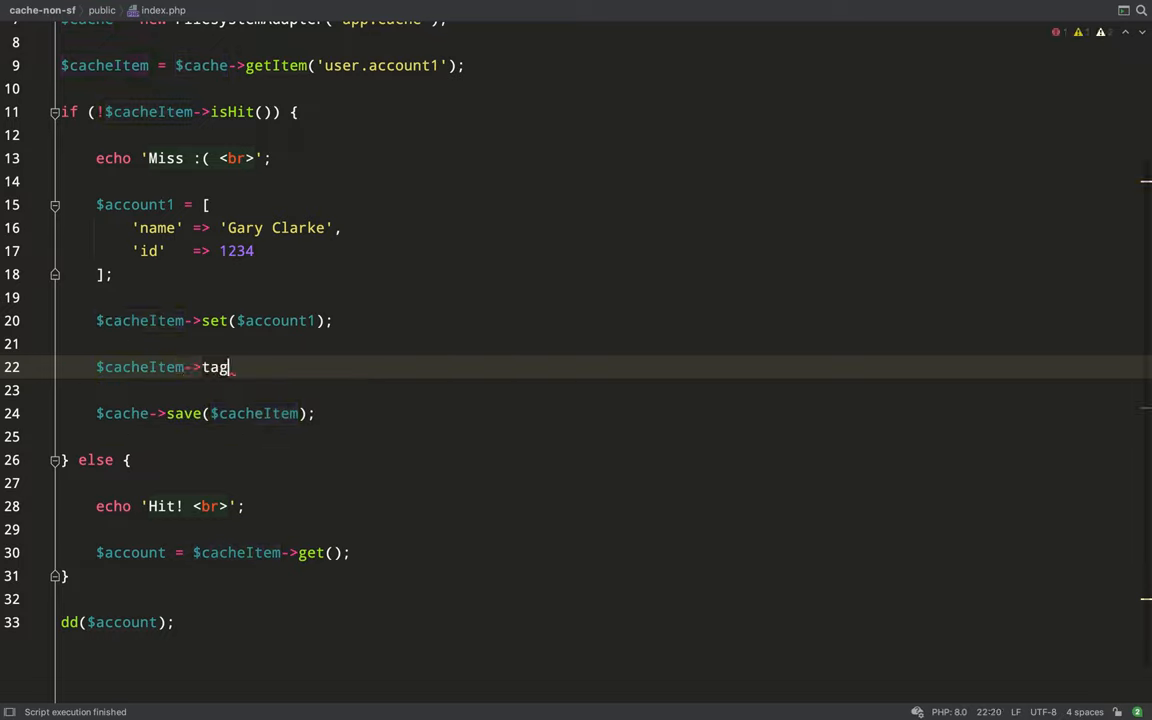
pyautogui.write('()')
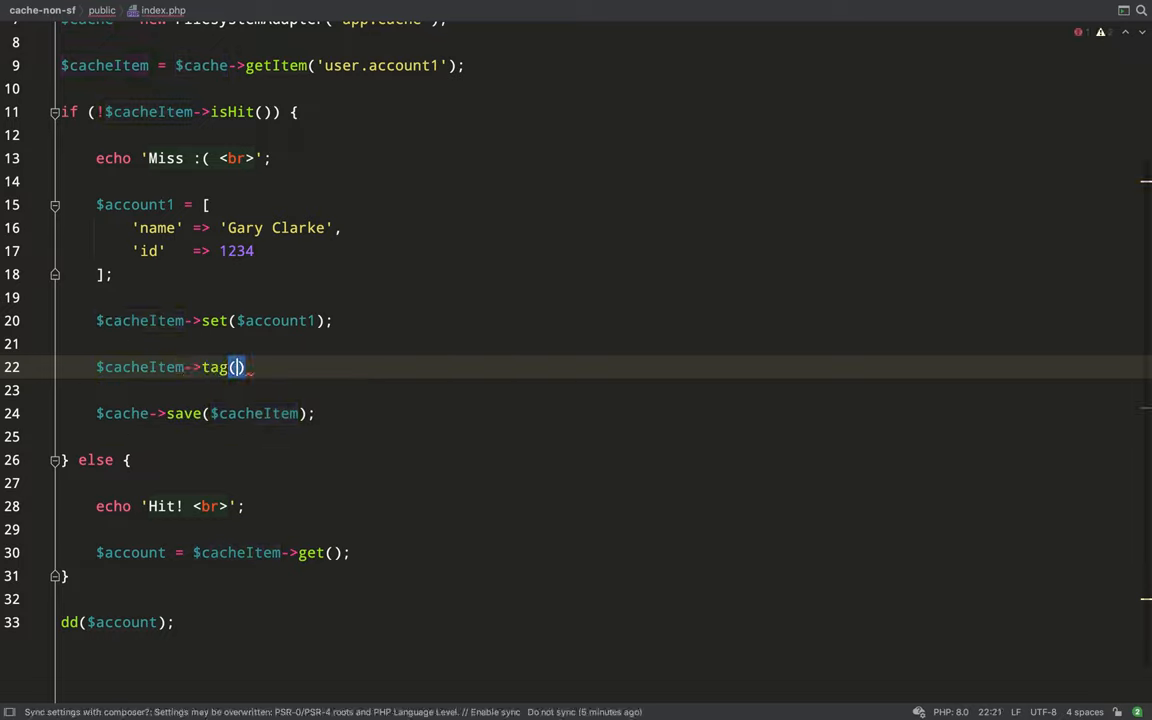
pyautogui.write("''")
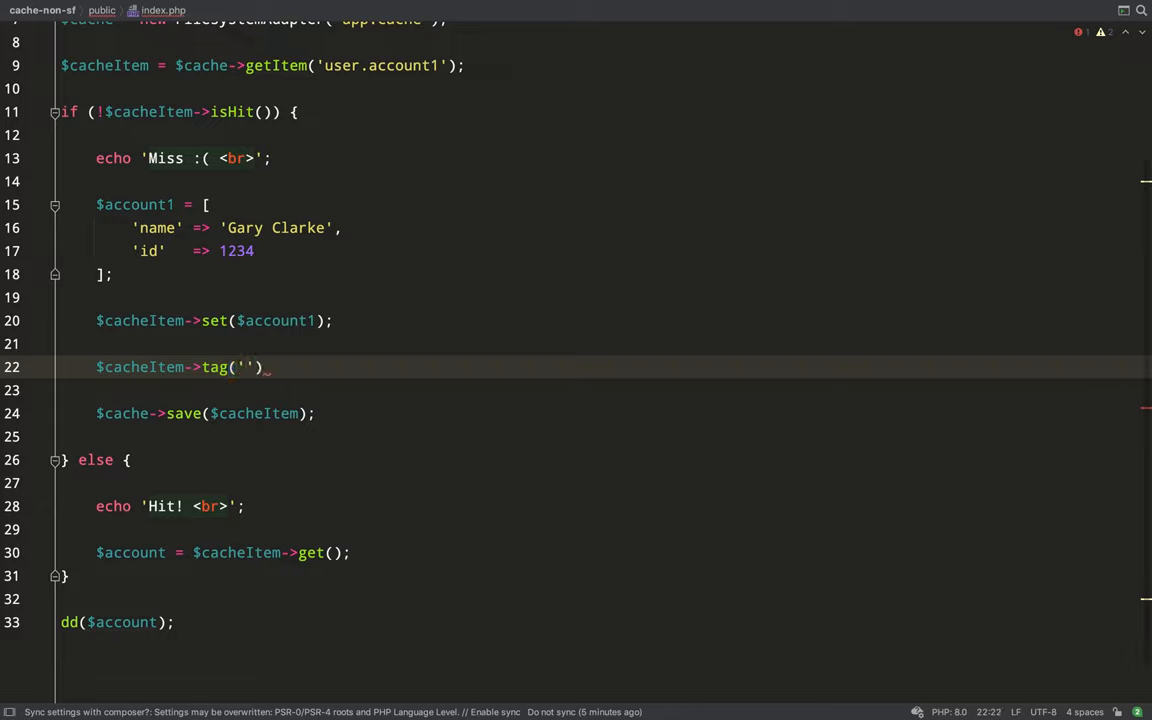
pyautogui.write('user')
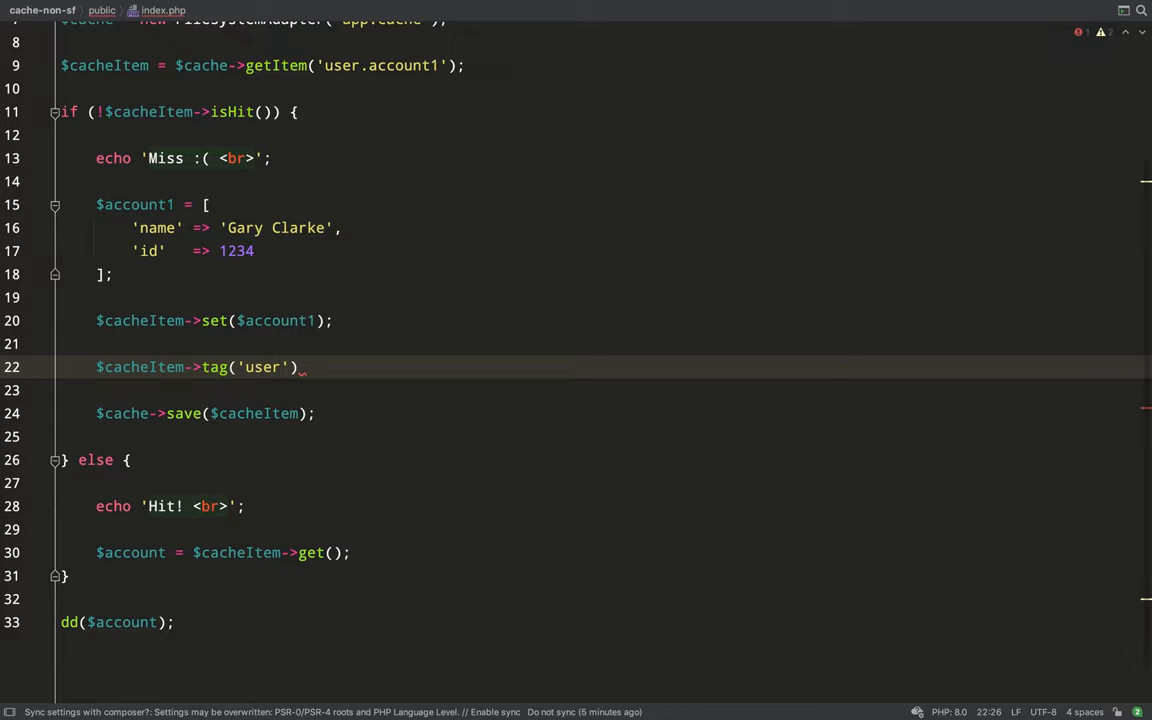
pyautogui.write(';')
pyautogui.write('$')
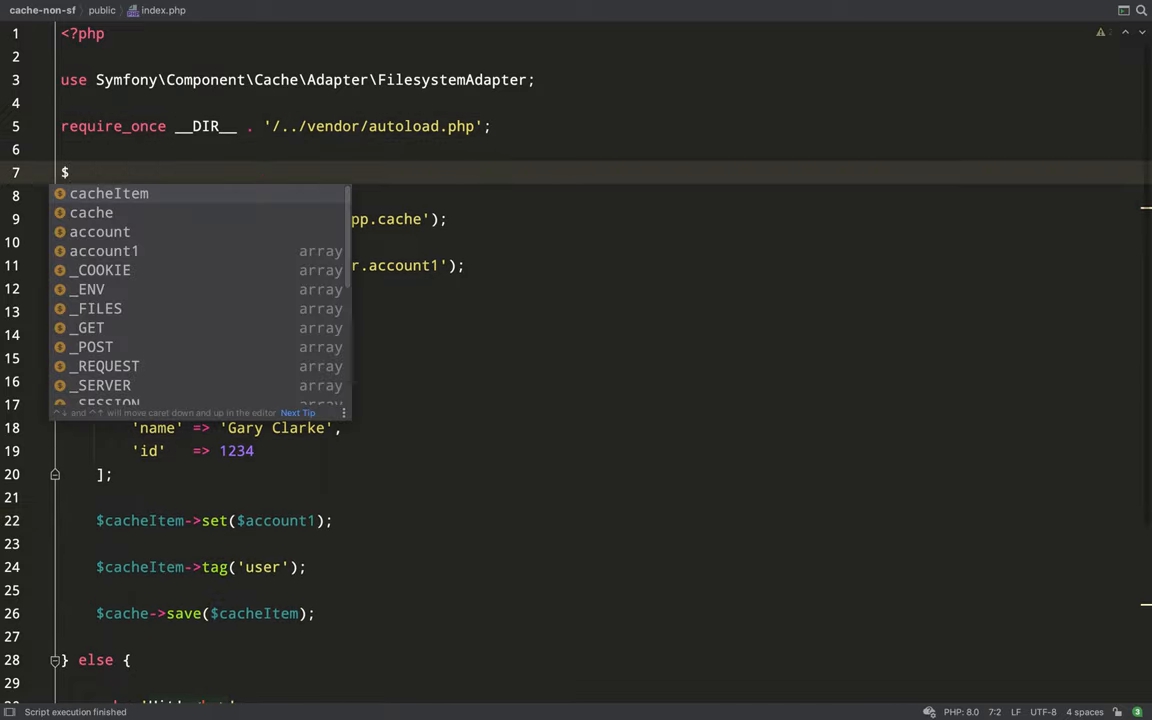
# - Assign $cache = new TagAwareAdapter(new FilesystemAdapter('app.cache')) and import TagAwareAdapter
pyautogui.write('cache = new \\Symfony\\Component\\Cache\\Adapter\\TagAwareAdapter(')
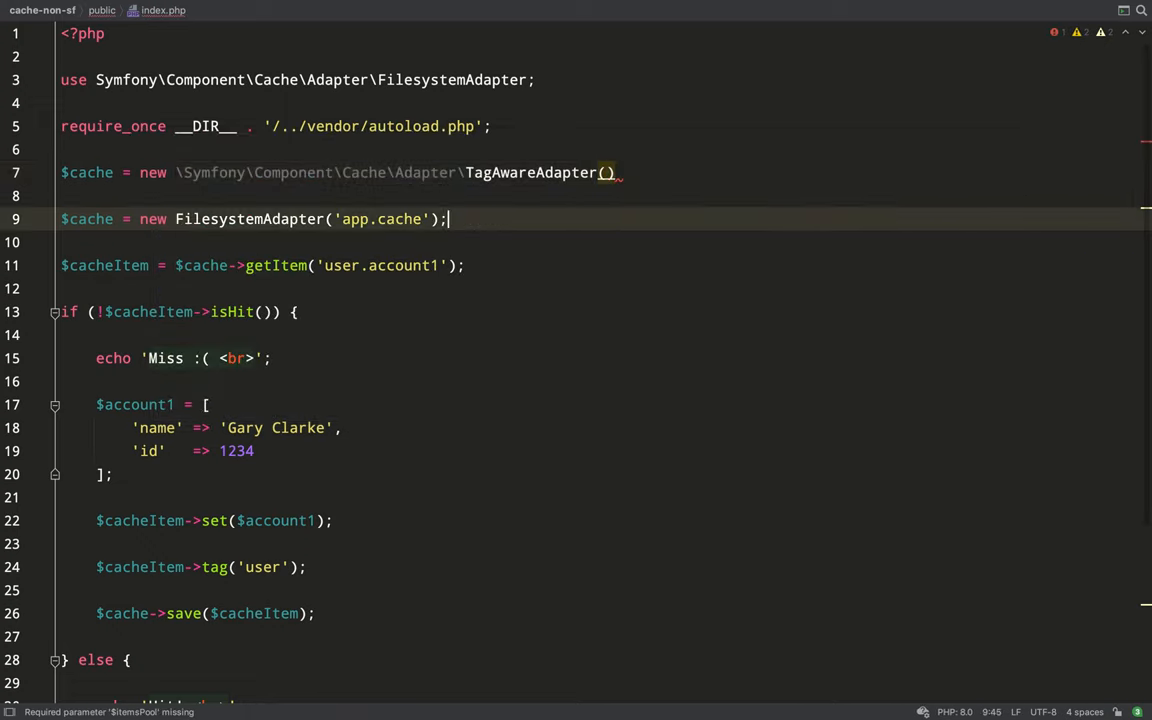
pyautogui.click(86, 218)
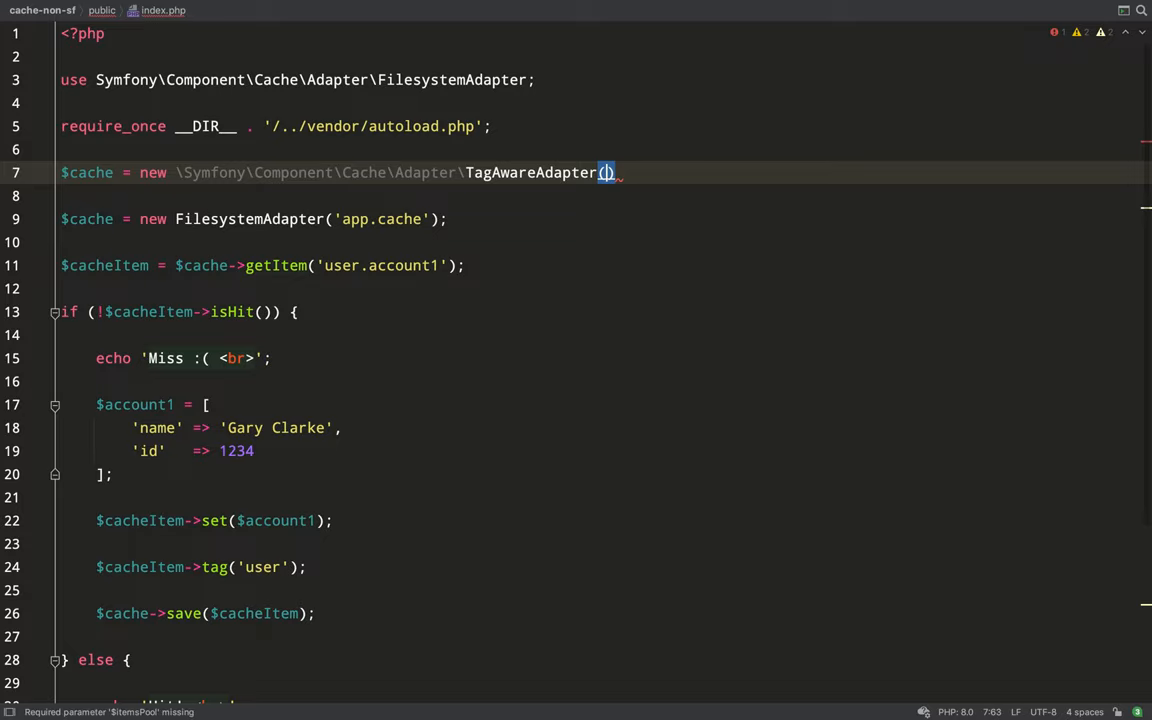
pyautogui.write("new FilesystemAdapter('app.cache')")
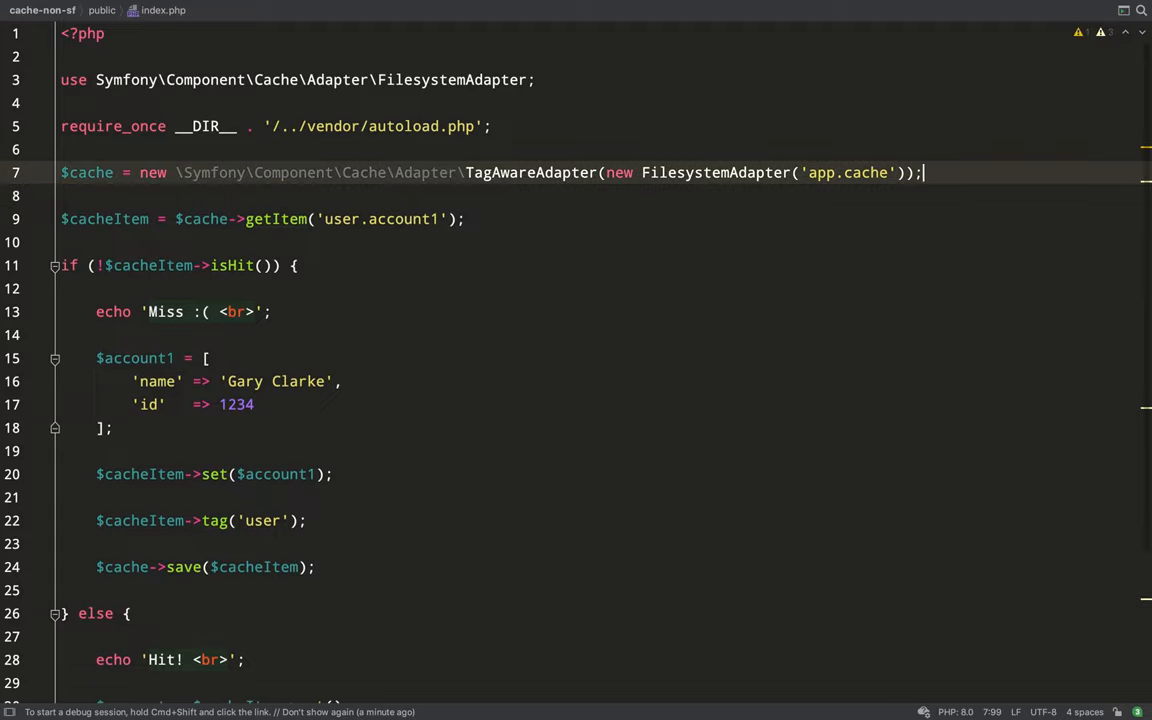
pyautogui.doubleClick(532, 172)
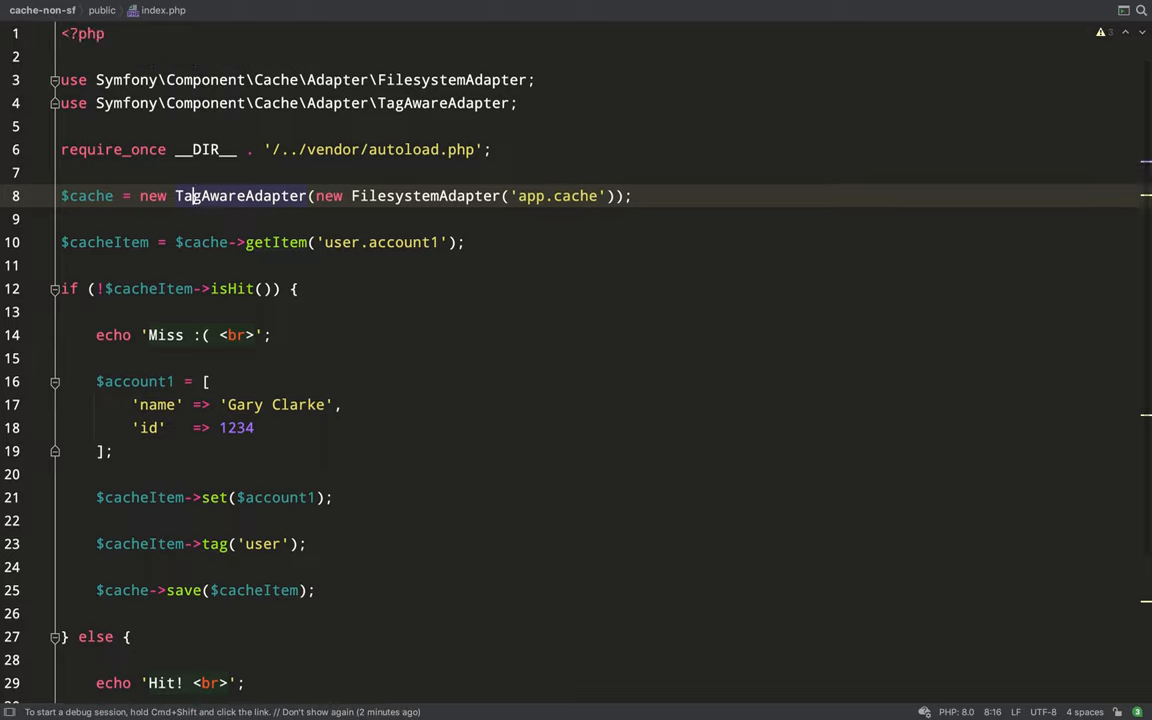
pyautogui.scroll(-3)
pyautogui.write('2')
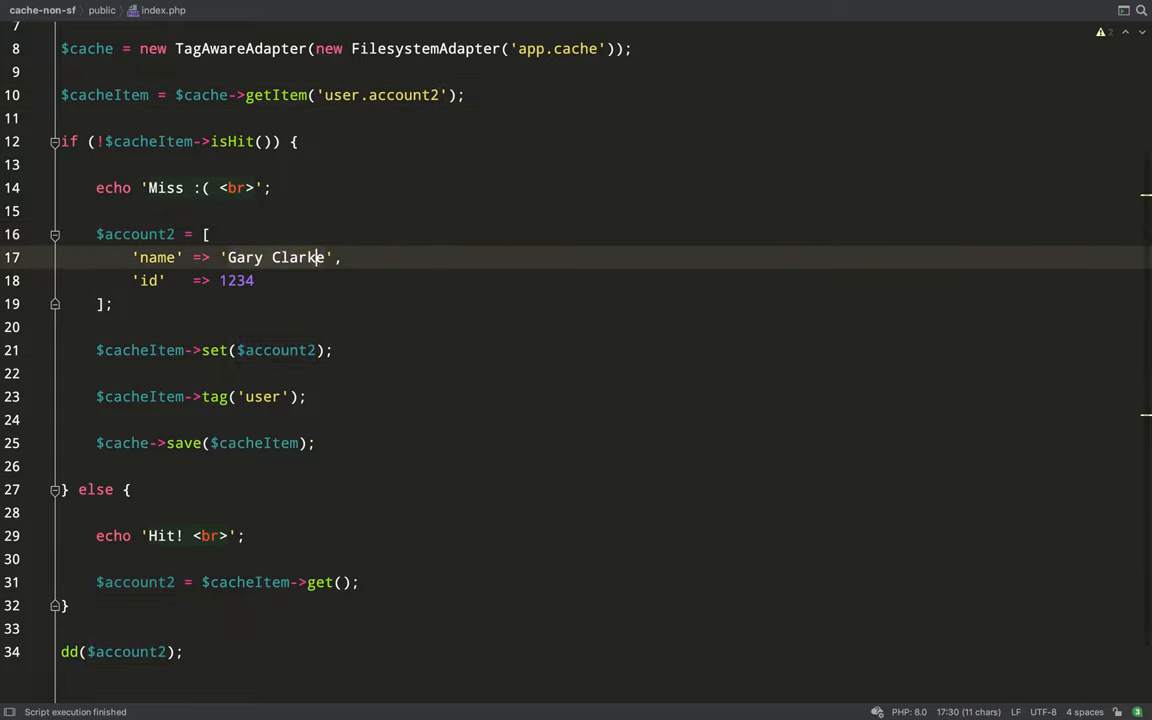
# - Change the account array's name to 'Jane Doe' and its id to 321
pyautogui.write('Jane Doe')
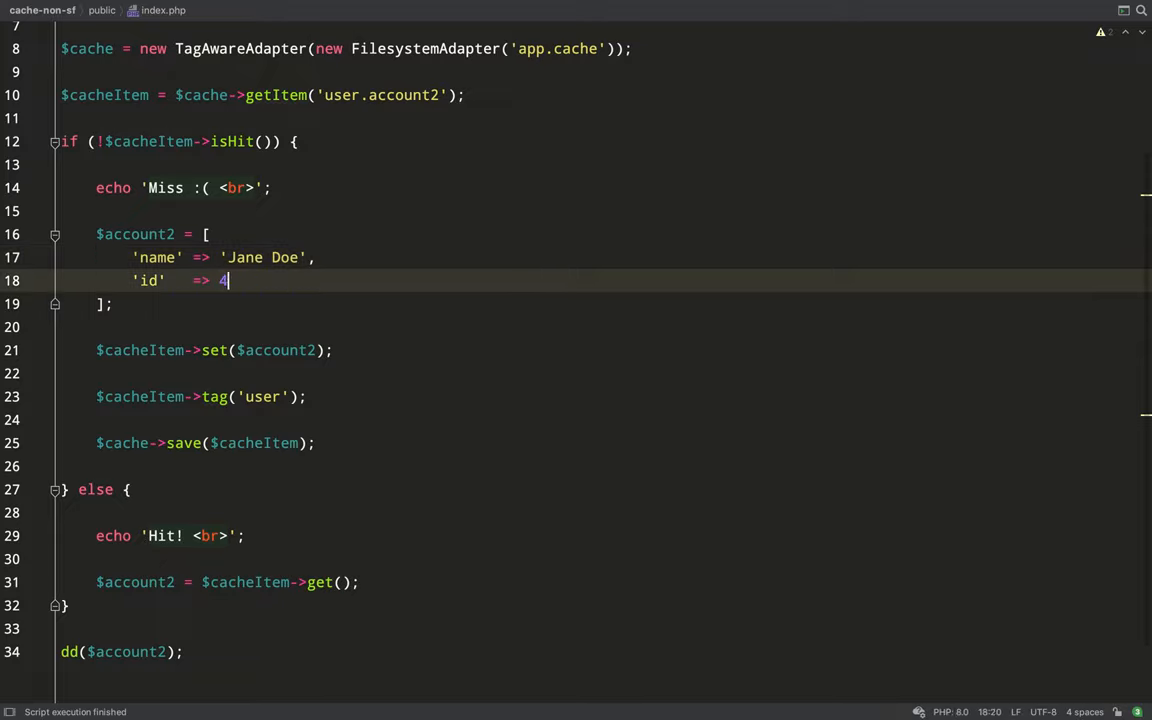
pyautogui.write('321')
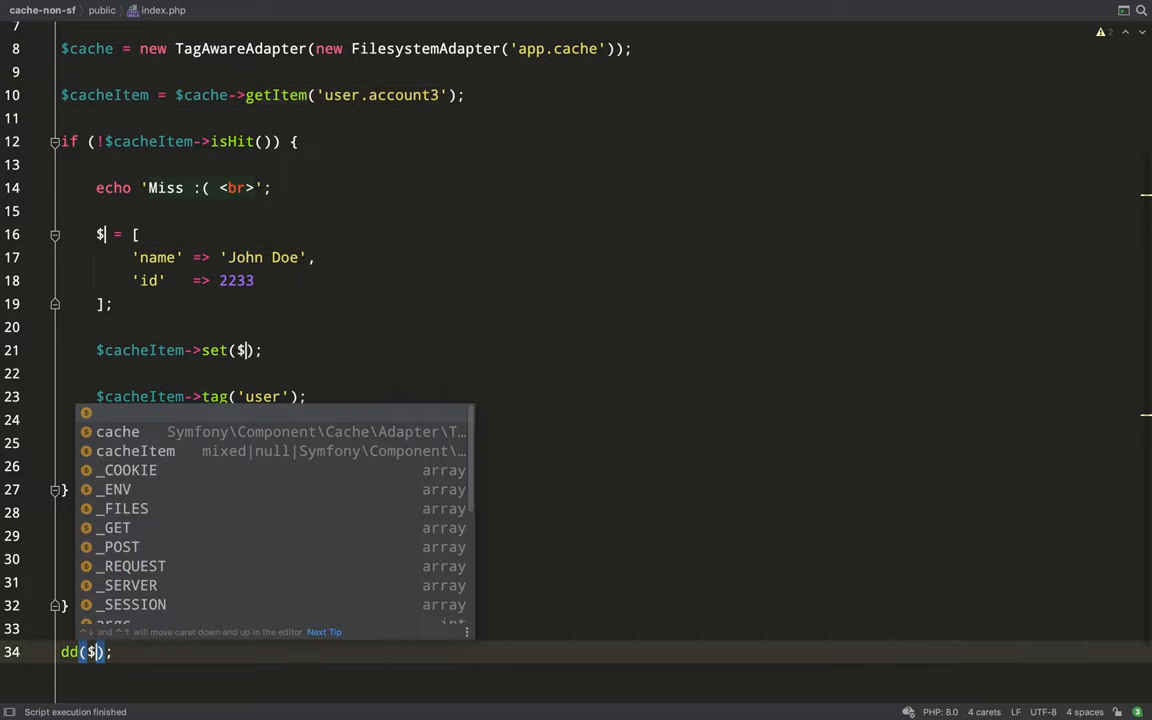
# - Rename the variable to $account3 and tag the item with ['user', 'admin']
pyautogui.write('account3')
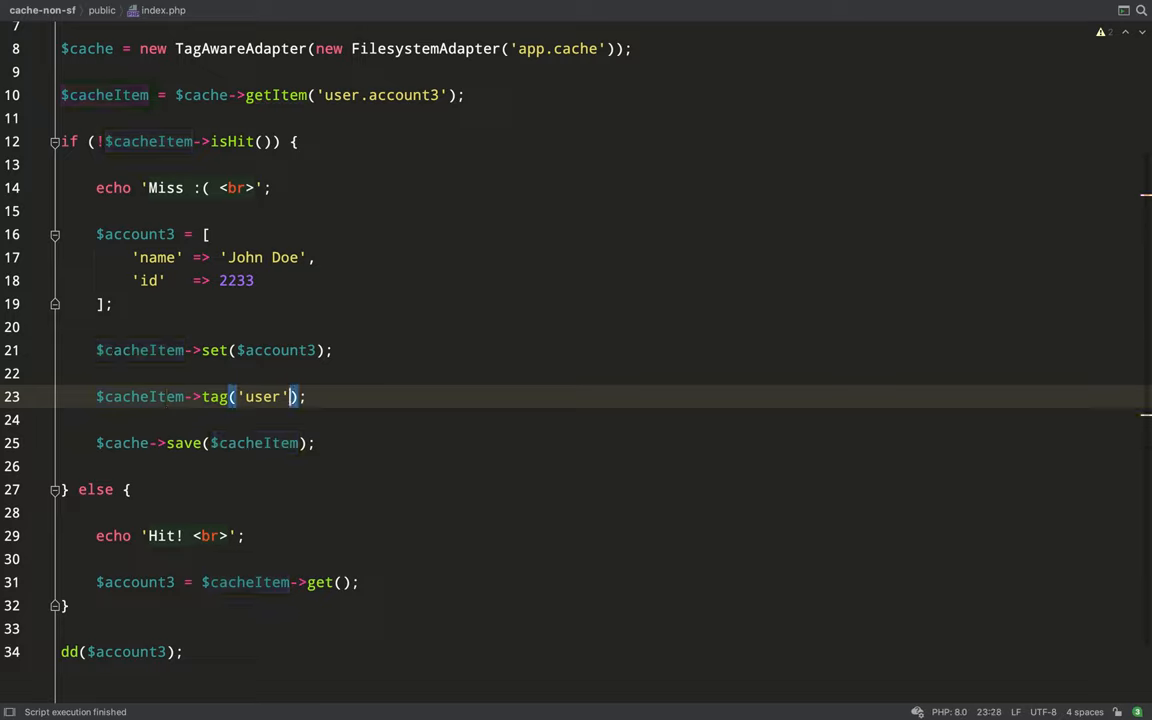
pyautogui.write('[')
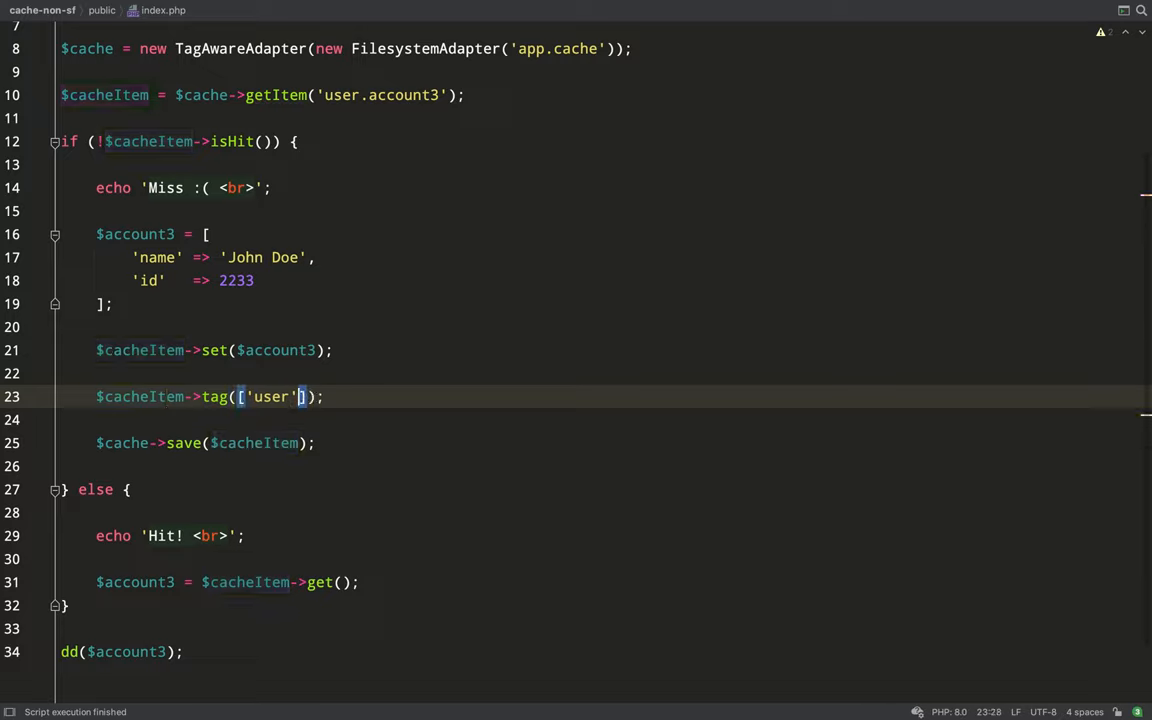
pyautogui.write(", 'a")
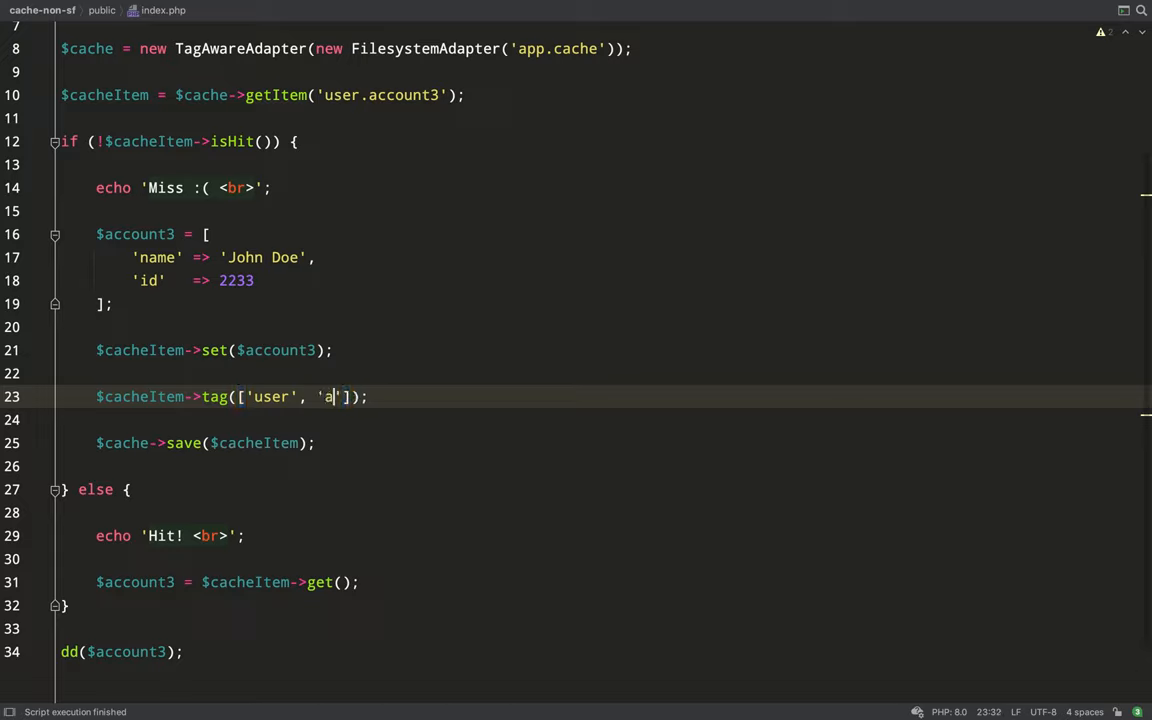
pyautogui.write('dmin')
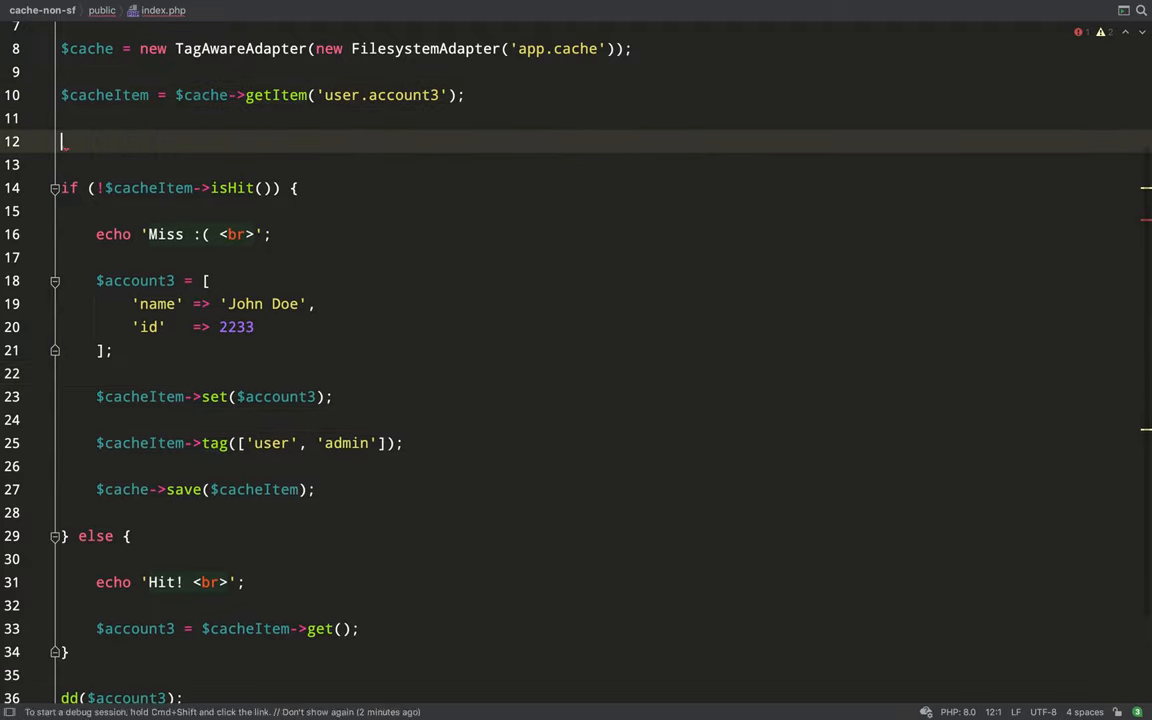
# - Add $cache->invalidateTags(['admin']); before the cache hit check
pyautogui.write('$cache->invalidateTags(')
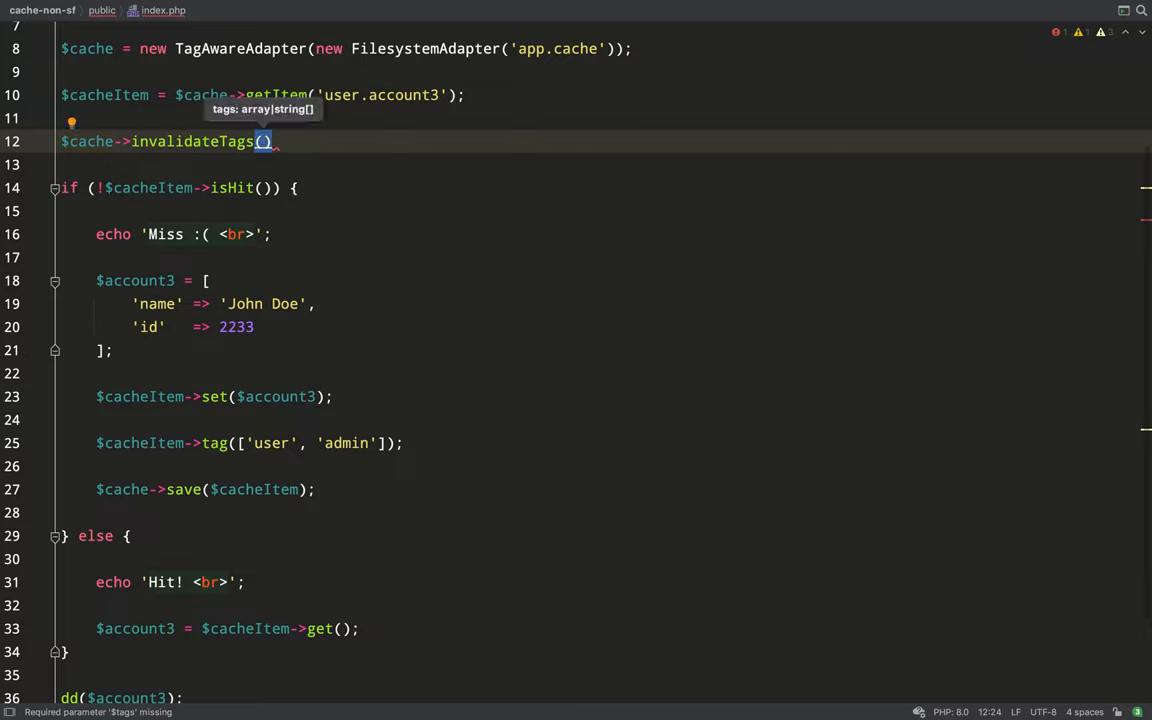
pyautogui.write("['']")
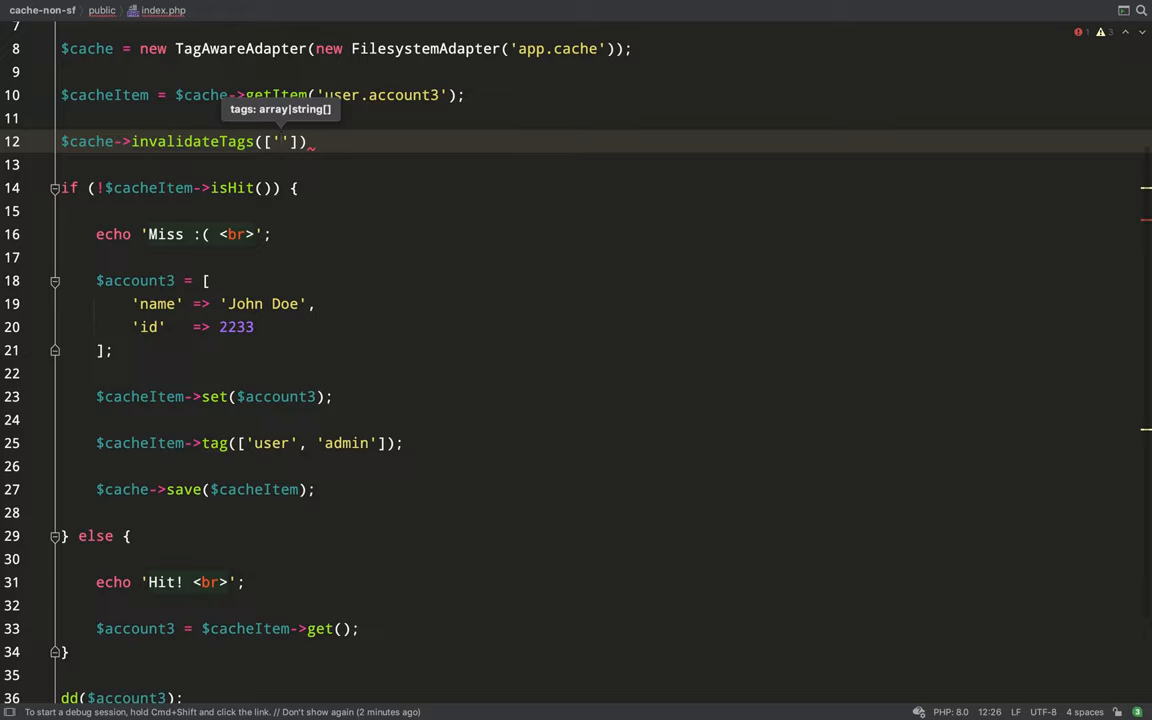
pyautogui.write('a')
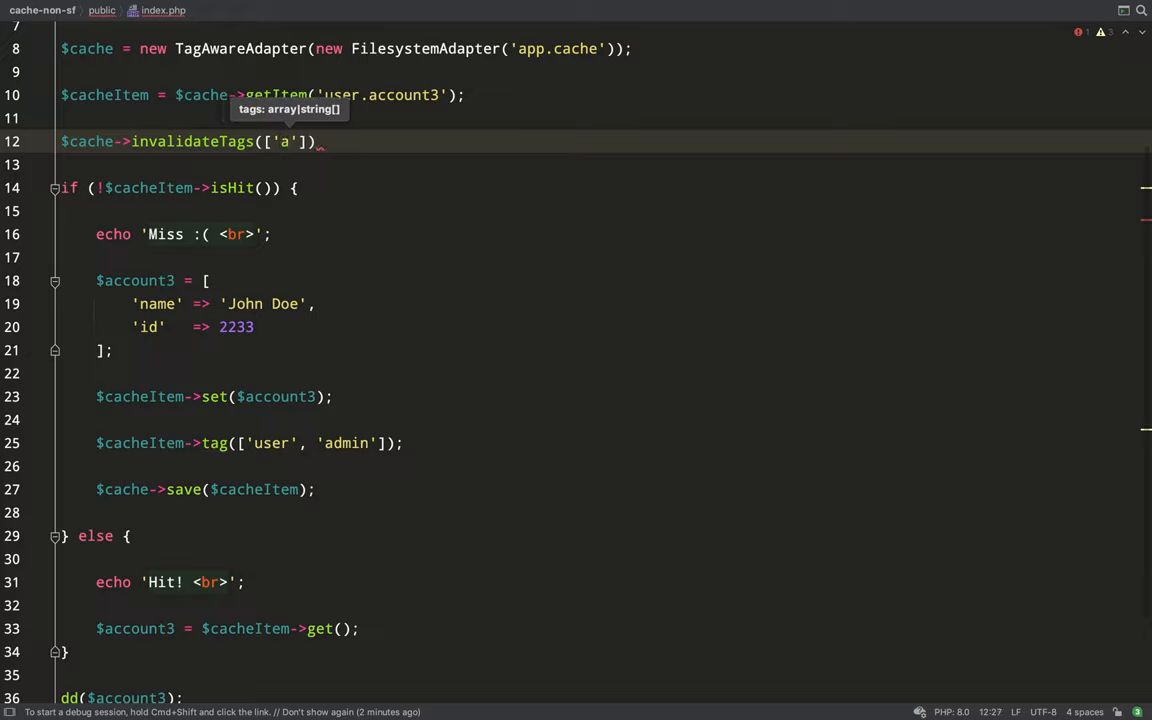
pyautogui.write('dmin')
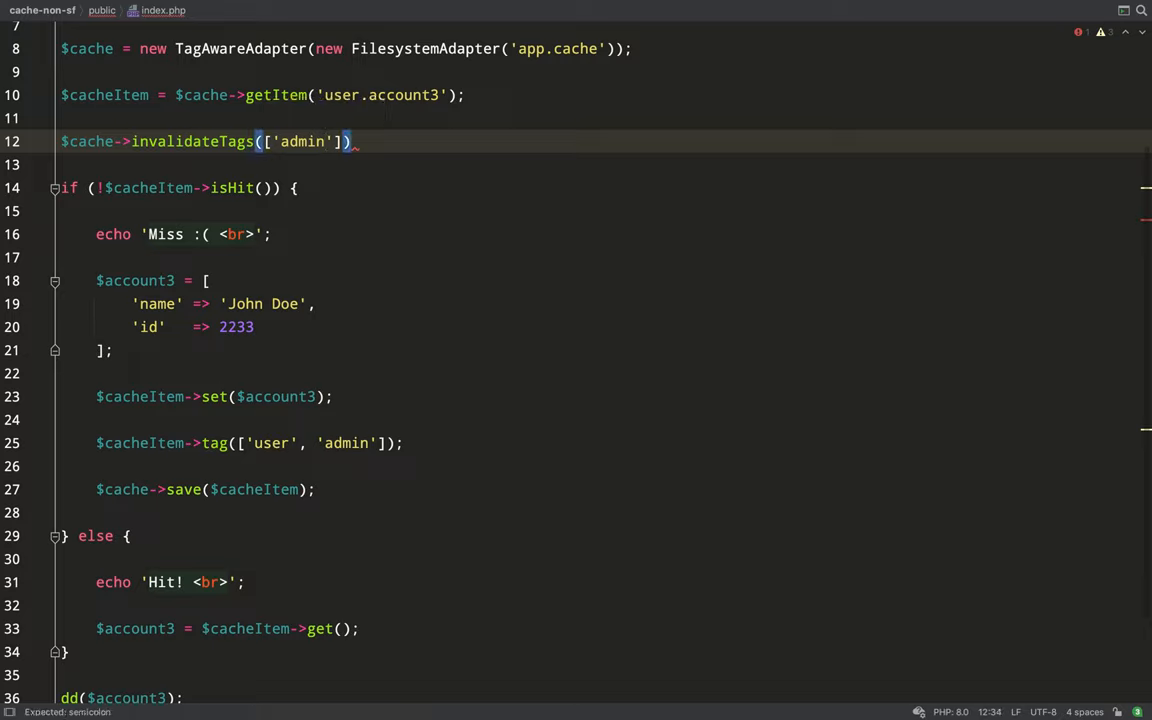
pyautogui.write(';')
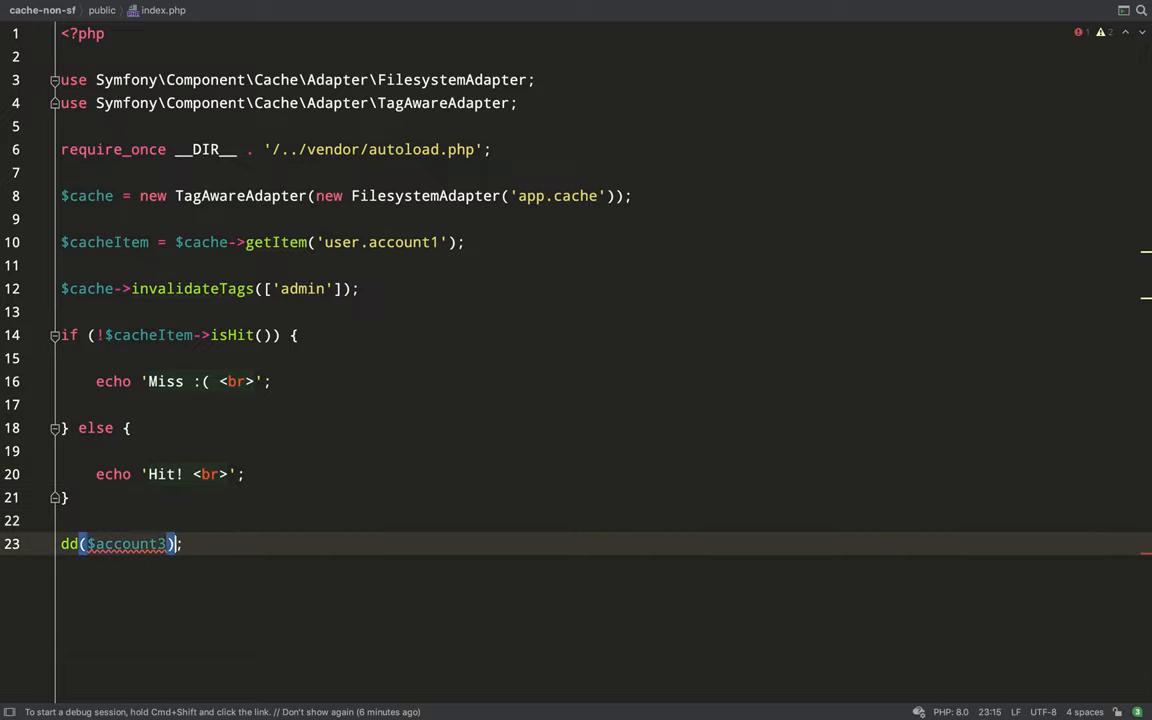
# - Remove the dd($account3) line and call getItems with 'user.account1' in a key array
pyautogui.press('Backspace')
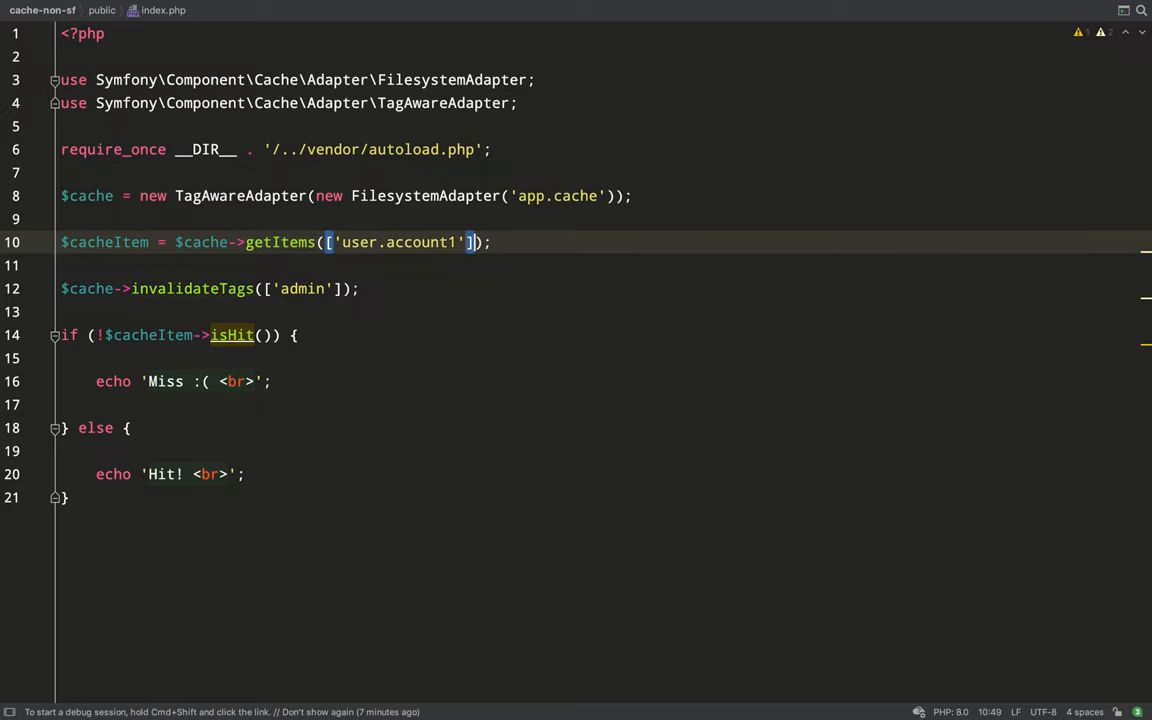
pyautogui.write(',')
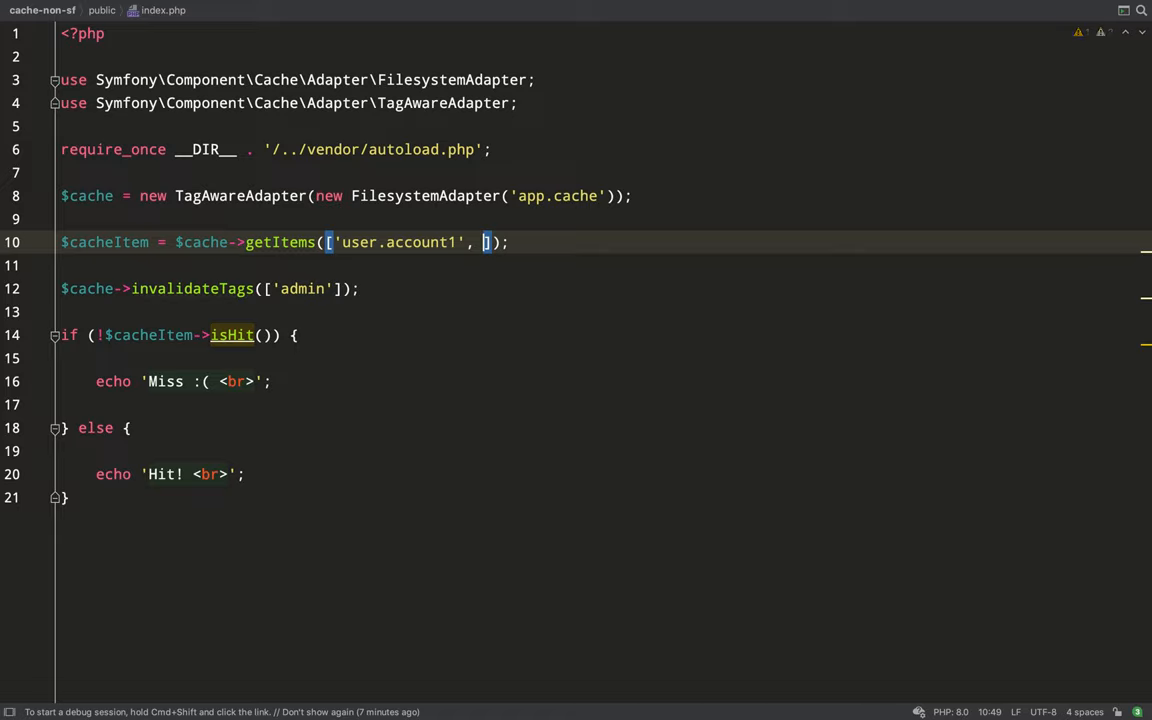
pyautogui.write("'user.account1'")
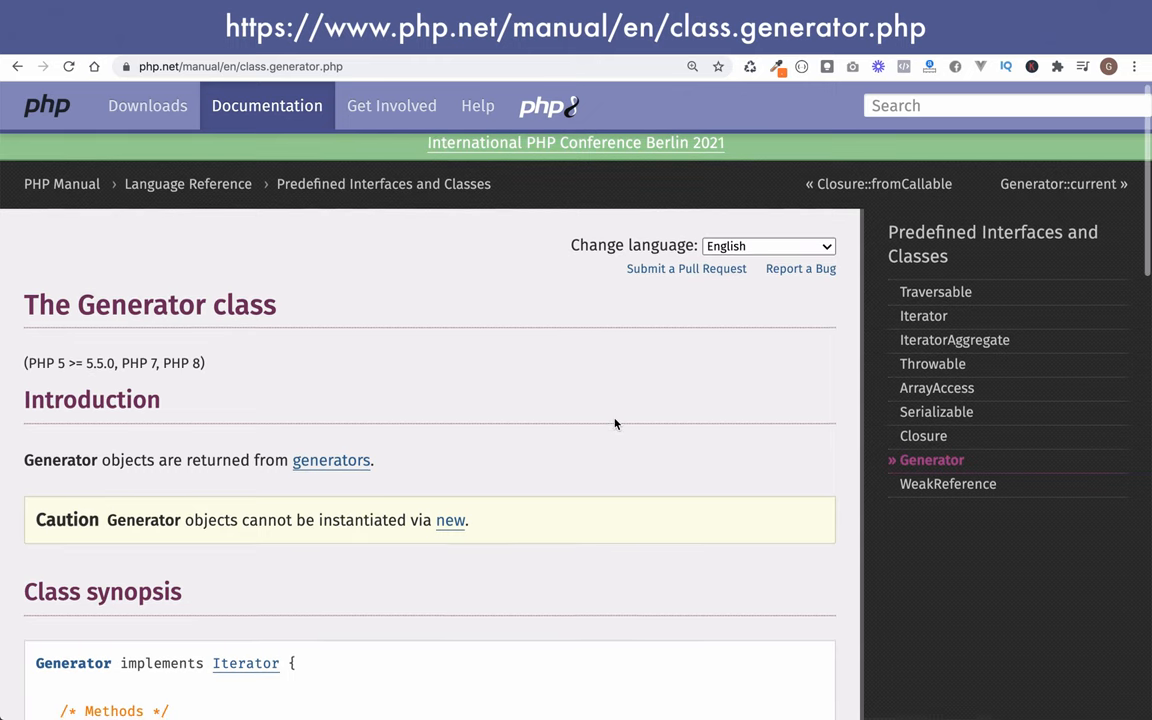
# - Open the Iterator interface page, highlight its description and review Example #1 Basic usage
pyautogui.scroll(-3)
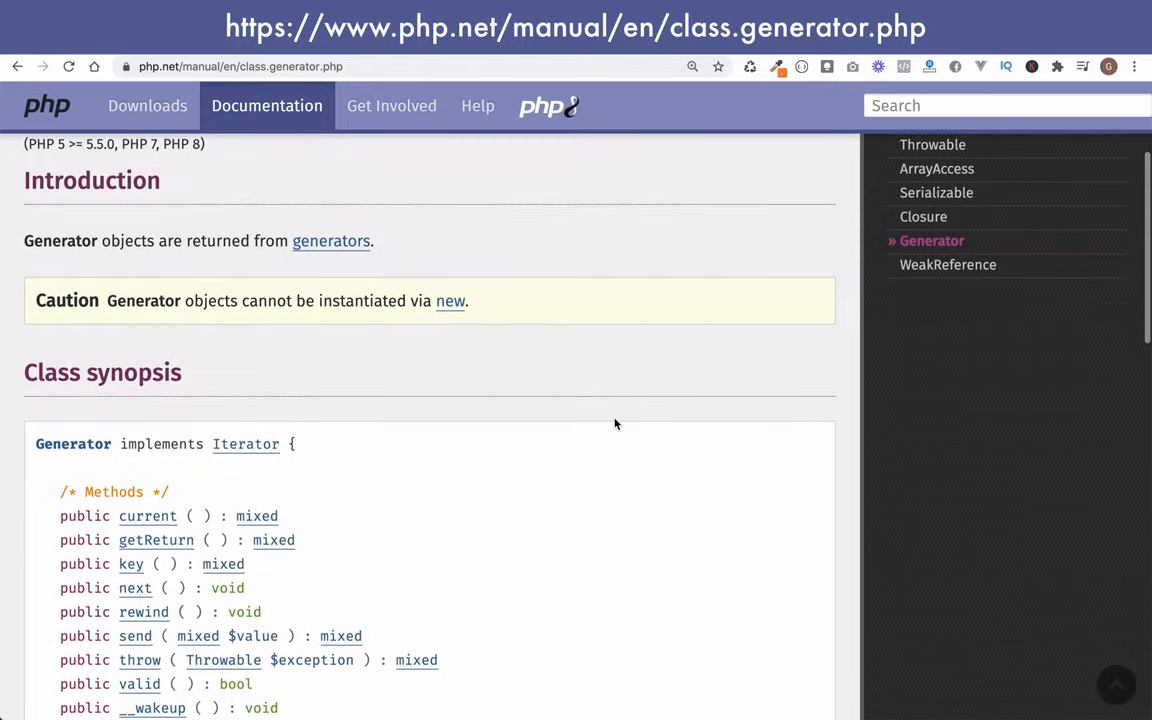
pyautogui.scroll(-3)
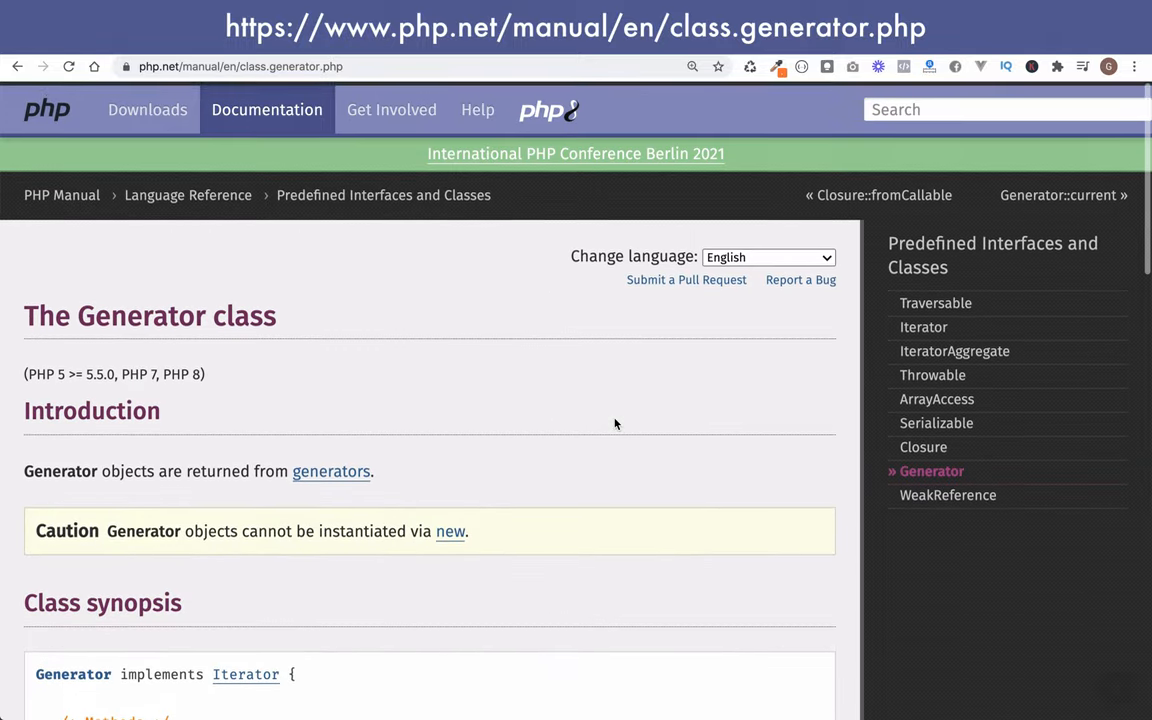
pyautogui.click(924, 328)
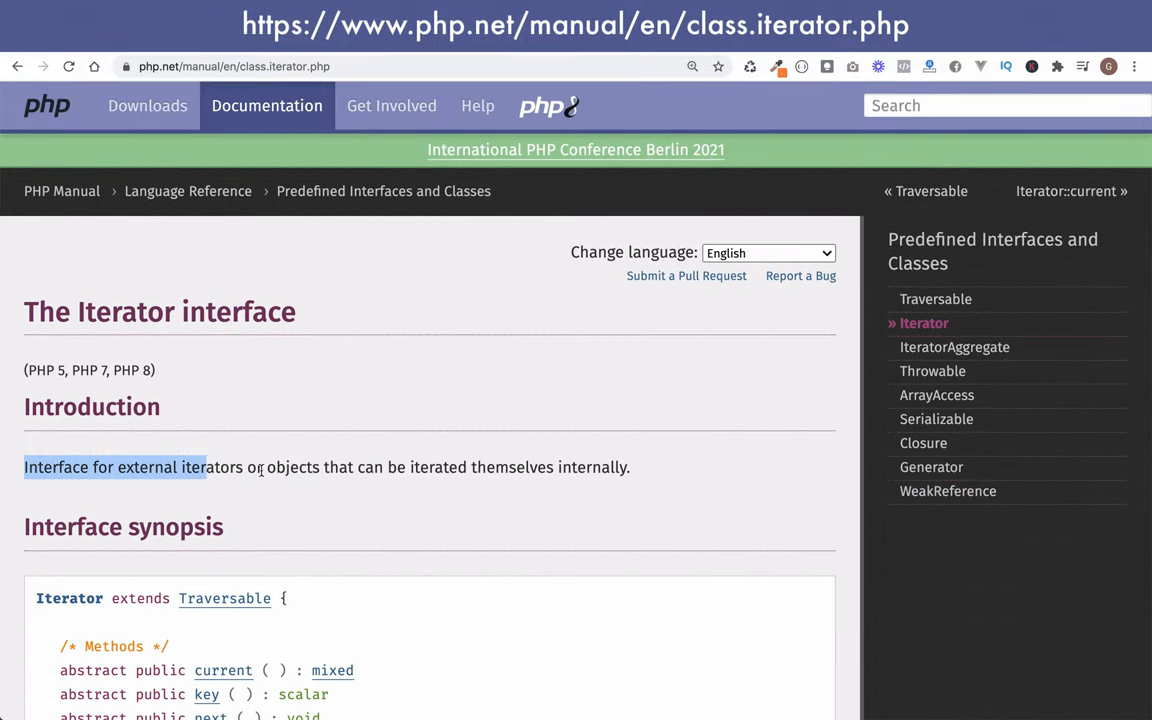
pyautogui.moveTo(208, 468); pyautogui.dragTo(548, 468)
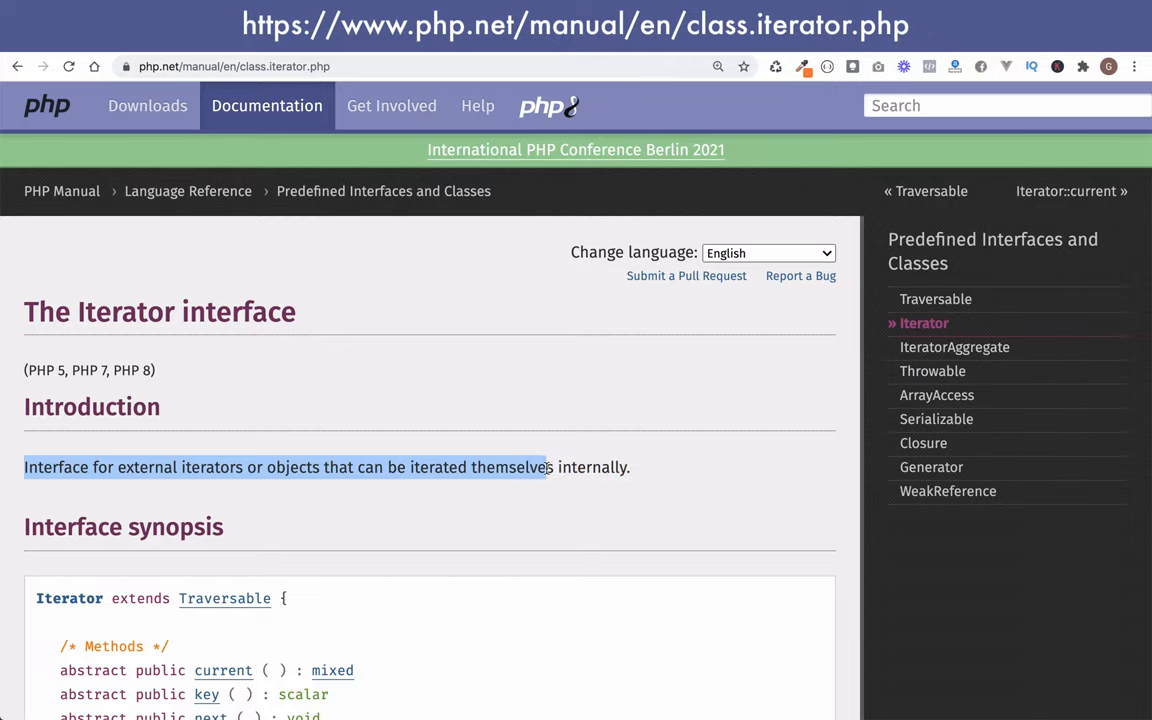
pyautogui.moveTo(548, 468); pyautogui.dragTo(664, 464)
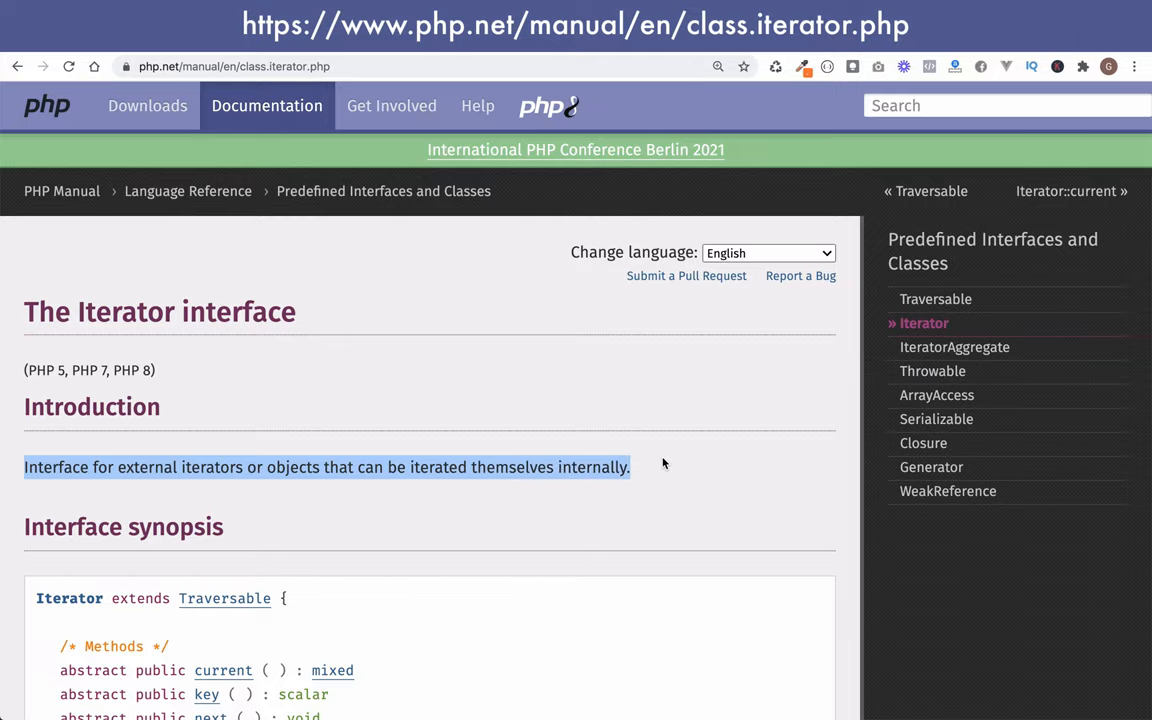
pyautogui.scroll(-3)
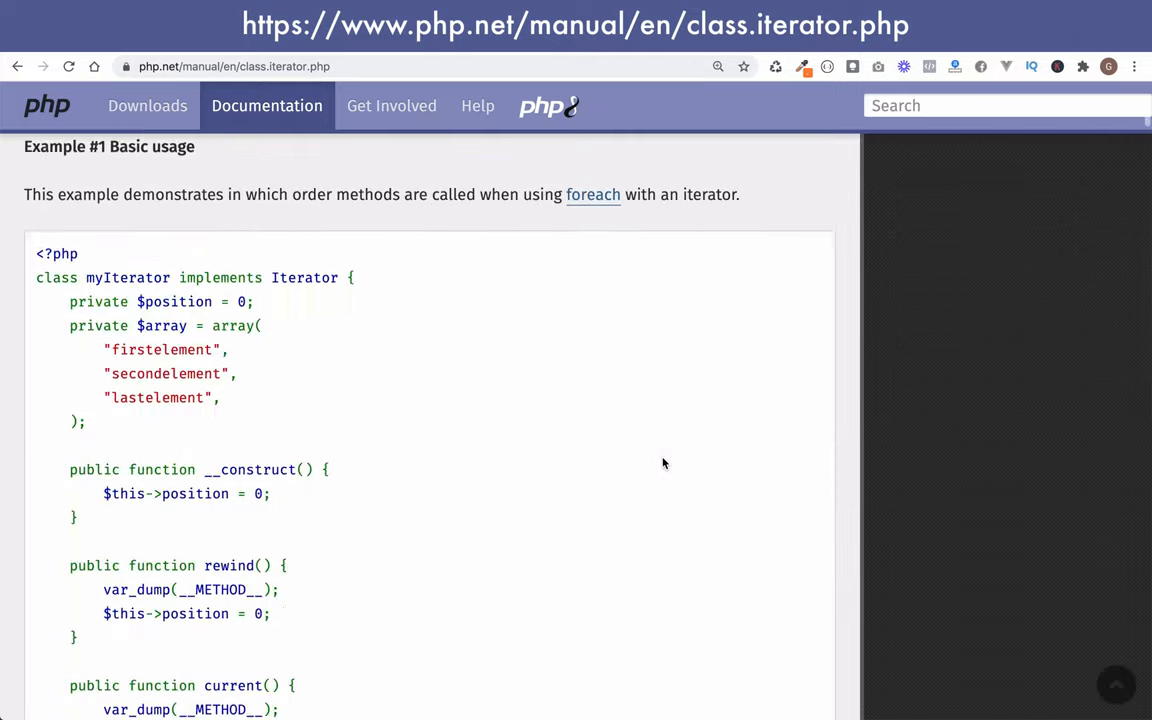
pyautogui.scroll(-3)
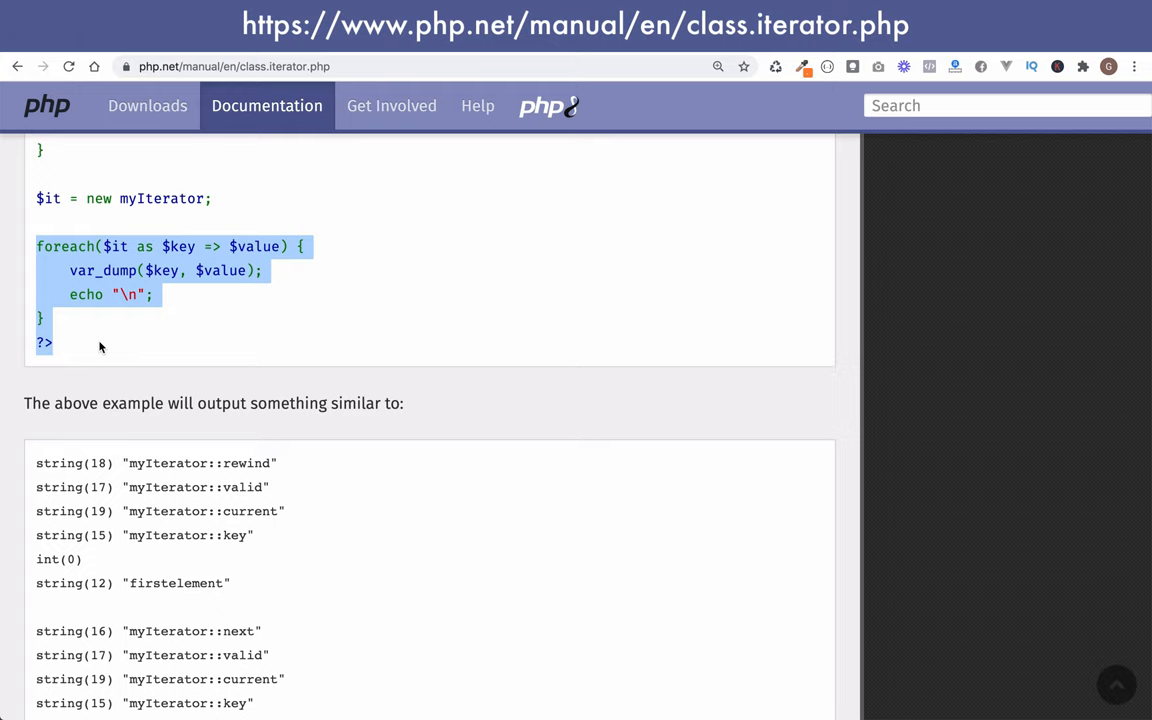
pyautogui.scroll(3)
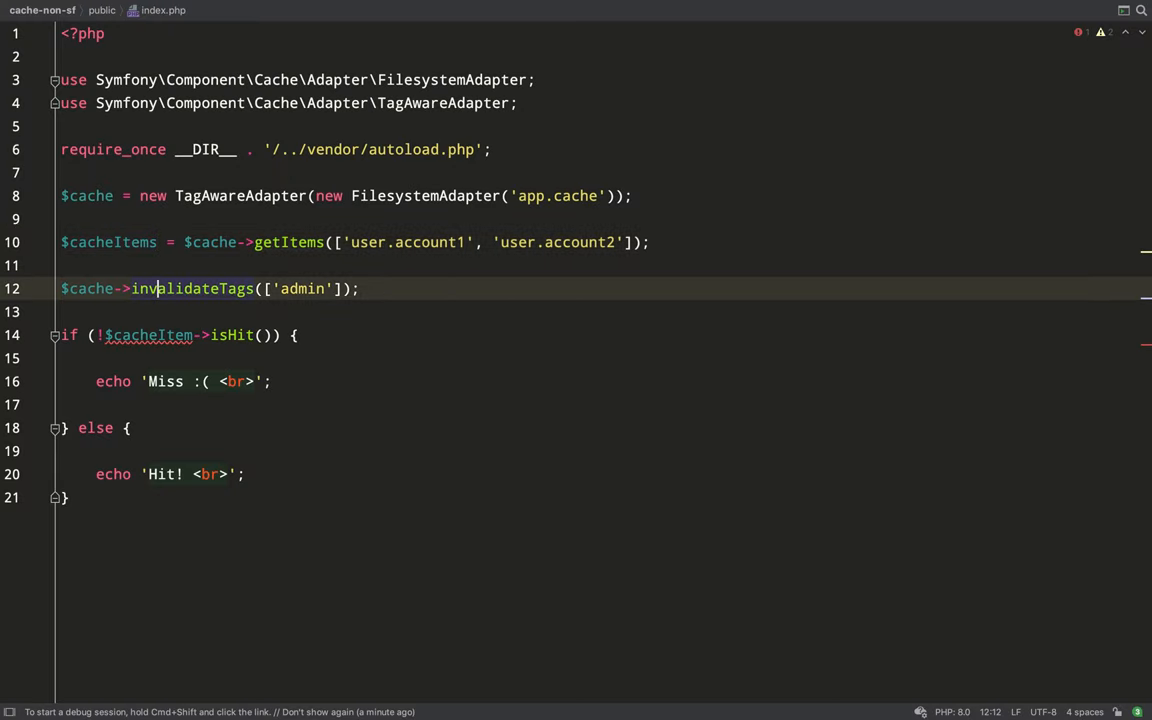
# - Wrap the hit check in foreach ($cacheItems as $cacheItem) and add 'user.account2' to getItems
pyautogui.write('foreach ($cacheItems')
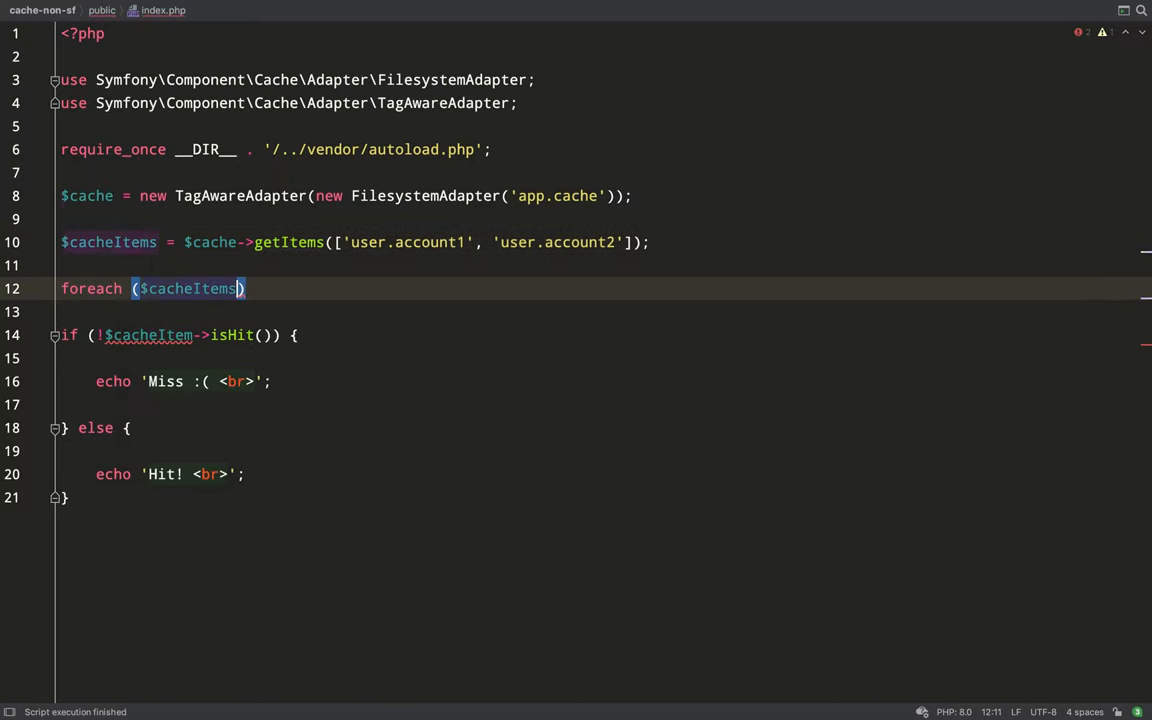
pyautogui.write('as $cacheItem')
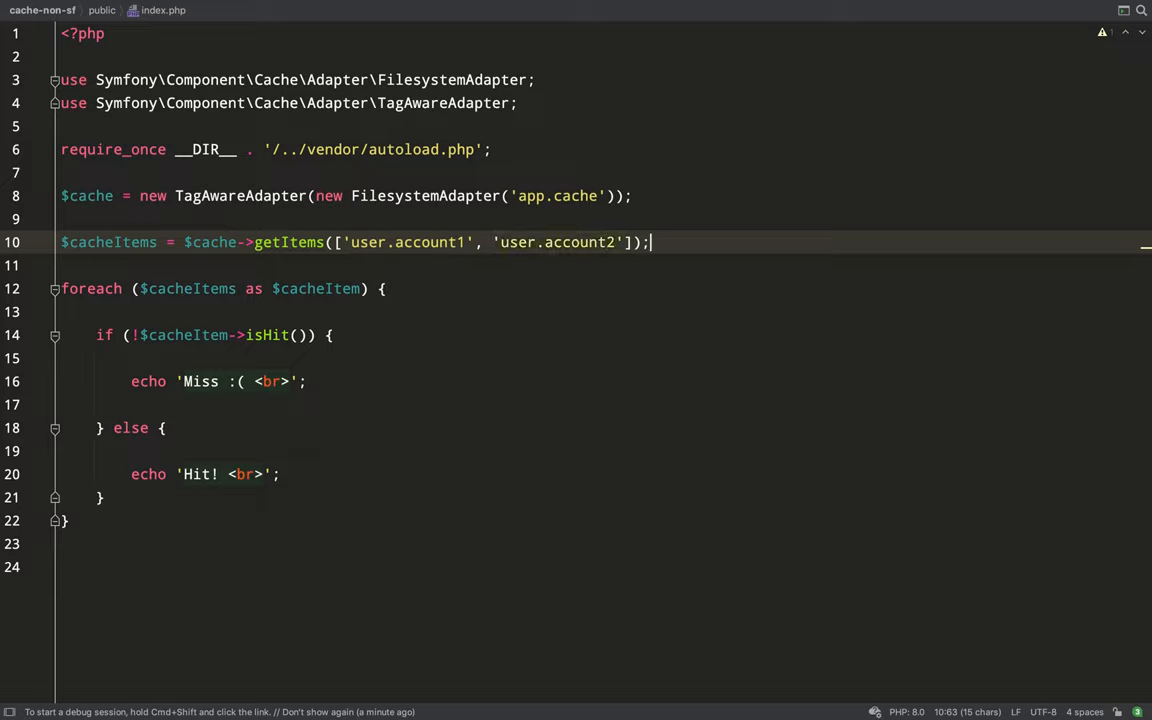
pyautogui.write(',')
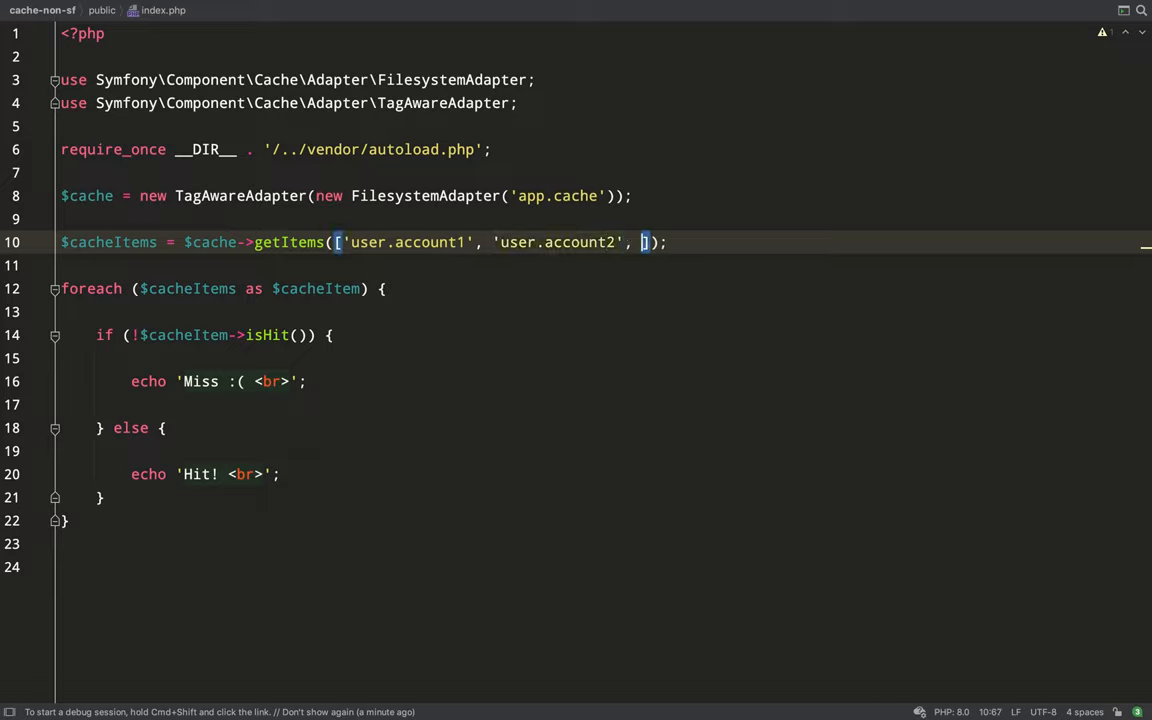
pyautogui.write("'user.account2'")
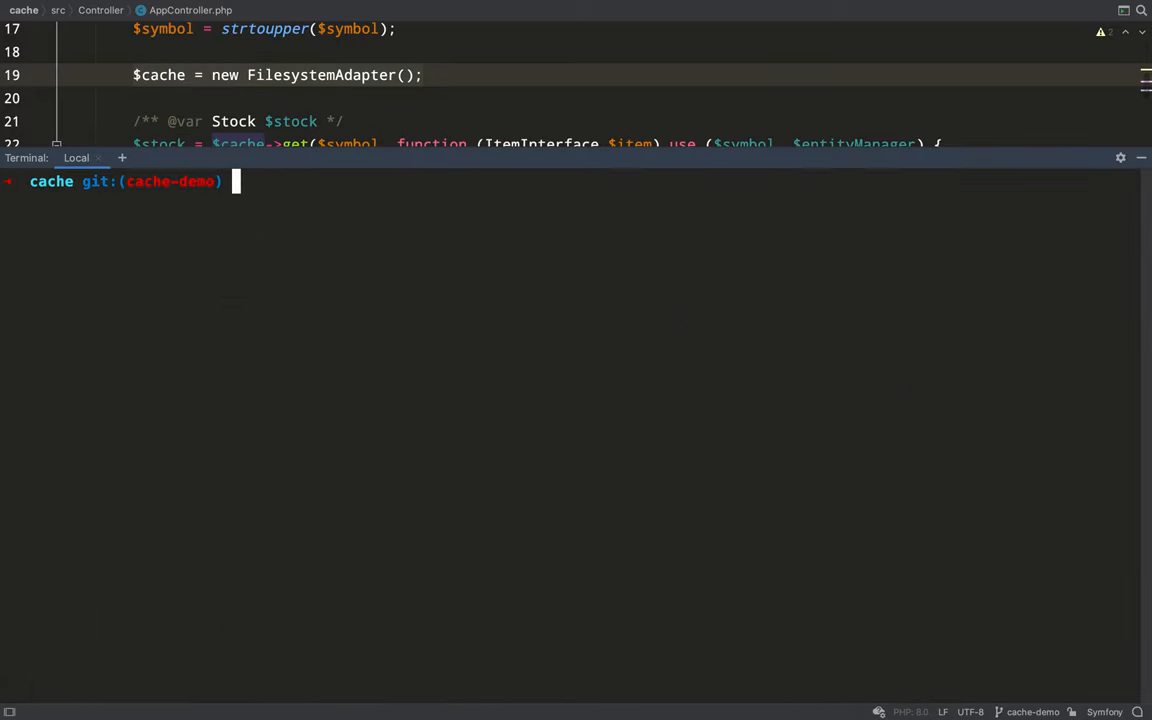
# - Run php bin/console debug:a... in the cache project's terminal
pyautogui.write('php bin')
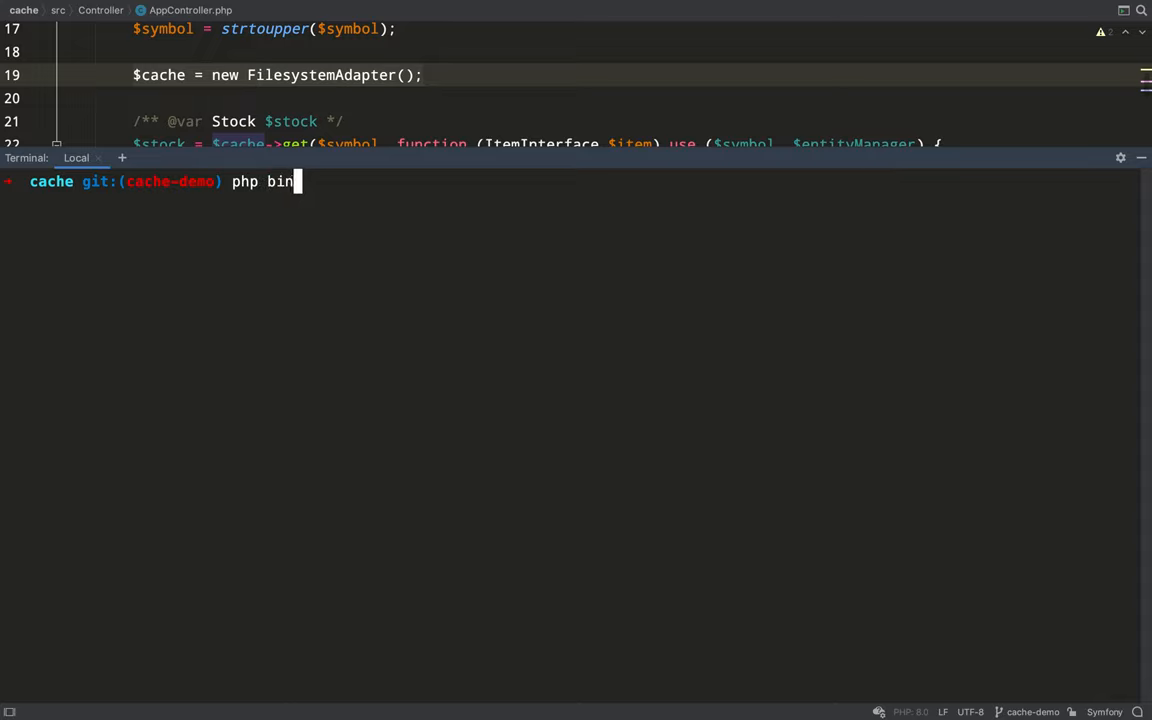
pyautogui.write('/console debu')
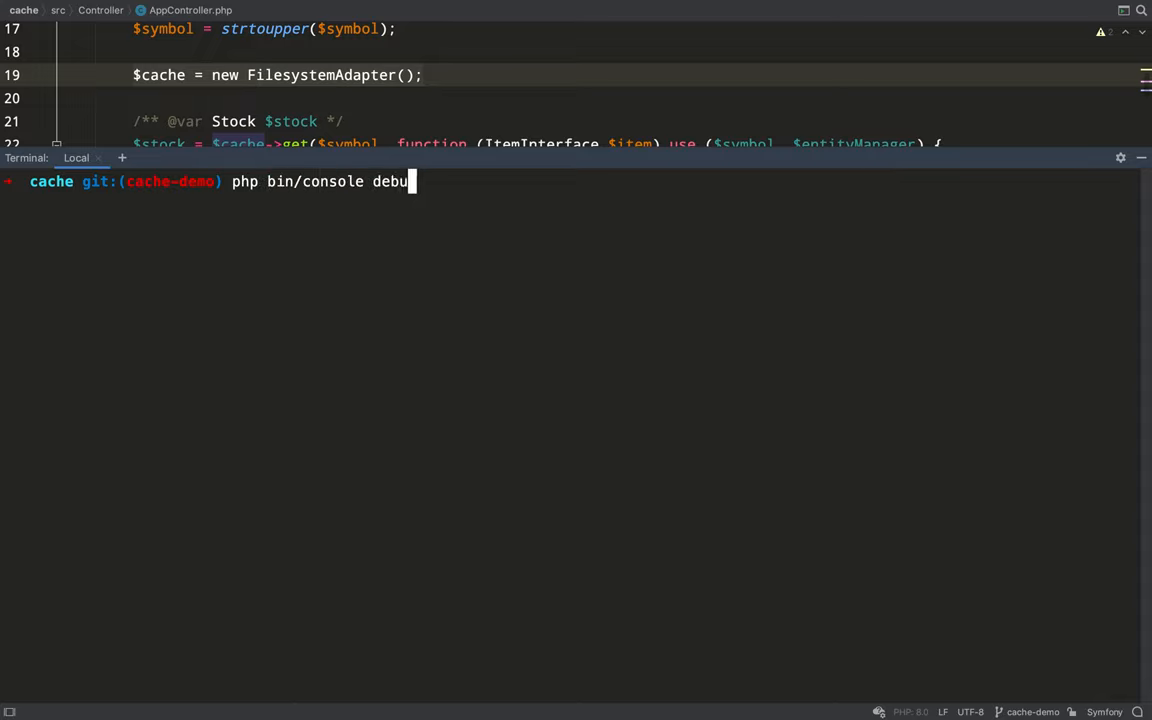
pyautogui.write('g:a')
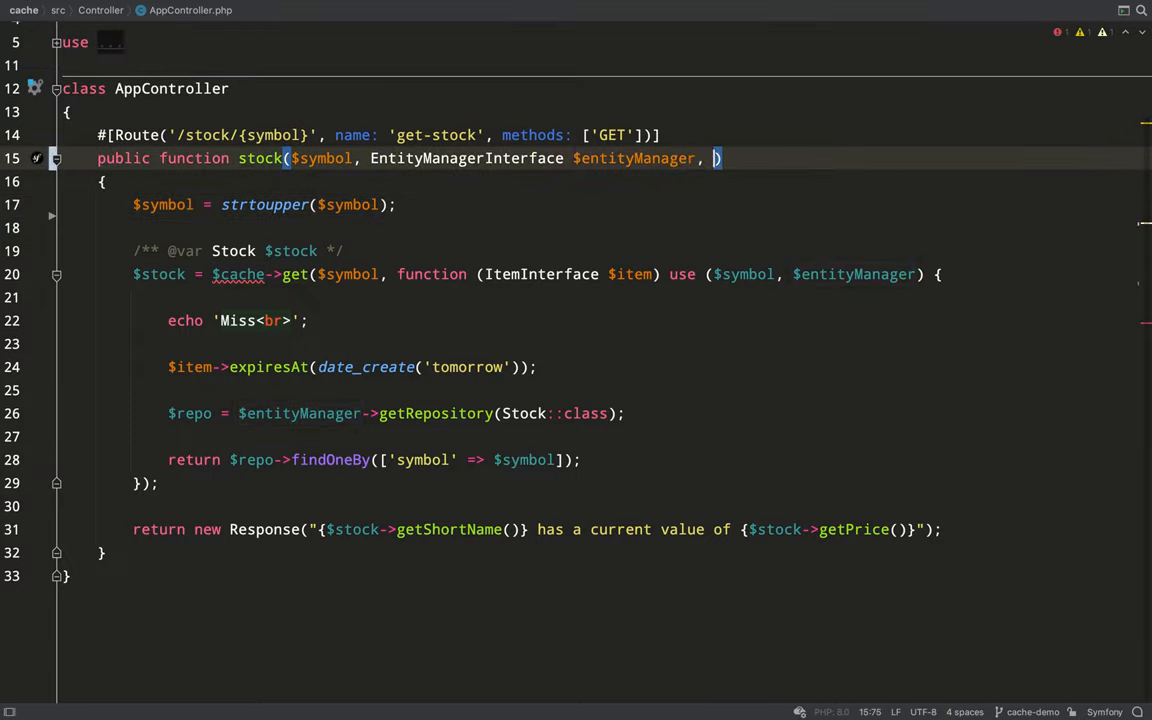
# - Add a CacheInterface $cache argument to the stock action's signature
pyautogui.write('CacheInterface')
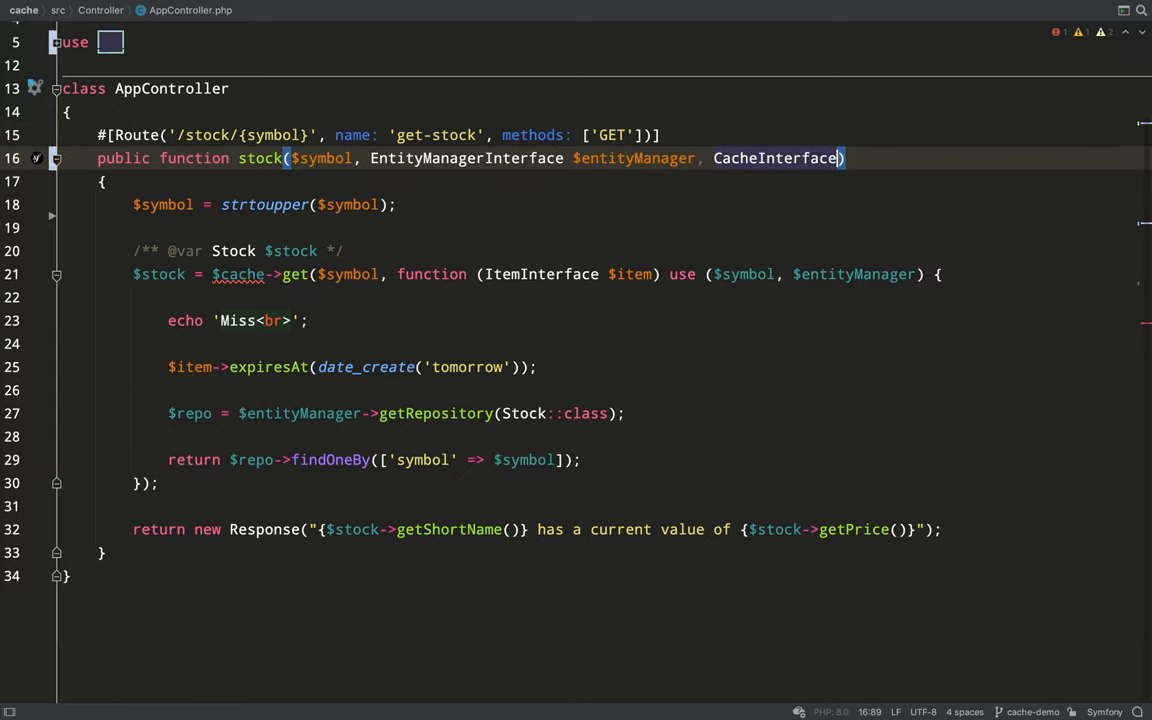
pyautogui.write('$cache')
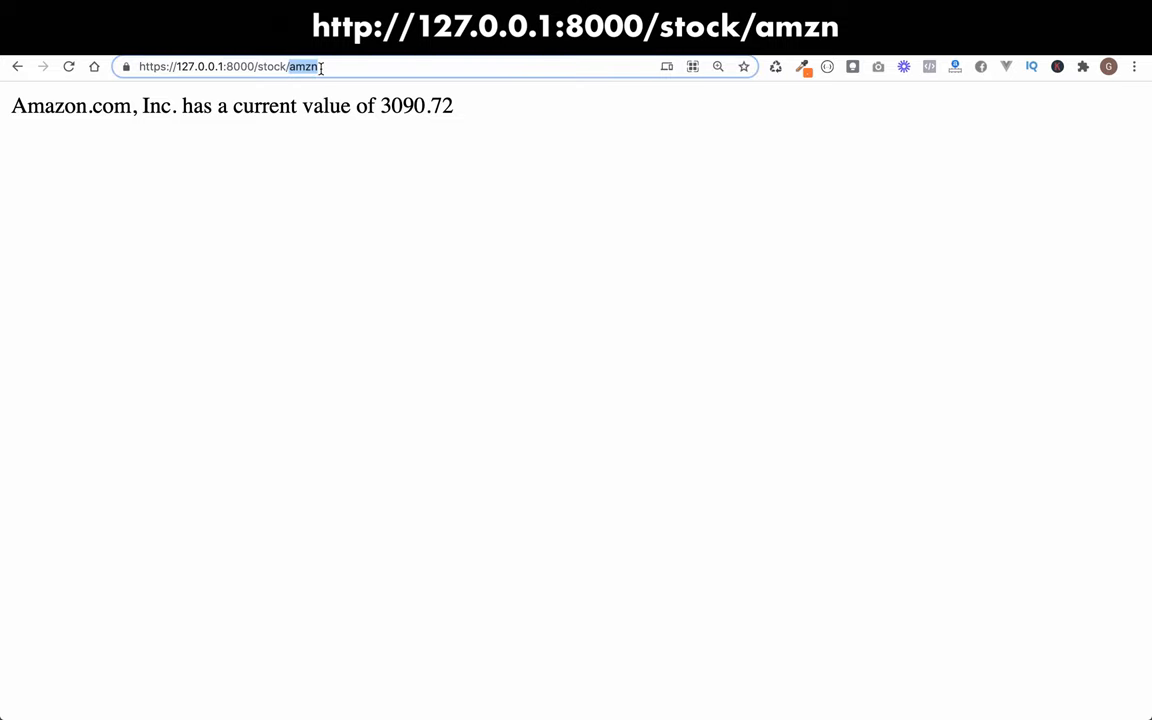
# - Change the URL's stock symbol from amzn to tsla and load the page
pyautogui.click(240, 66)
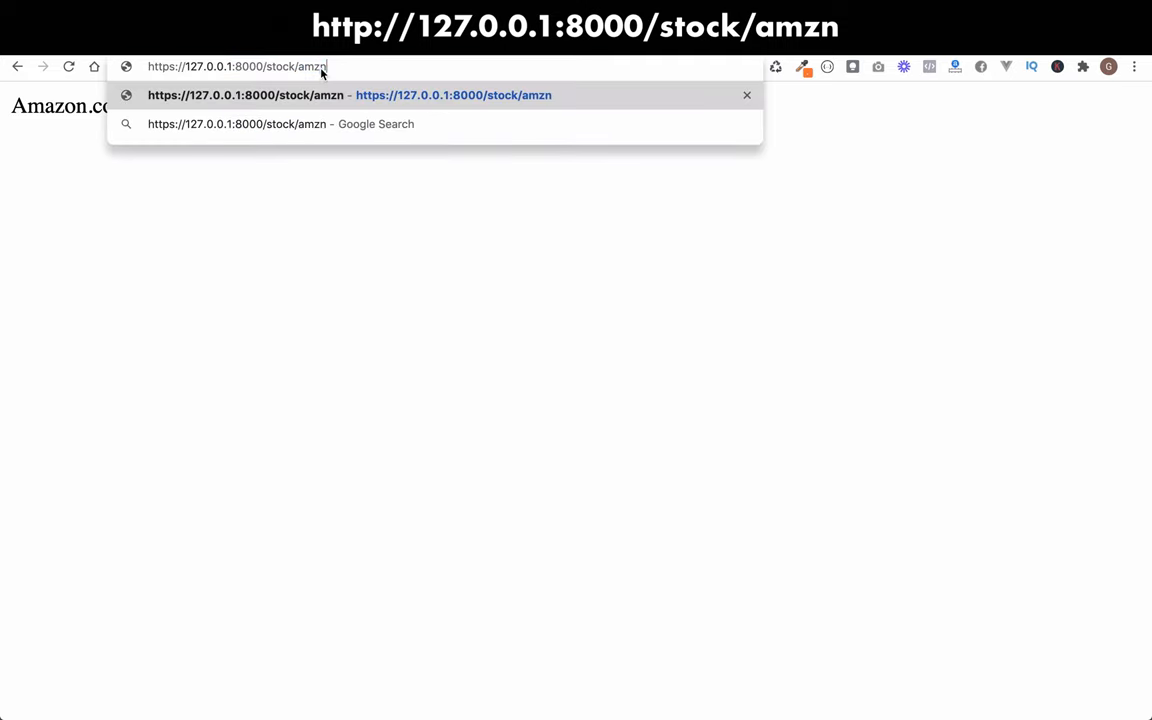
pyautogui.write('tsla')
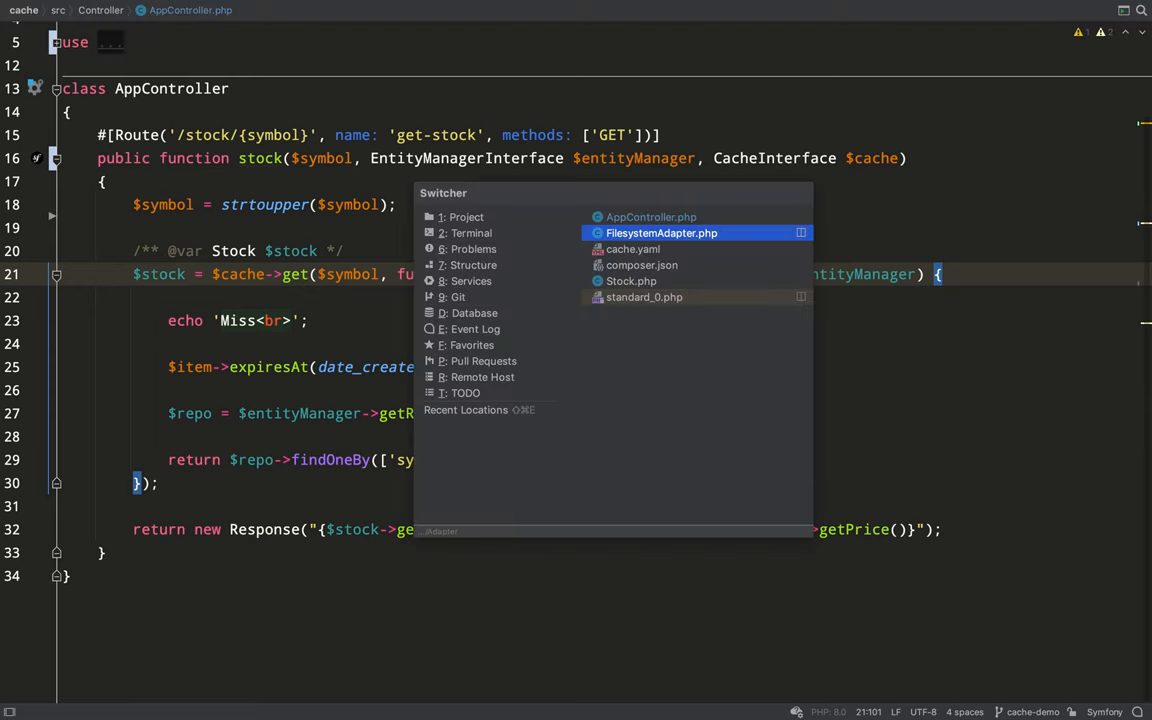
# - In cache.yaml, declare pool stocks_cache with adapter cache.adapter.filesystem
pyautogui.click(632, 248)
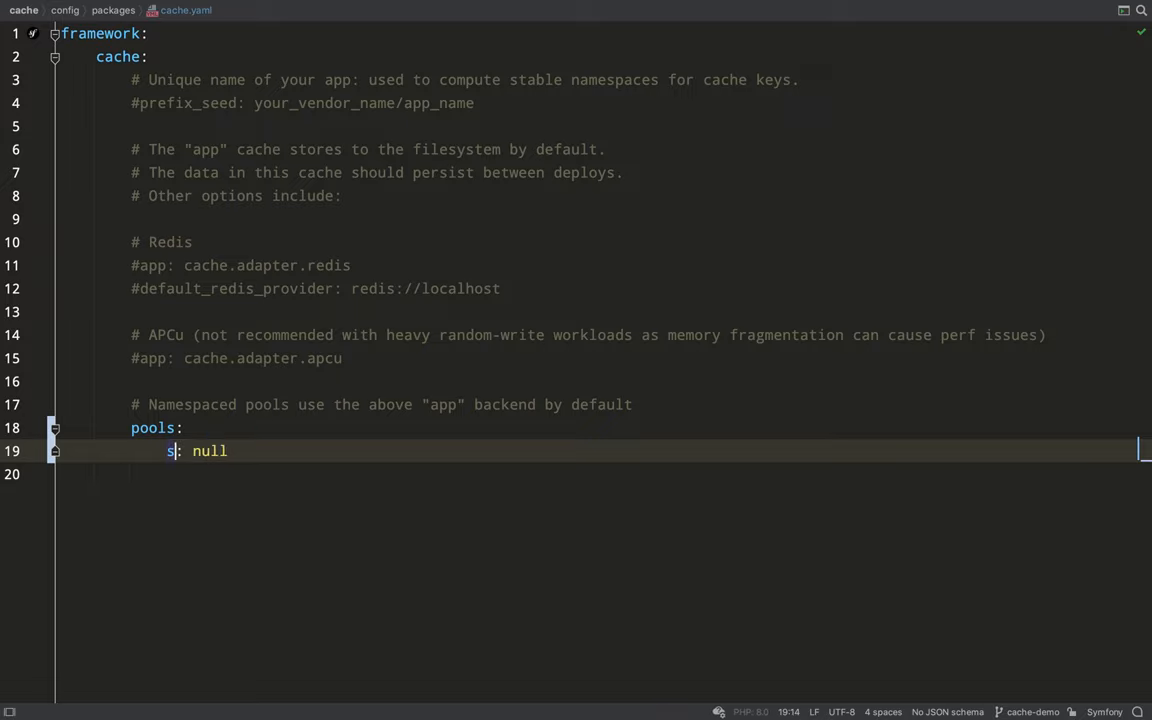
pyautogui.write('tocks_cache:')
pyautogui.click(600, 474)
pyautogui.write('ada')
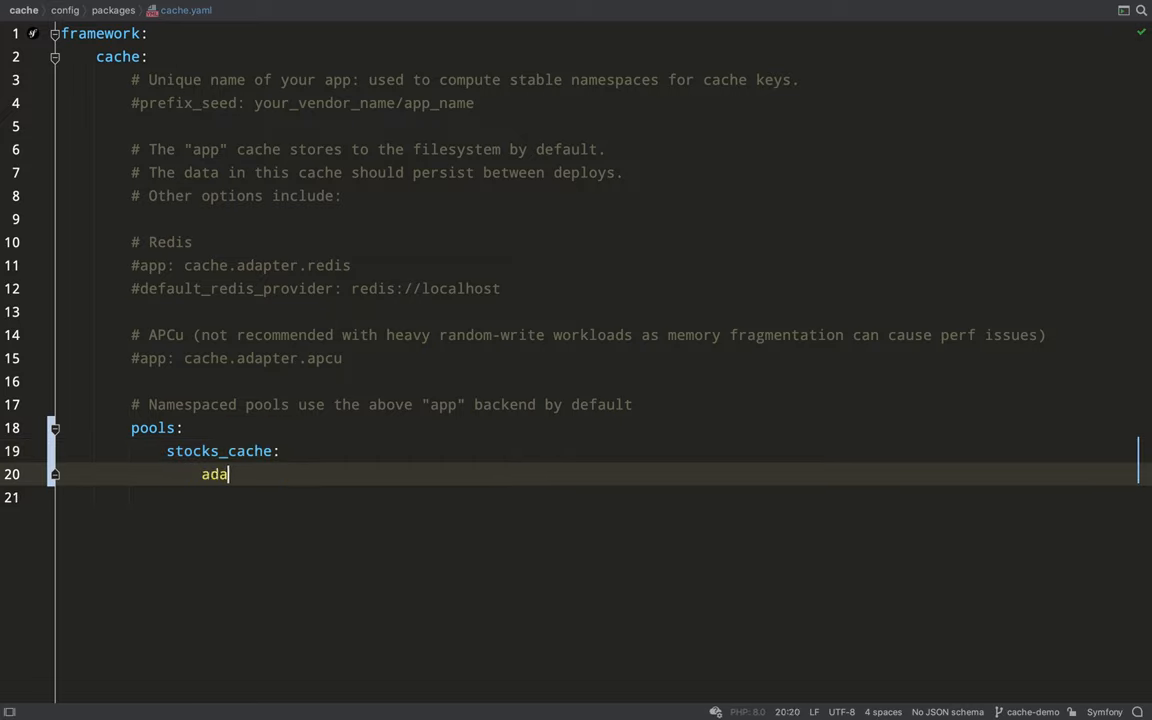
pyautogui.write('pter:')
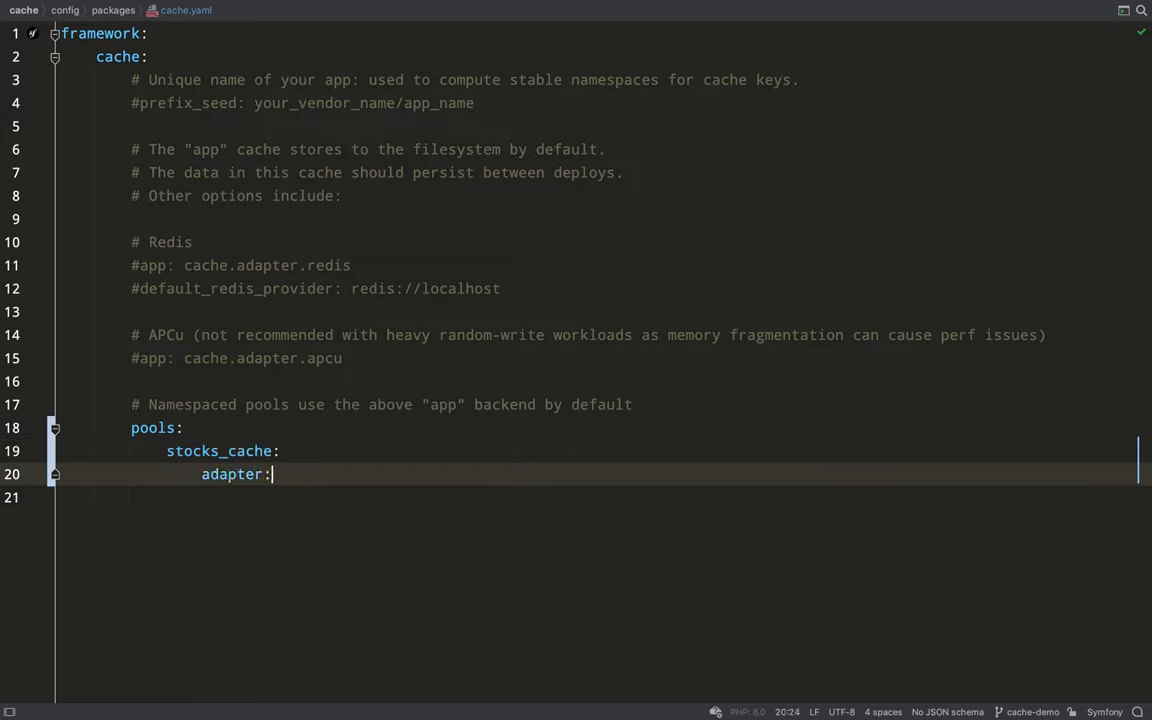
pyautogui.write('cache.adapter.filesy')
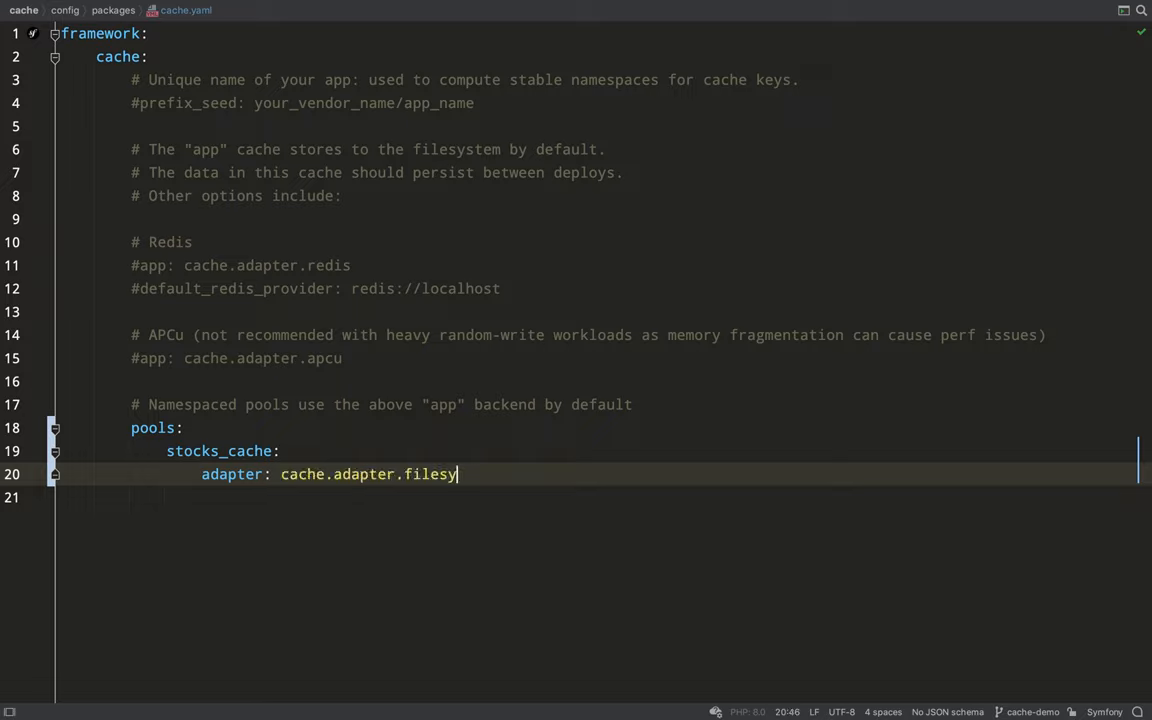
pyautogui.write('stem')
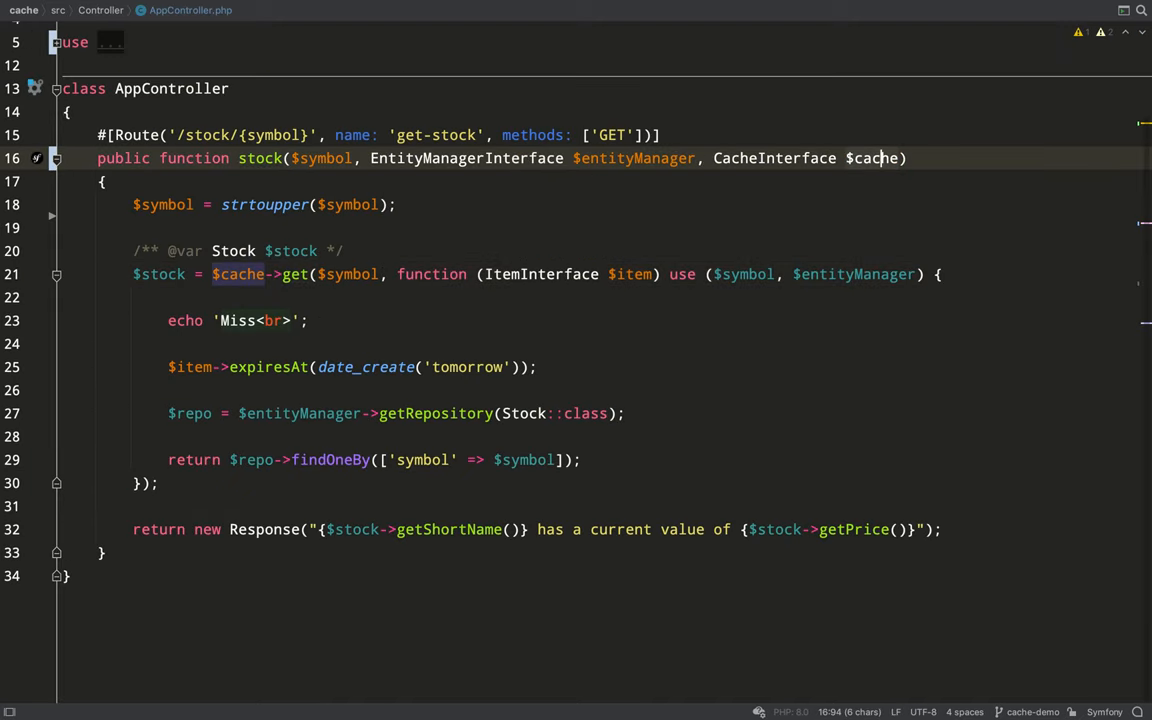
# - Rename the stock action's CacheInterface $cache parameter to $stocksCache
pyautogui.write('$sto')
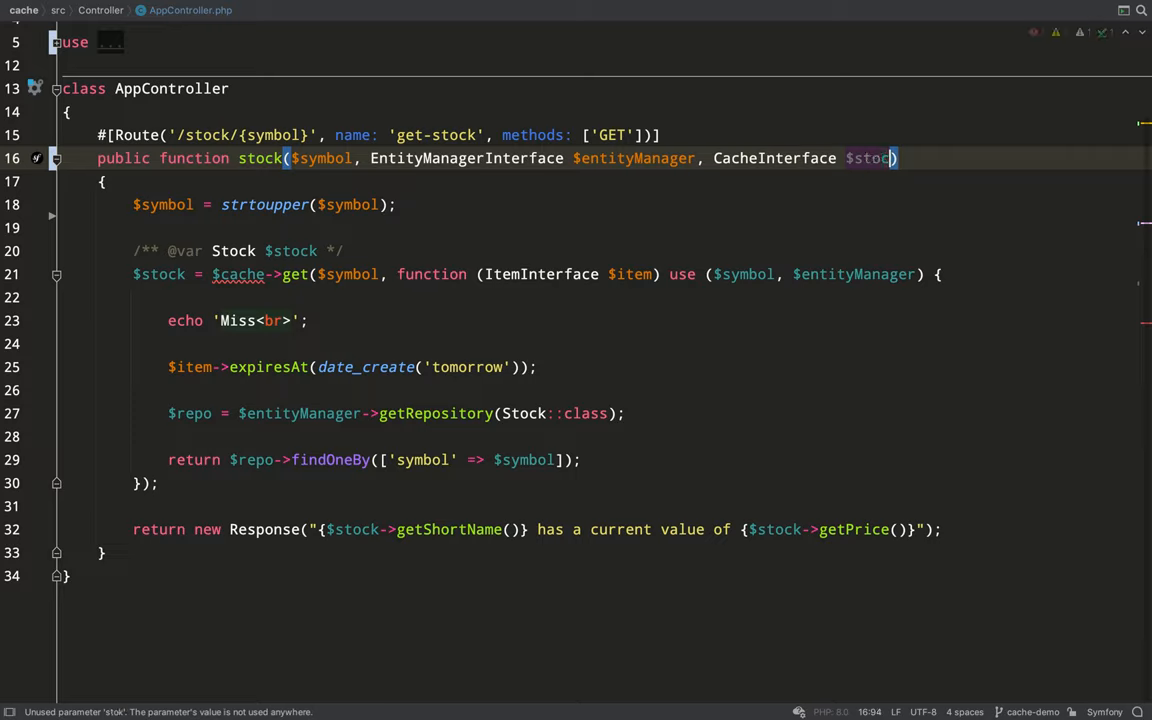
pyautogui.write('s')
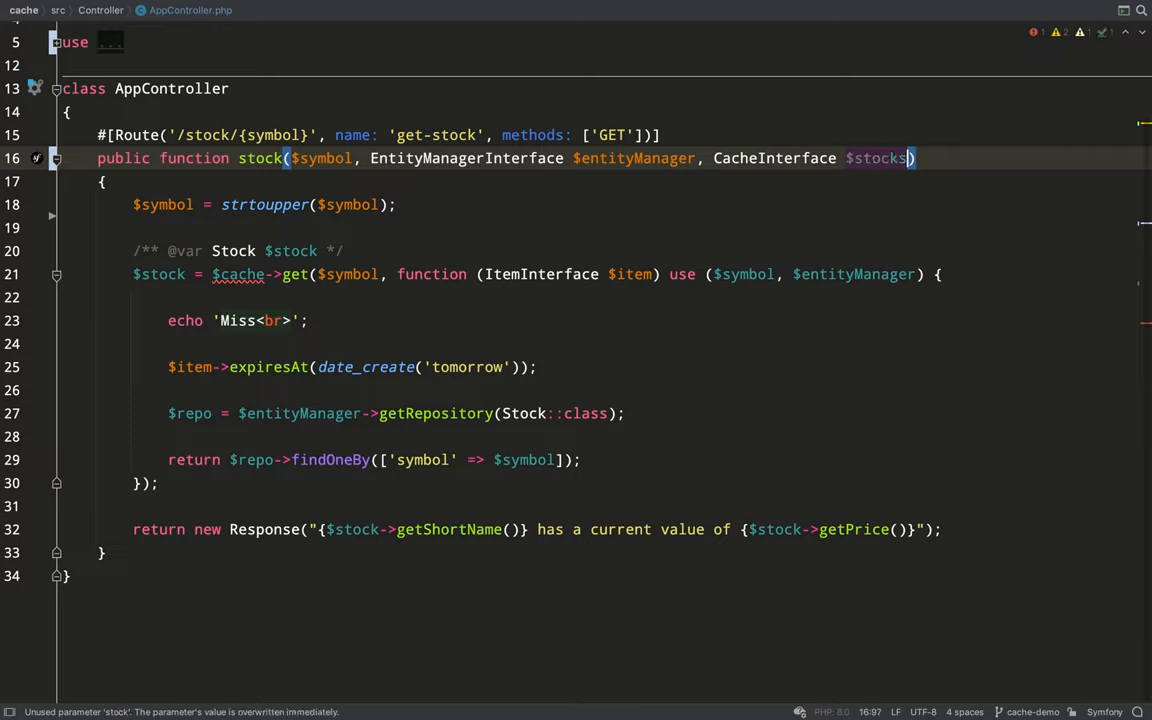
pyautogui.write('Cache')
pyautogui.write('php')
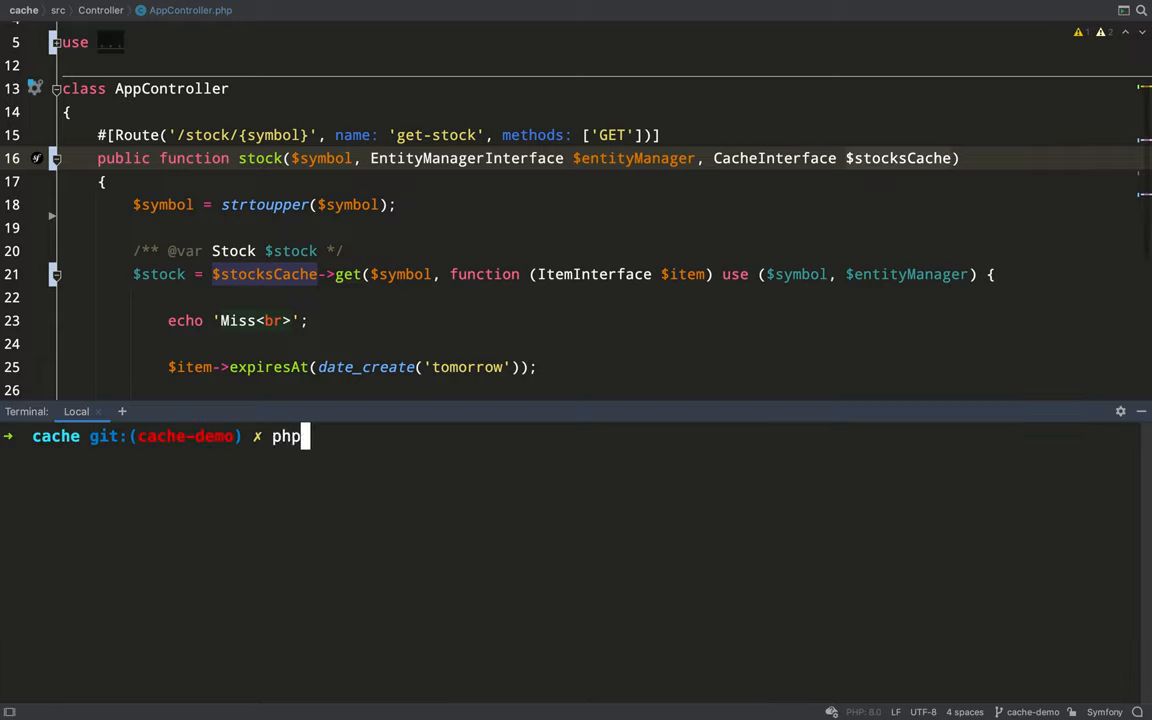
# - Draft php bin/console cache:pool:delete for the stocks pool in the terminal
pyautogui.write('b')
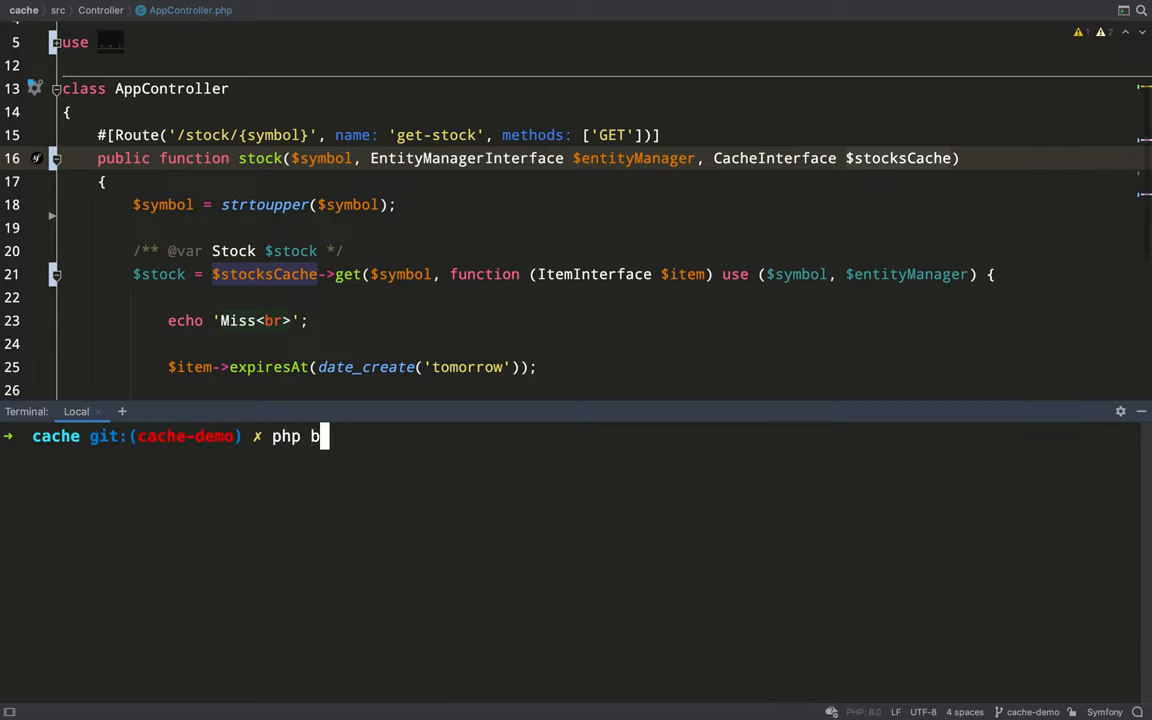
pyautogui.write('in/console')
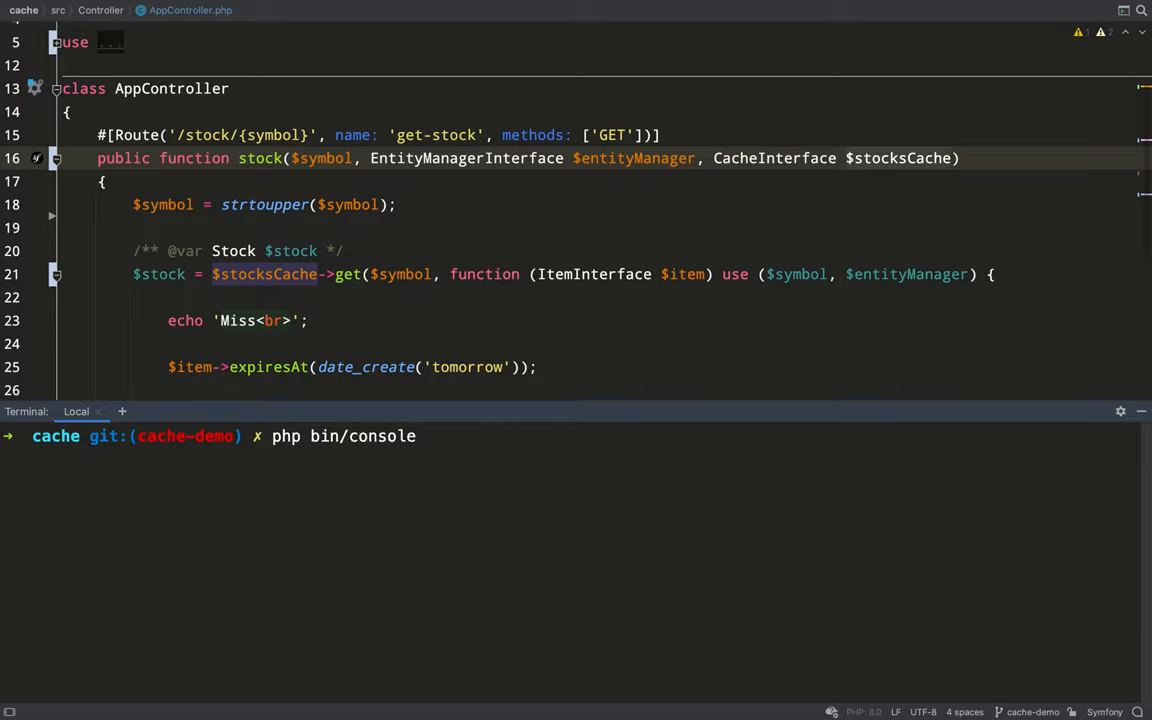
pyautogui.write('cache')
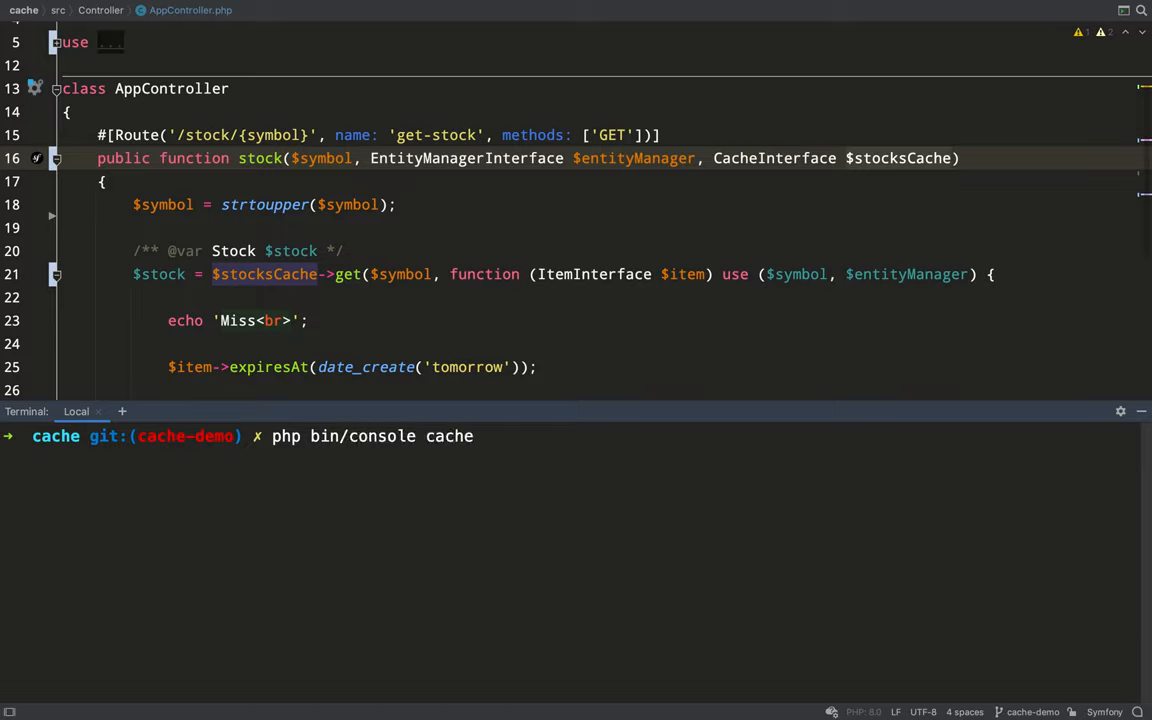
pyautogui.write(':pool')
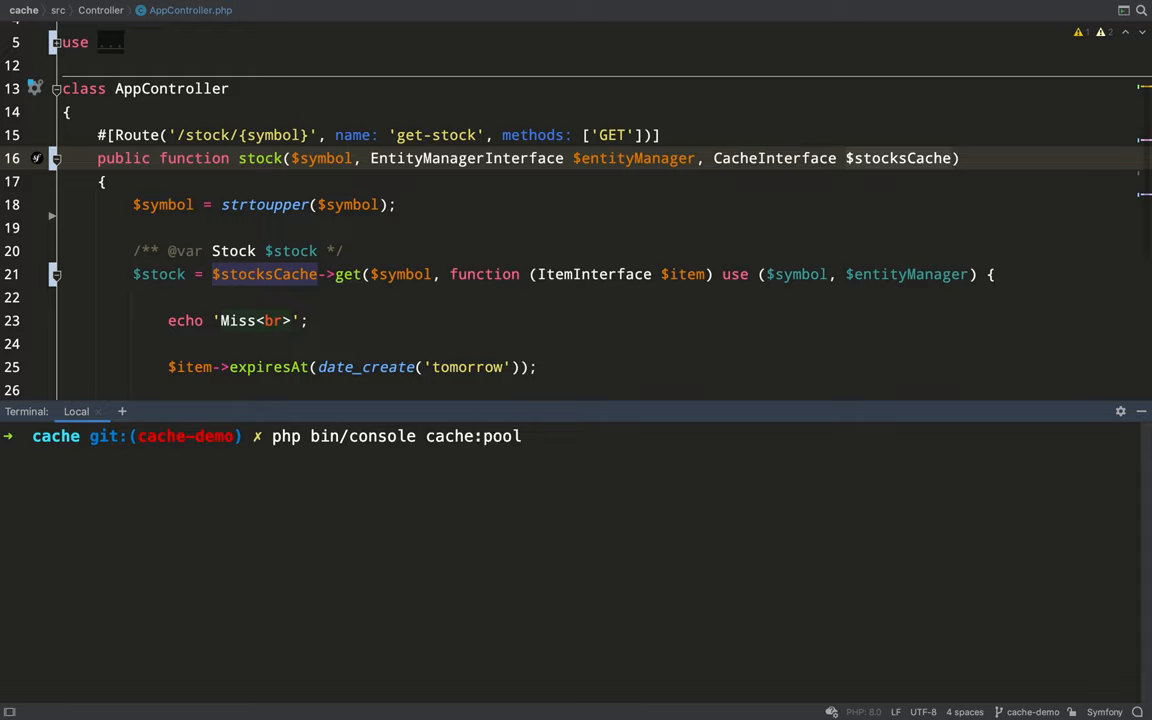
pyautogui.write(':de')
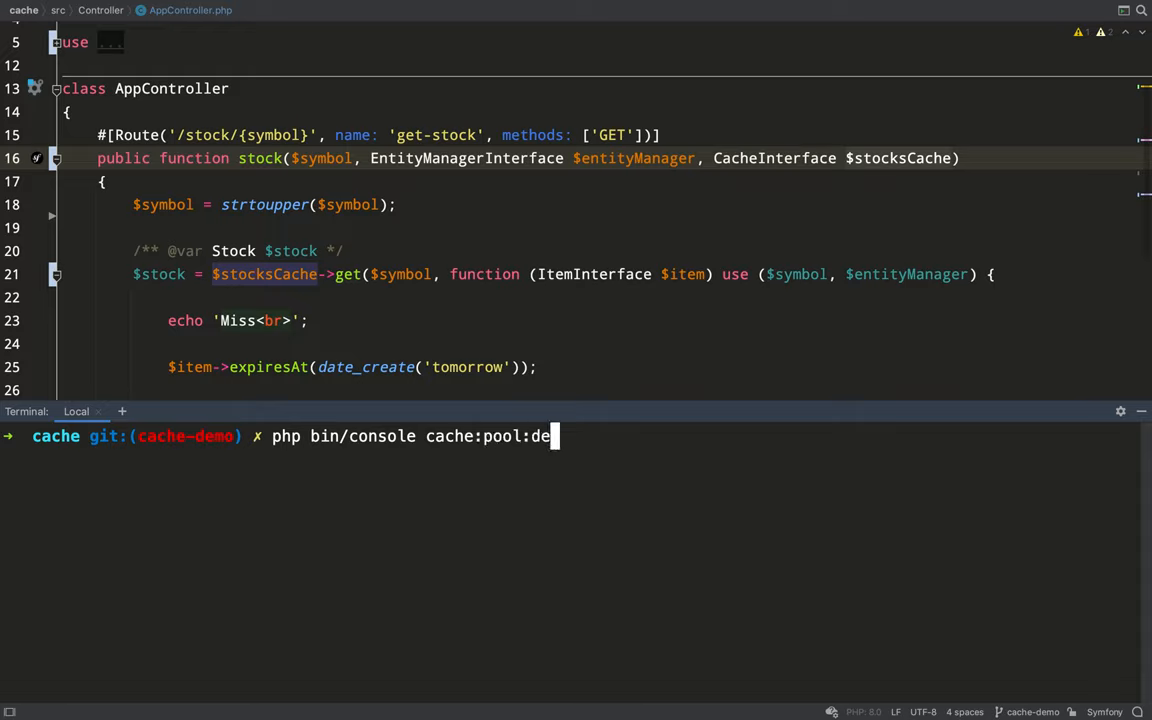
pyautogui.write('lete')
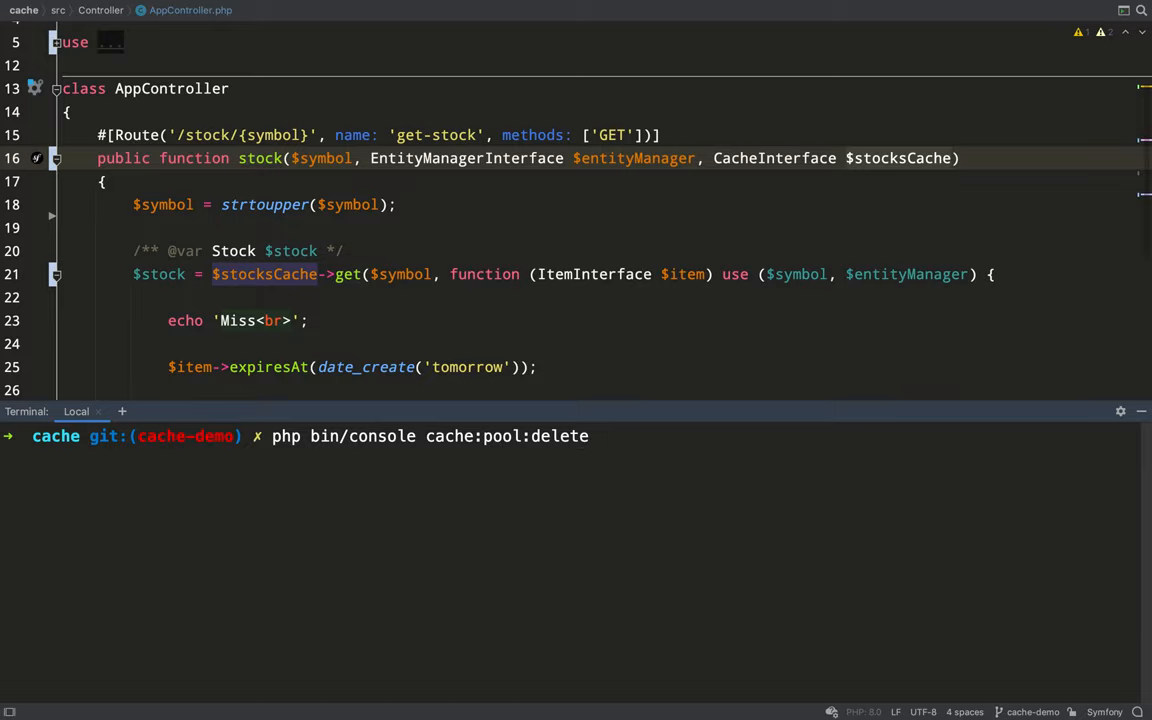
pyautogui.write('sto')
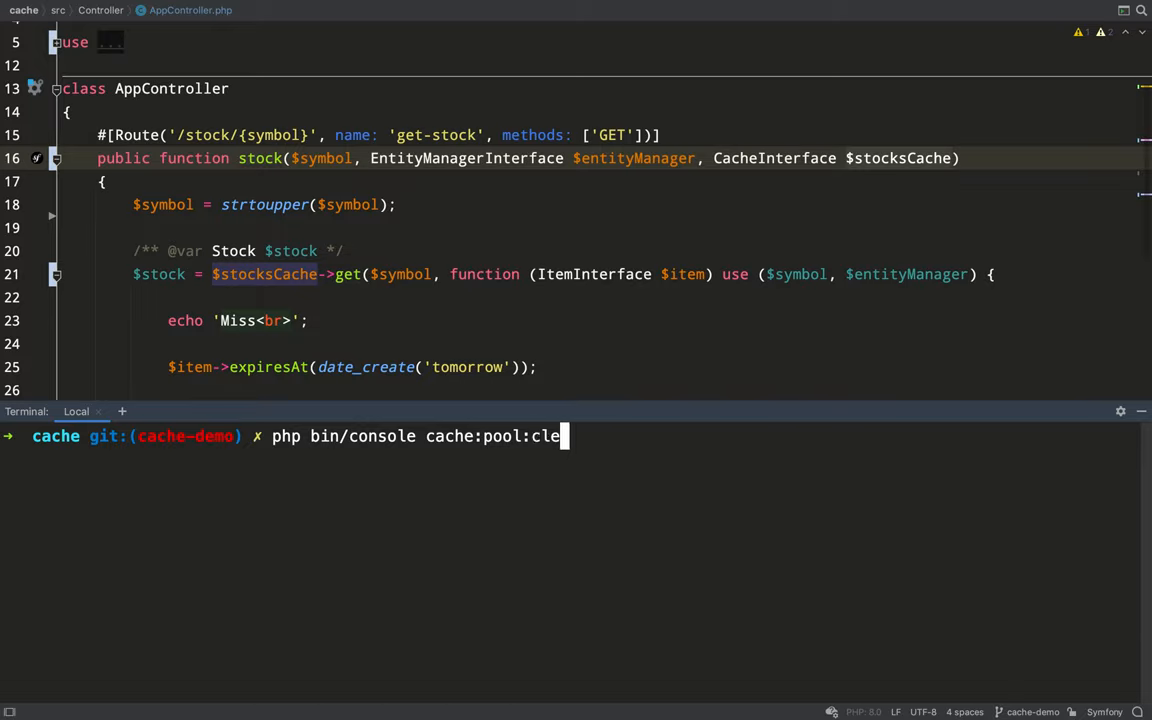
# - Rework it into cache:pool:clear cache.app stocks_cache, fixing a typo in the pool name
pyautogui.write('ar cac')
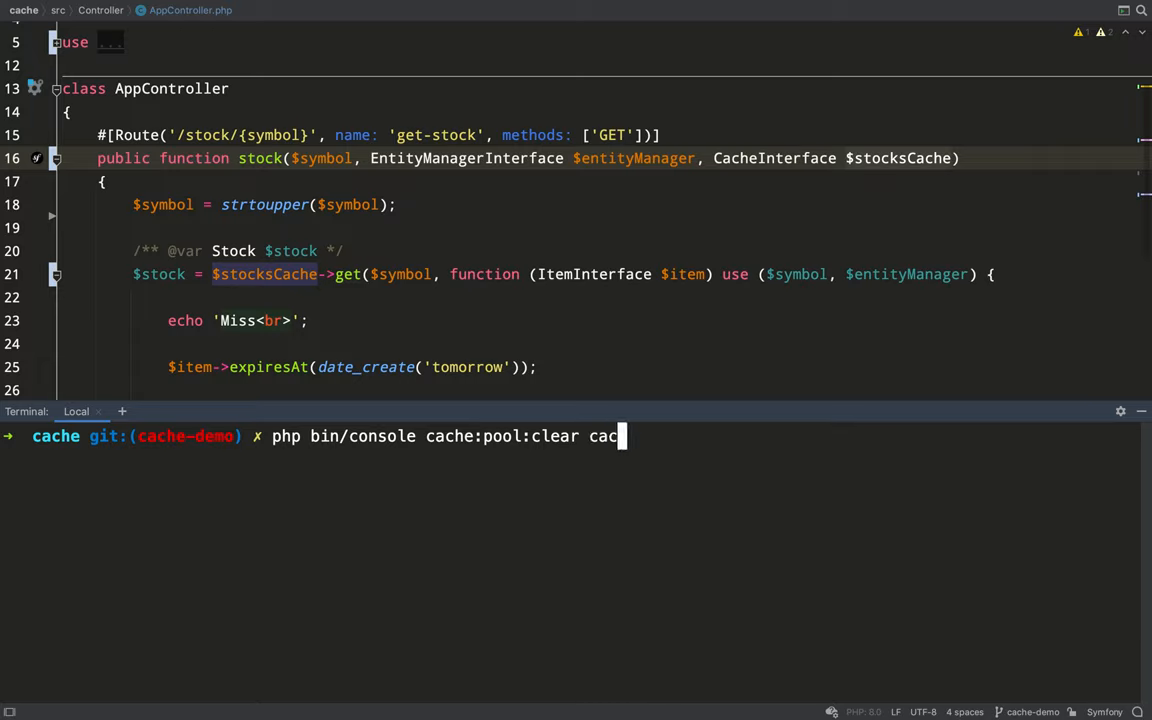
pyautogui.write('he.app')
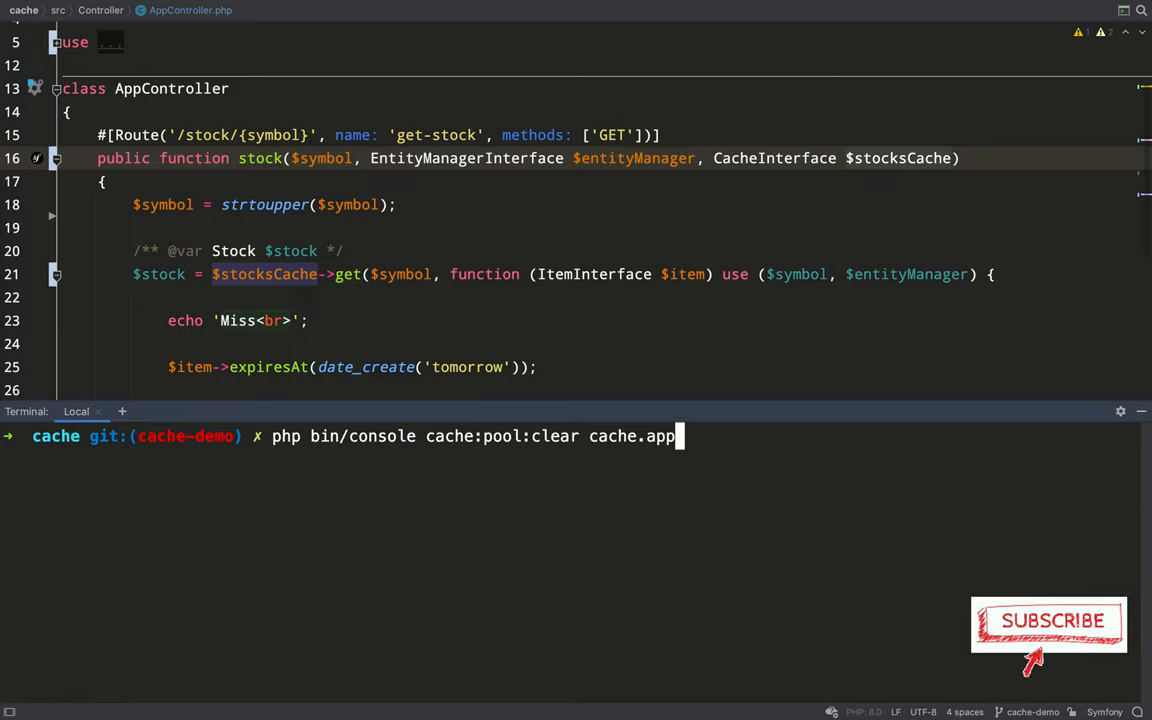
pyautogui.write('stao')
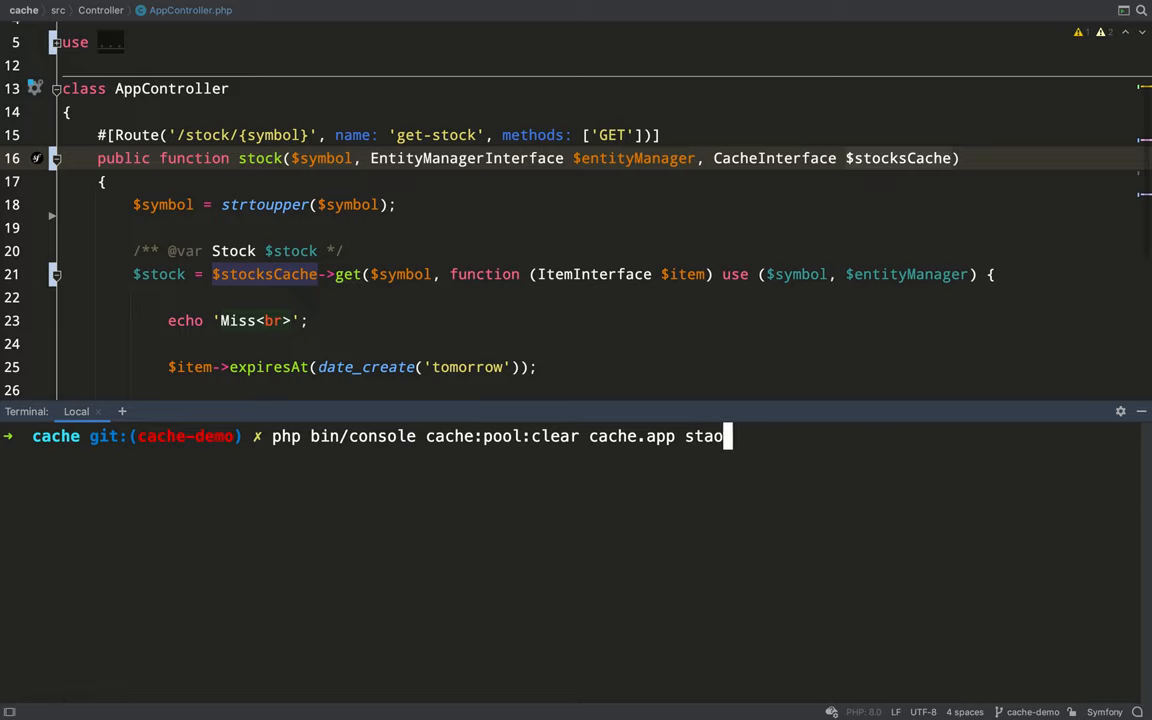
pyautogui.press('Backspace')
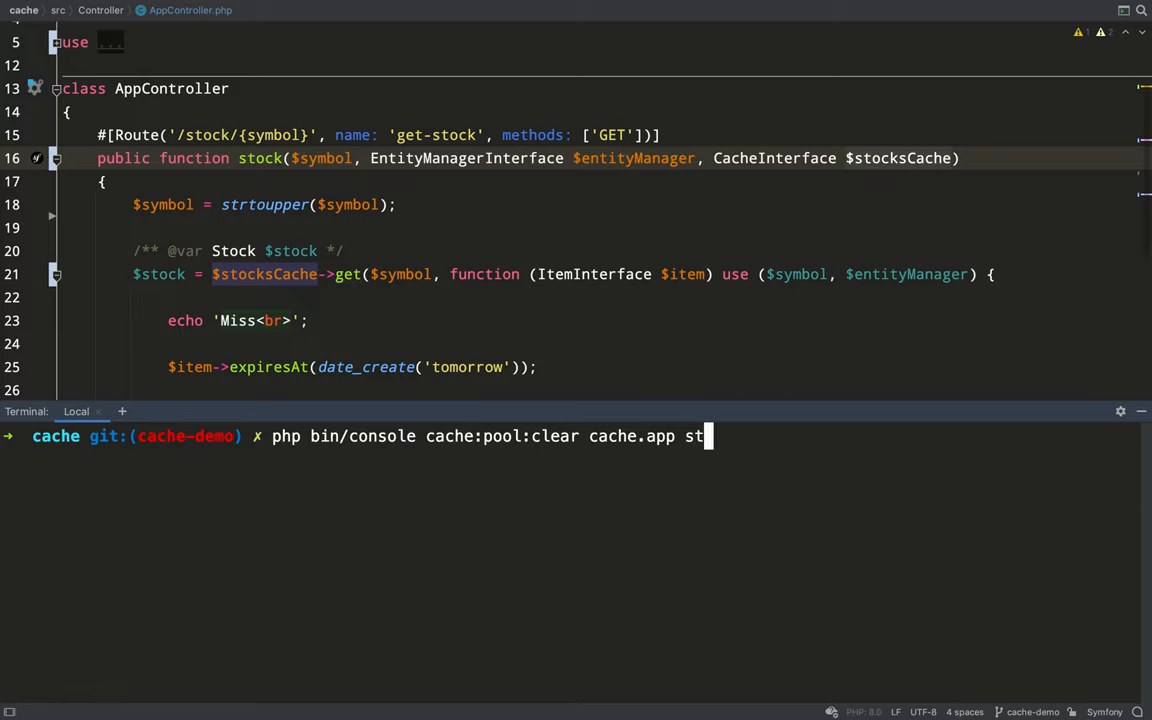
pyautogui.write('ocks')
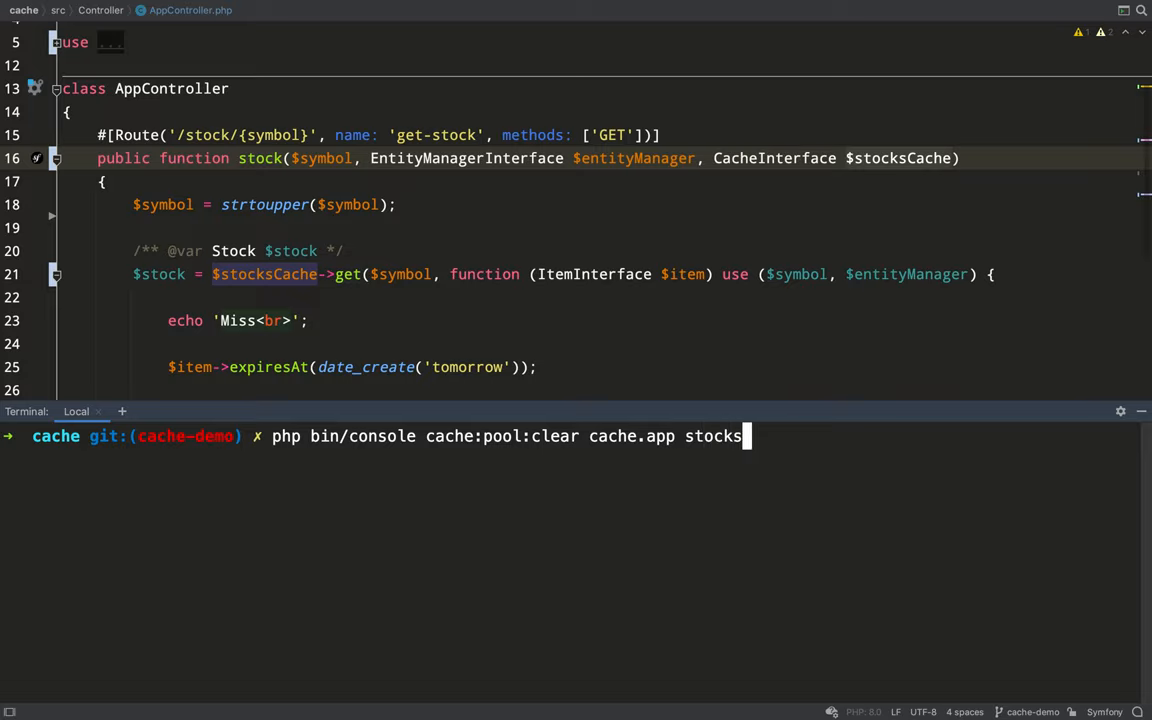
pyautogui.write('_cache')
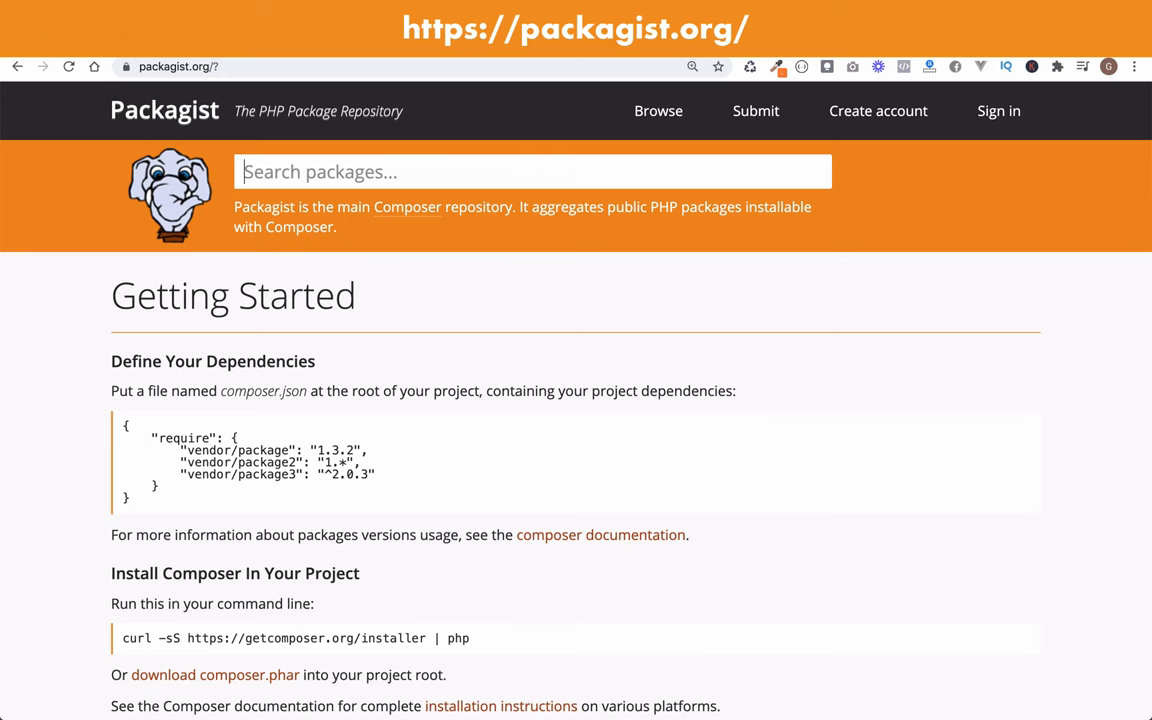
# - Search Packagist for predis and highlight the predis/predis client description
pyautogui.write('predis')
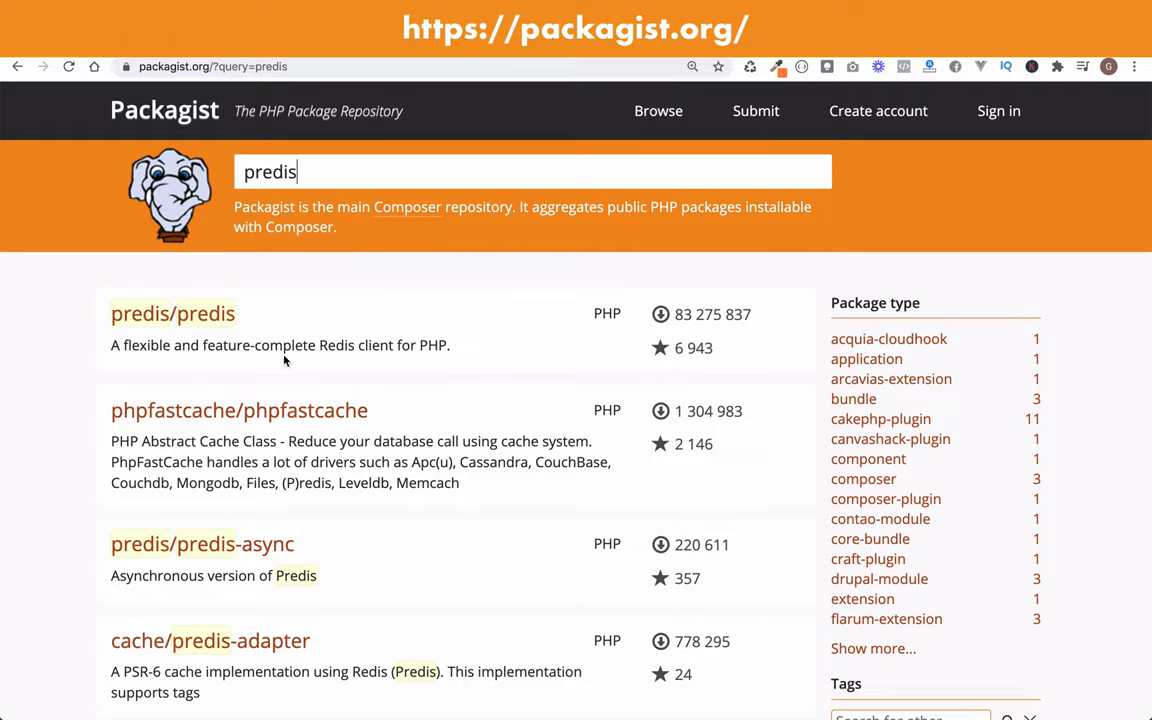
pyautogui.moveTo(200, 344); pyautogui.dragTo(424, 344)
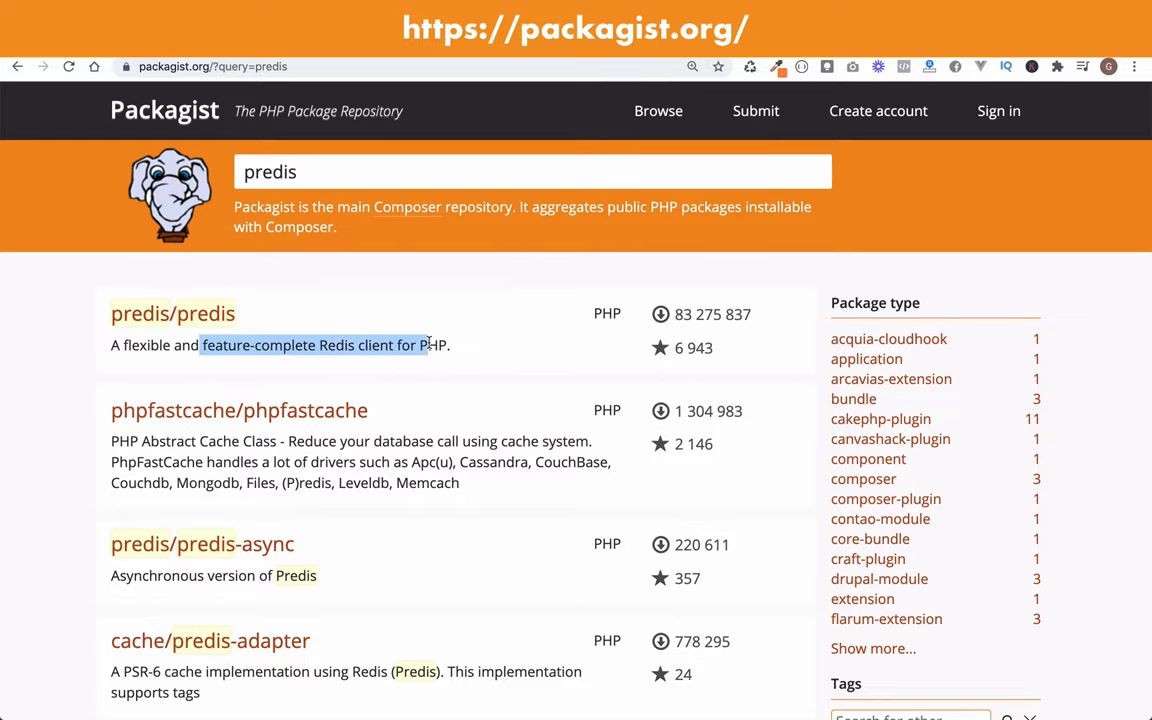
pyautogui.click(172, 312)
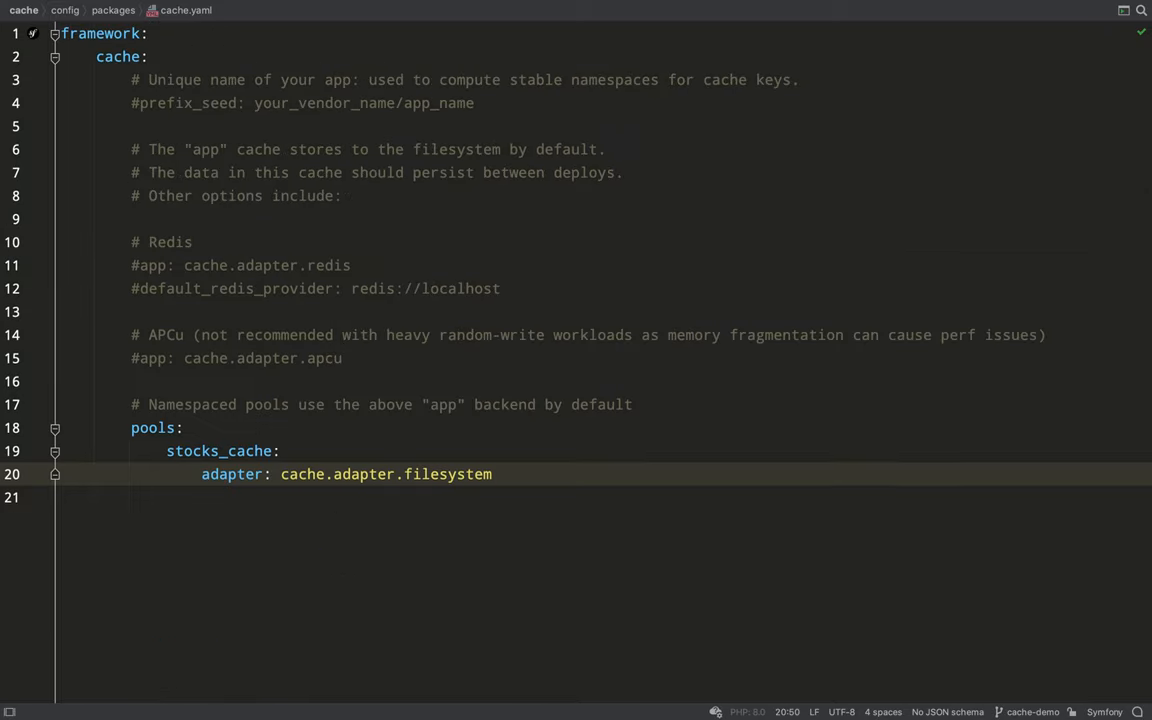
# - Replace the stocks_cache adapter with cache.adapter.redis and begin a provider key
pyautogui.doubleClick(448, 474)
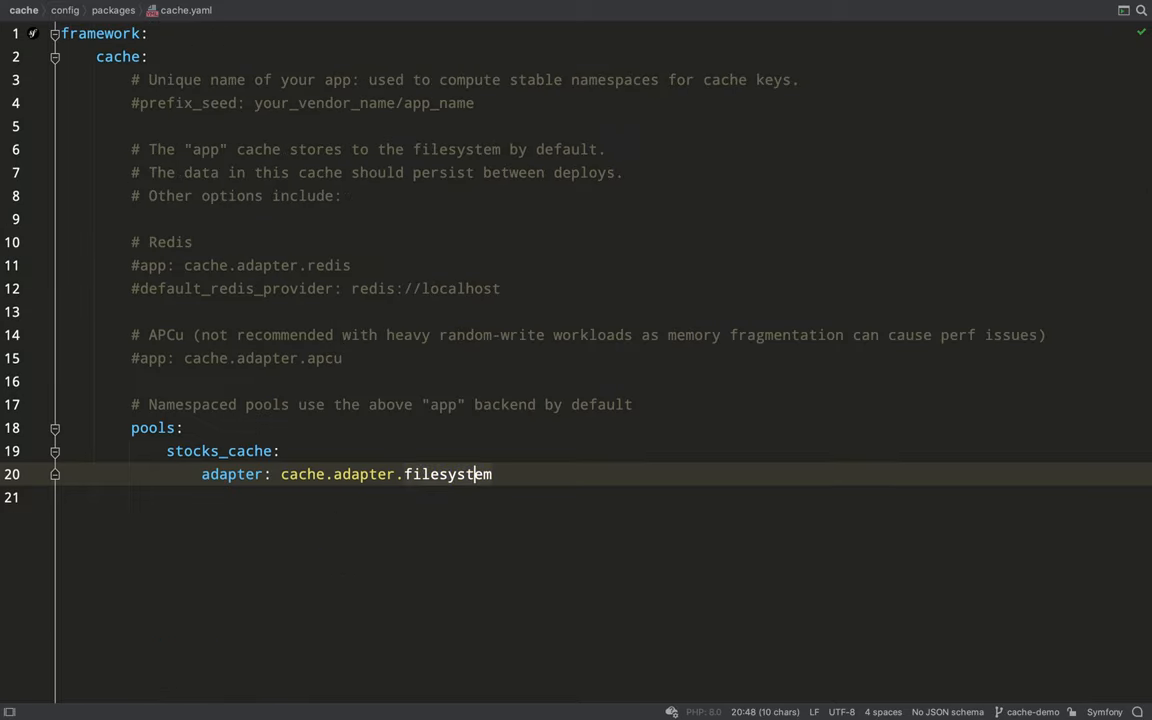
pyautogui.press('Backspace')
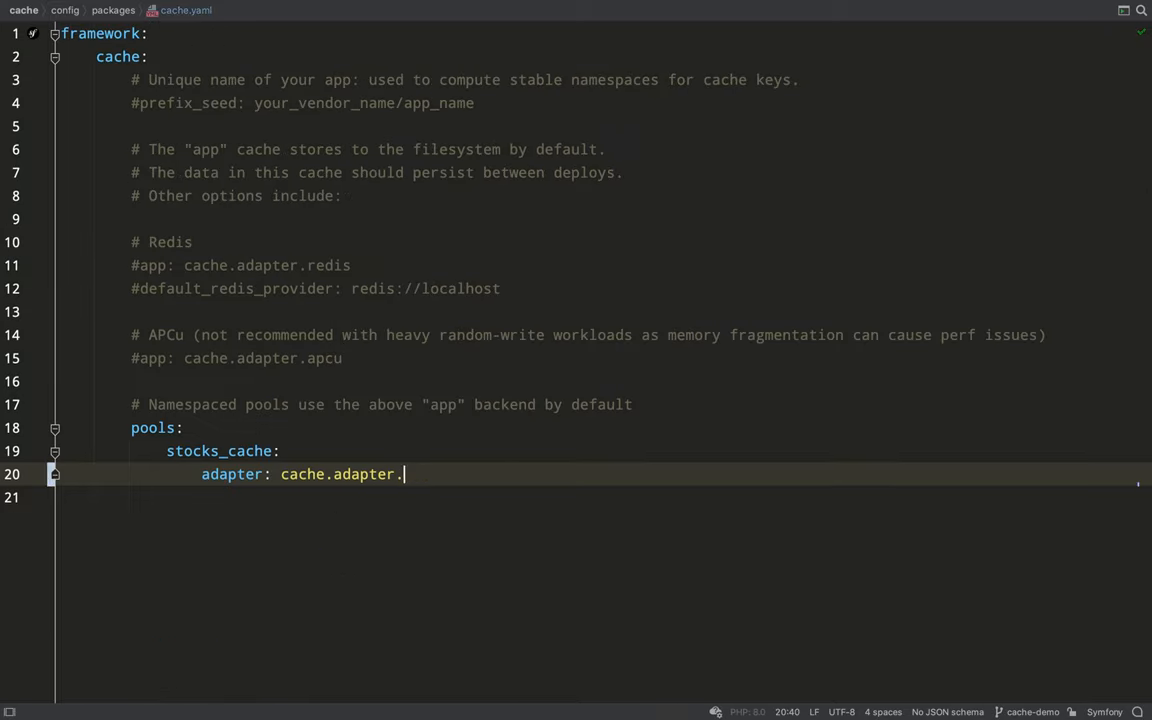
pyautogui.write('redis')
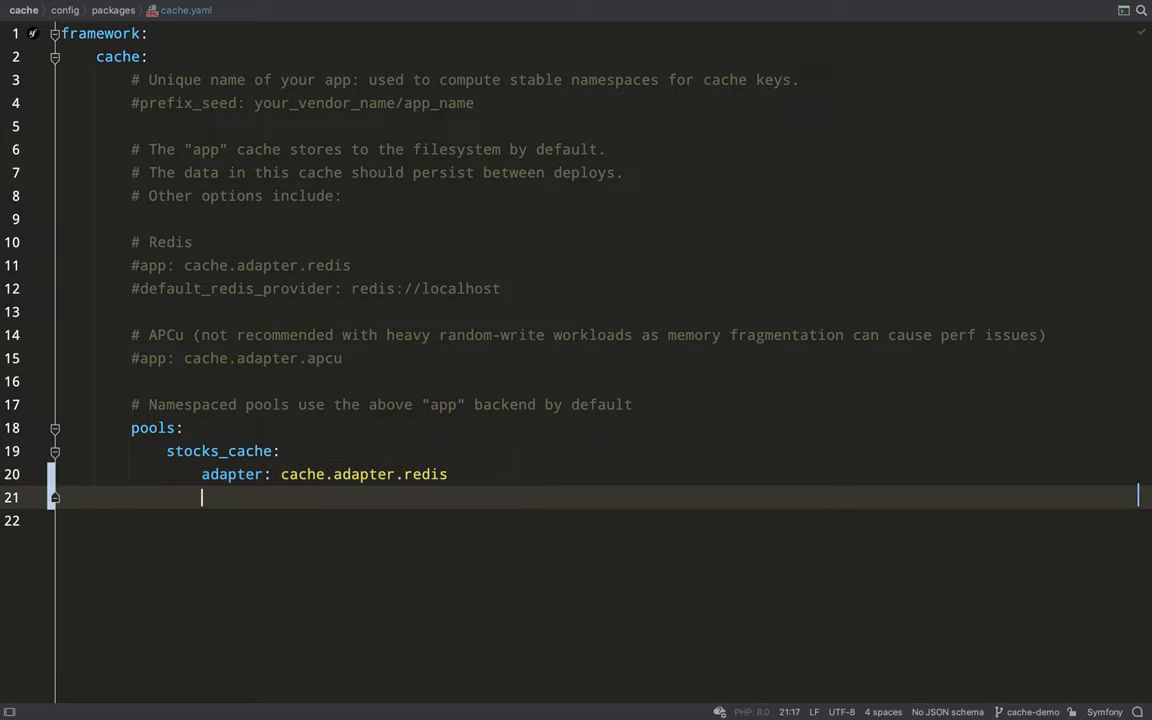
pyautogui.write('pro')
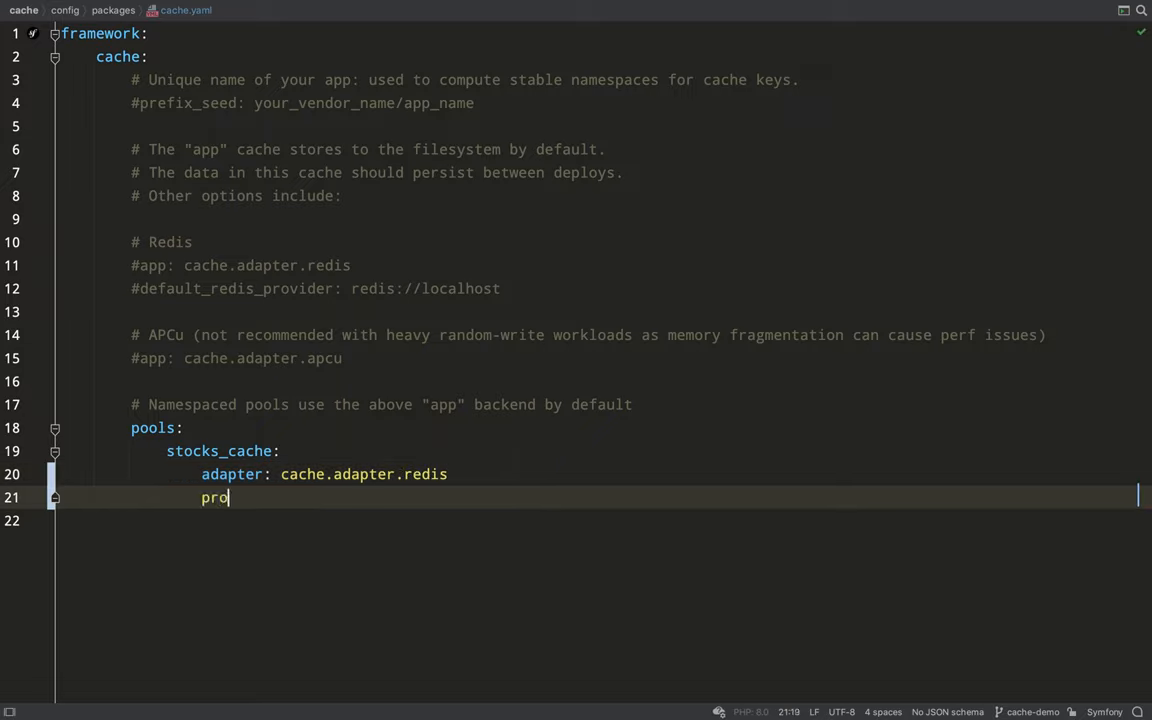
pyautogui.write('vider:')
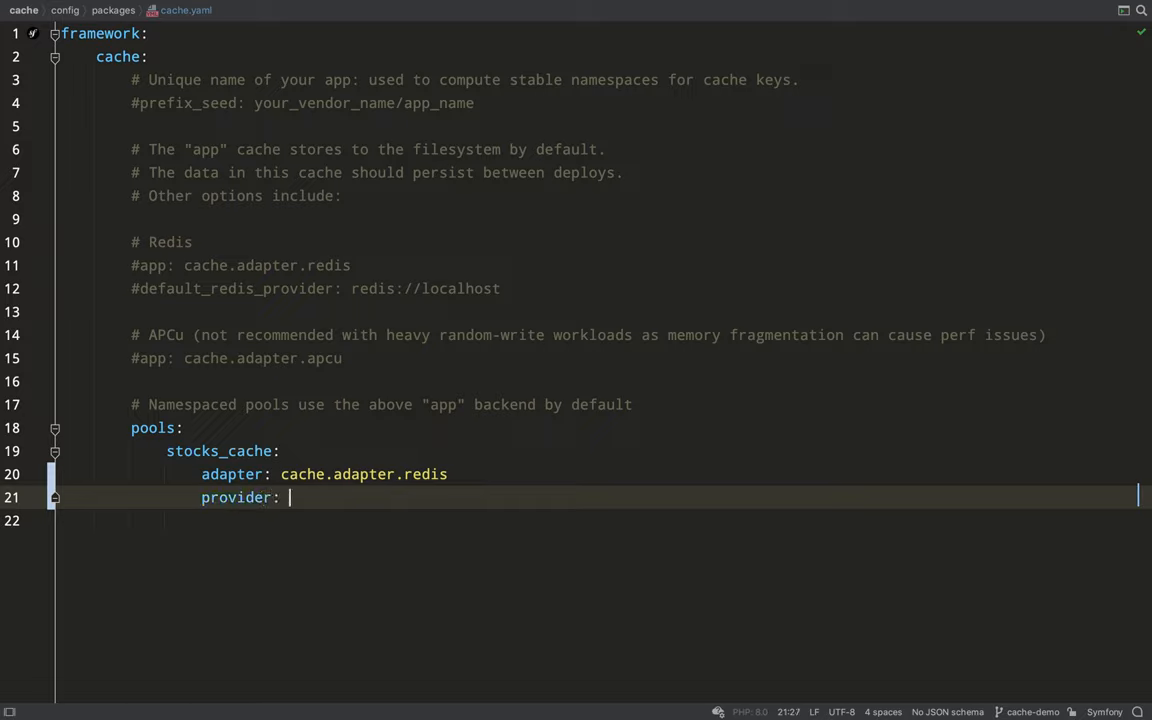
# - Set the pool provider to '%env(REDIS_URL)%'
pyautogui.write("'")
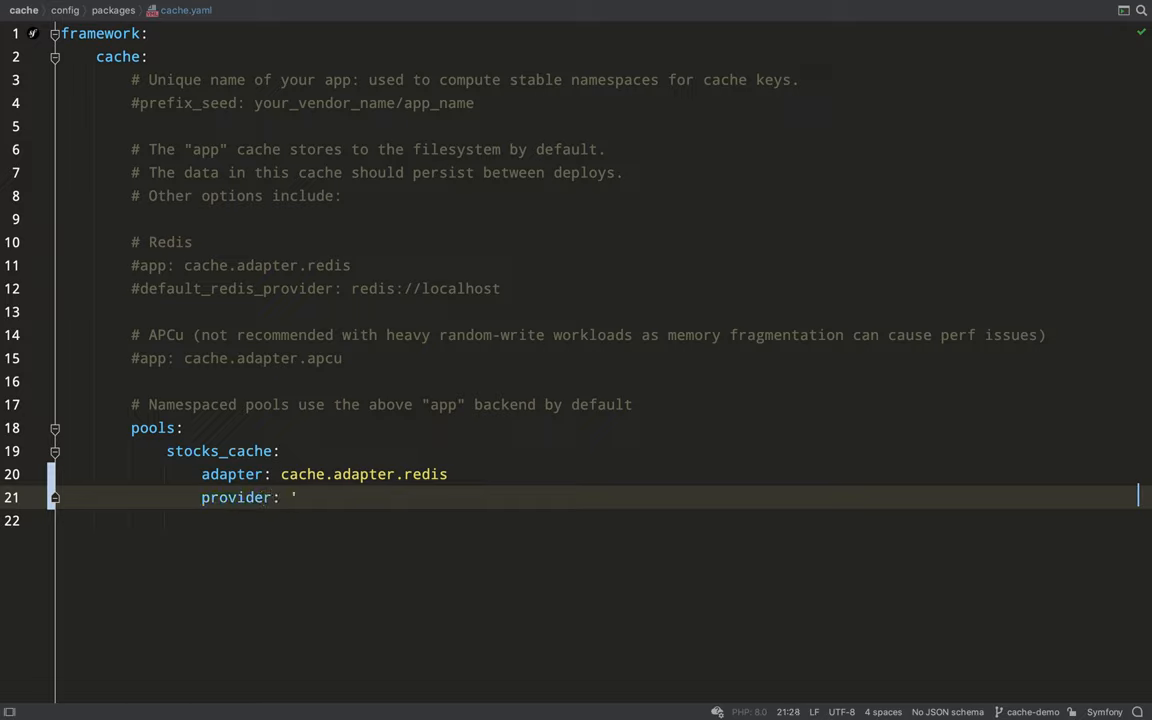
pyautogui.write('%')
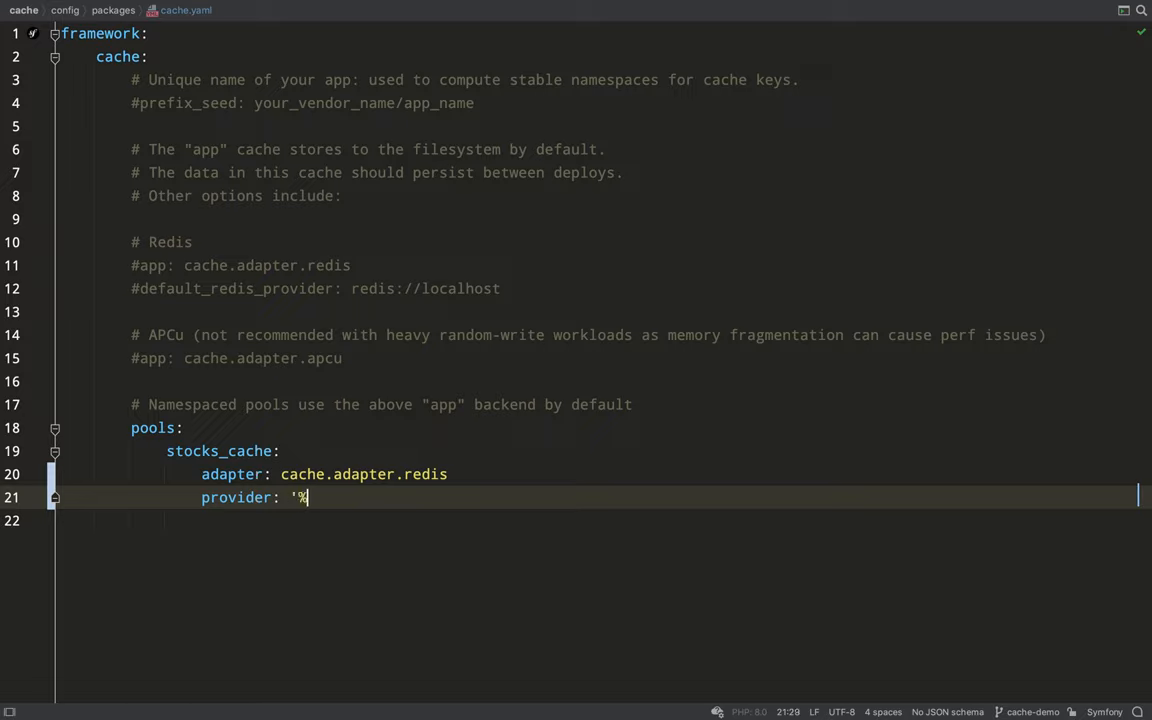
pyautogui.write('env(')
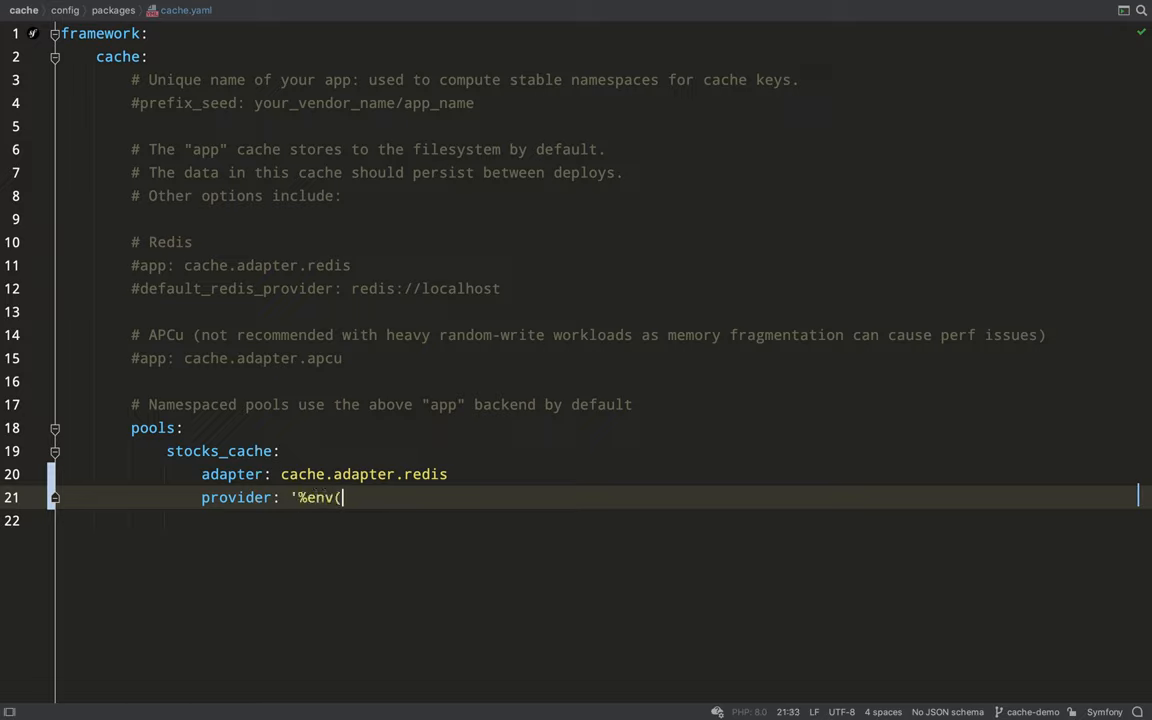
pyautogui.write('REDIS')
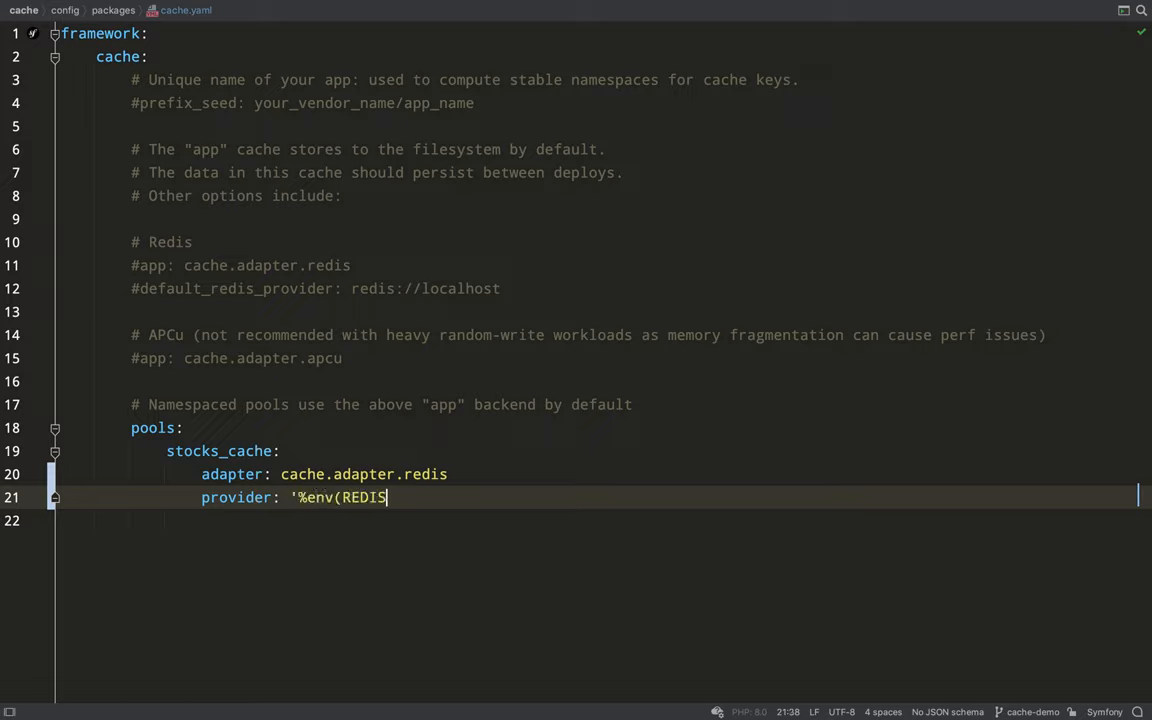
pyautogui.write('_UR')
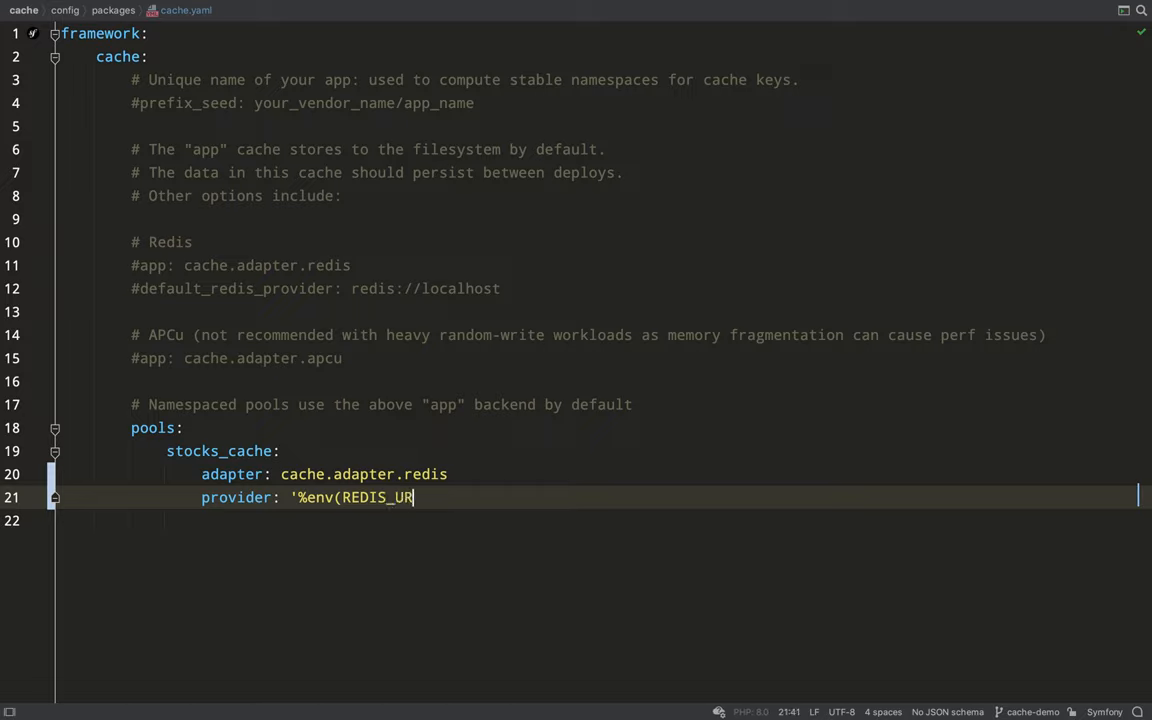
pyautogui.write('L)')
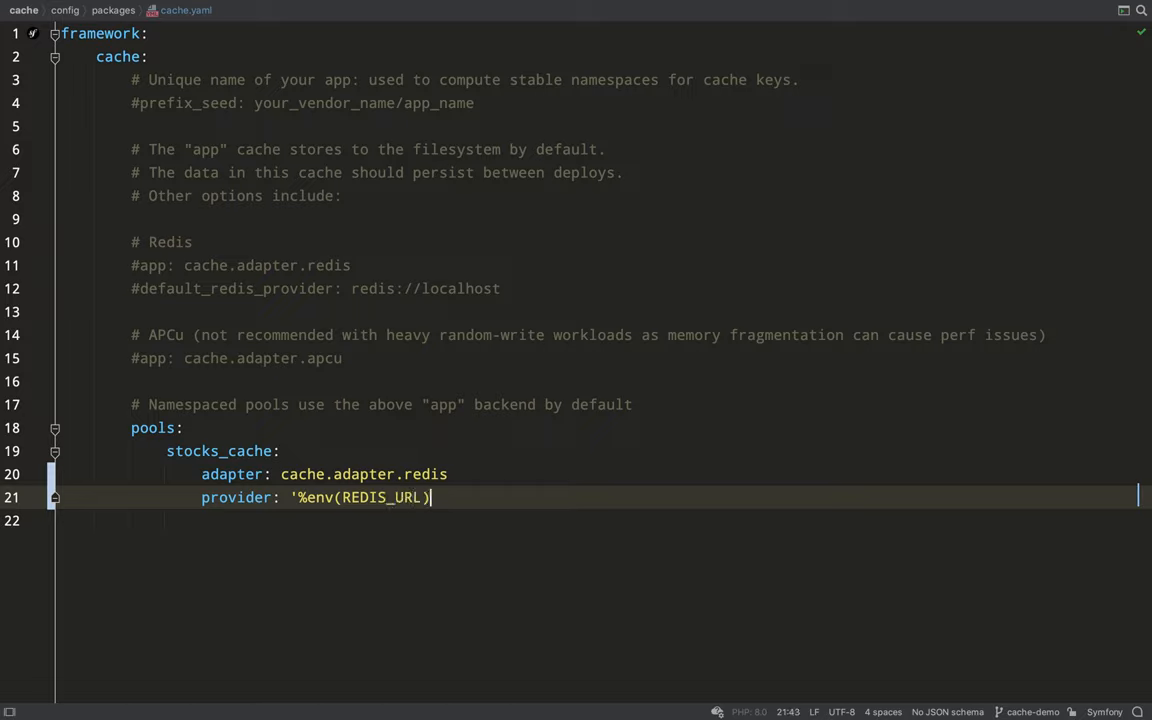
pyautogui.write("%'")
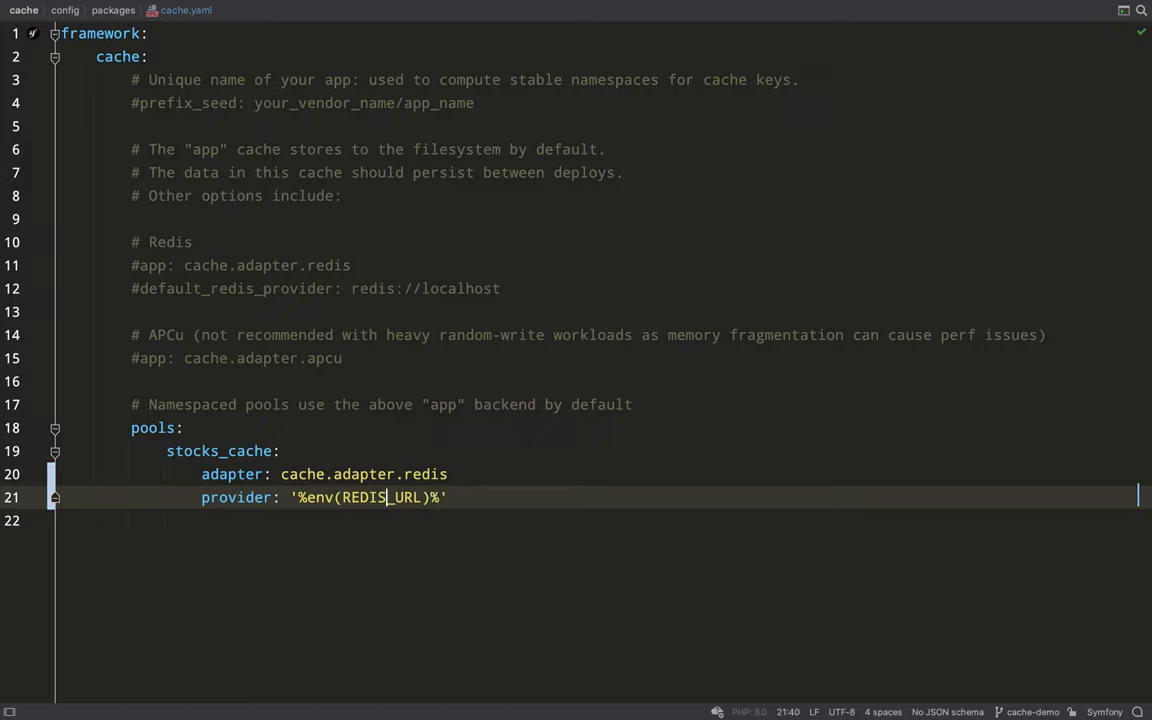
pyautogui.doubleClick(364, 496)
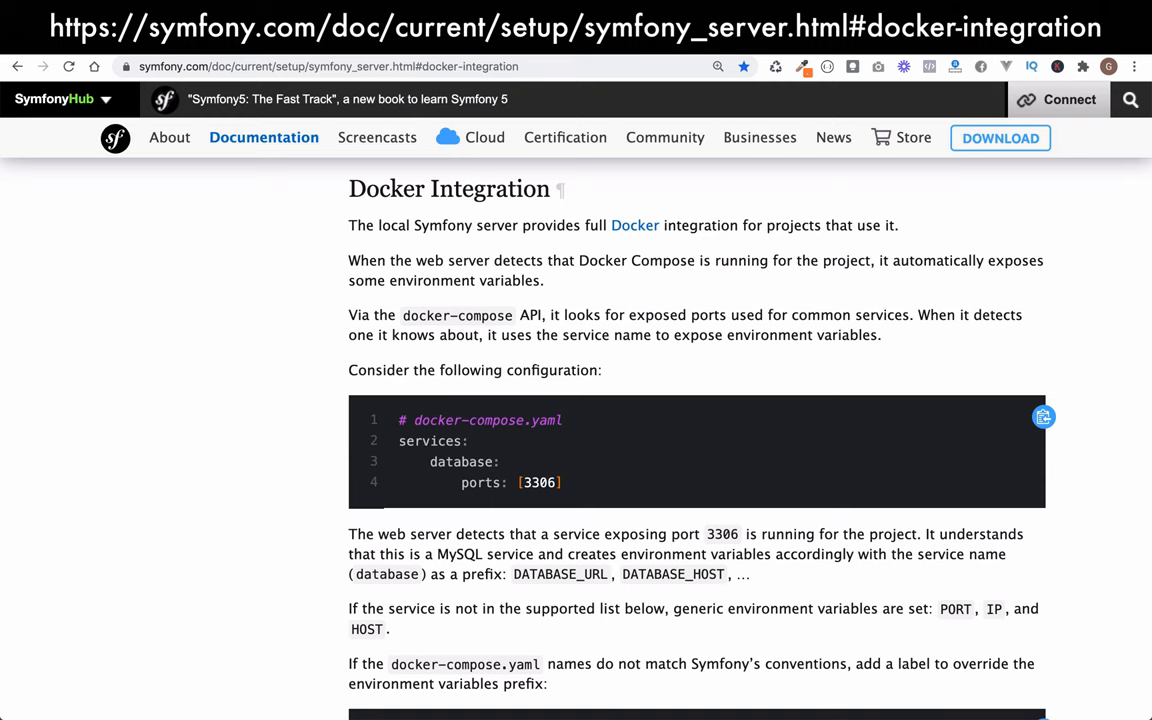
# - Scroll the Docker Integration docs and highlight Redis's default REDIS_ prefix
pyautogui.scroll(-3)
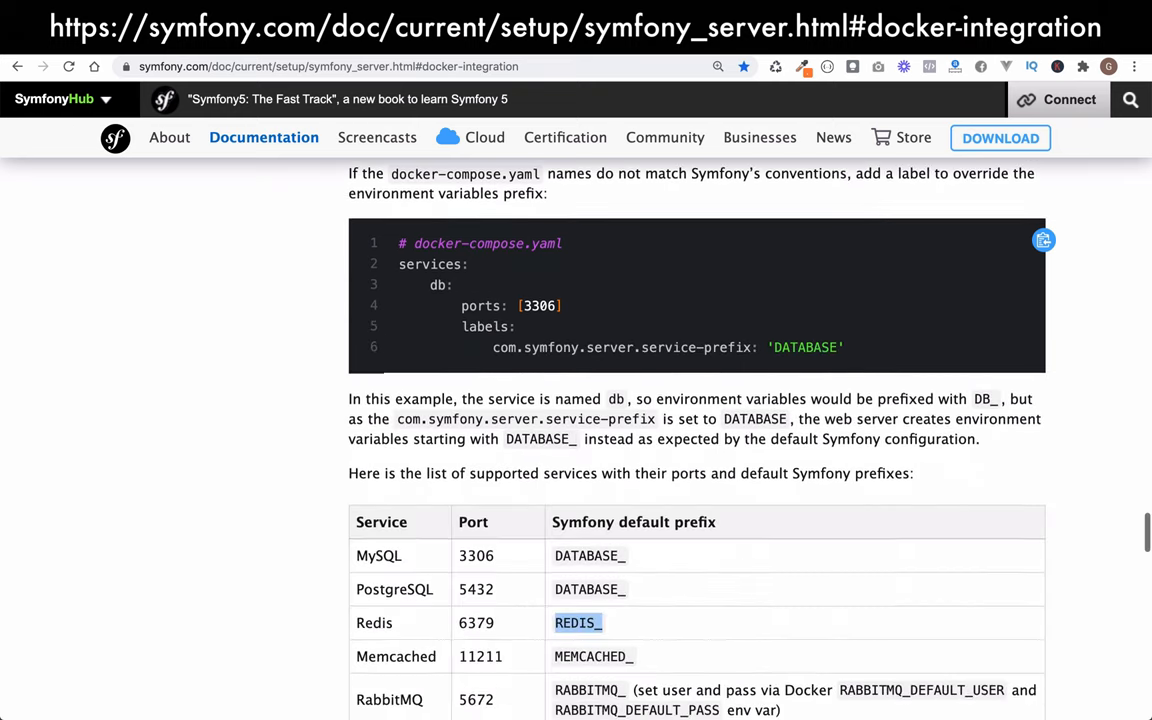
pyautogui.scroll(-3)
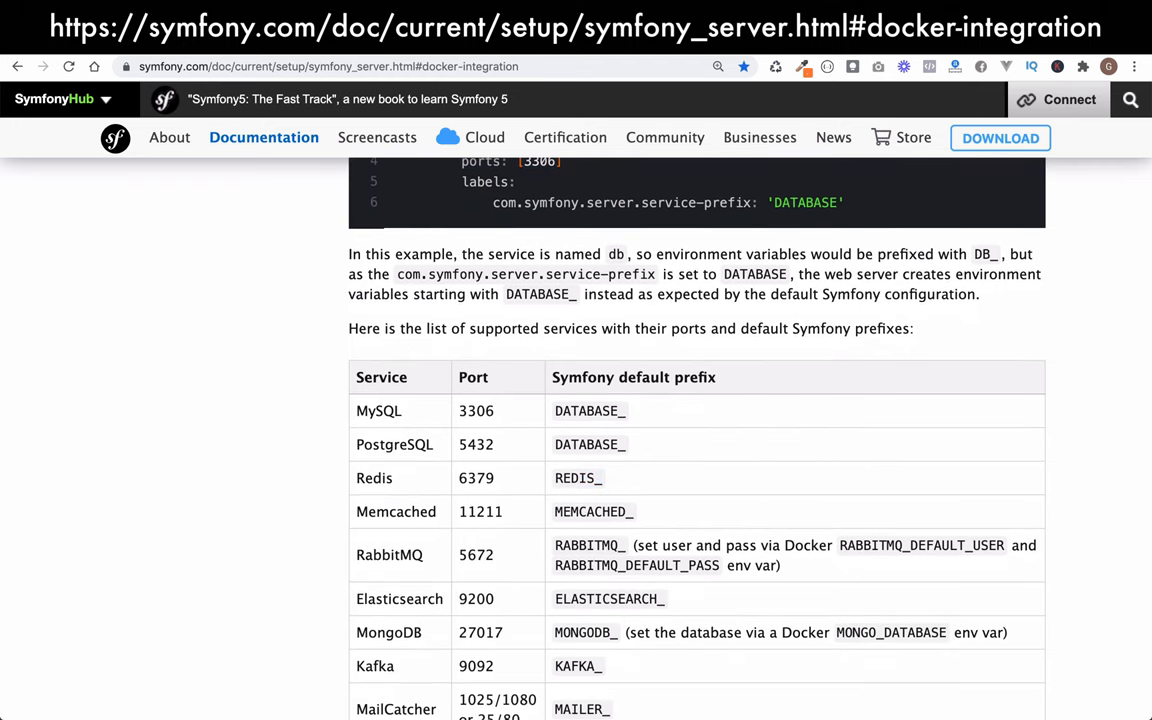
pyautogui.doubleClick(578, 476)
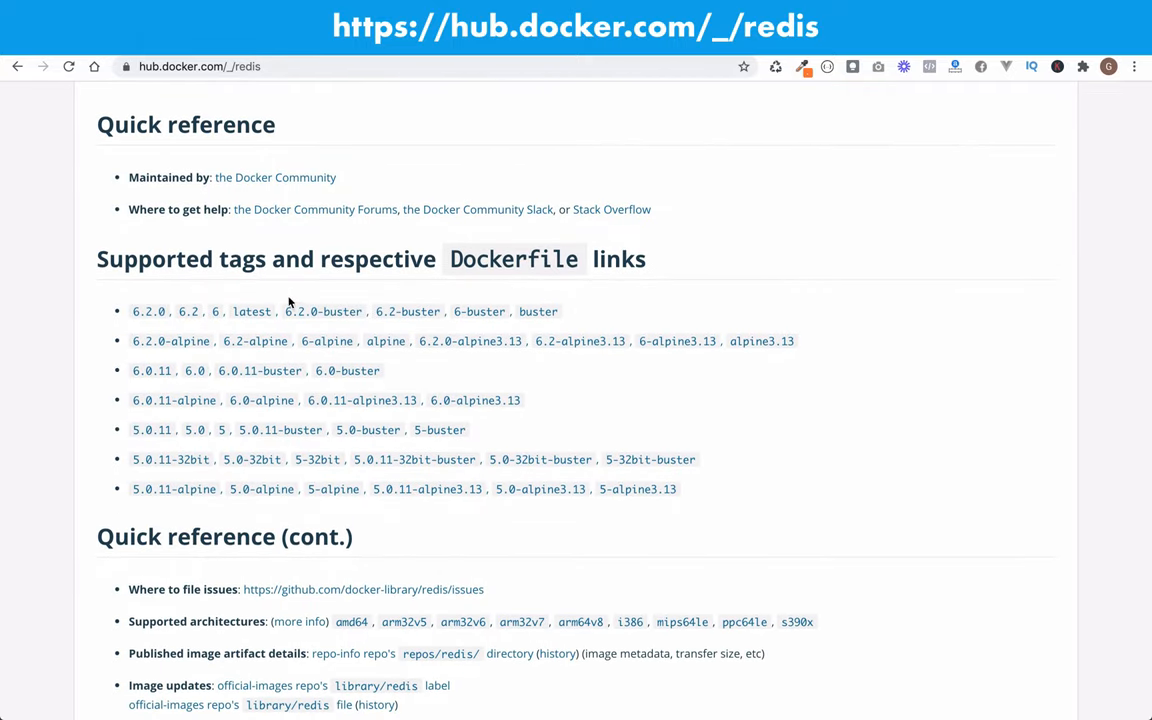
pyautogui.moveTo(272, 354)
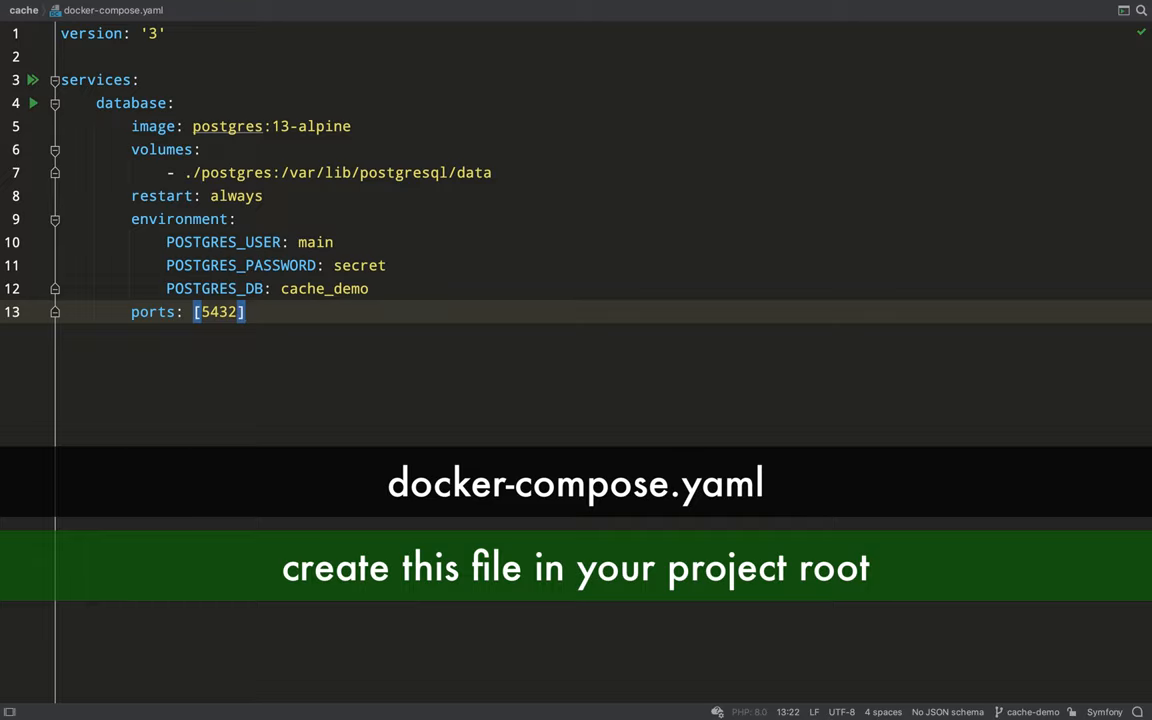
# - Add a redis service with image redis:6.2-alpine and ports [6379] to docker-compose.yaml
pyautogui.press('enter')
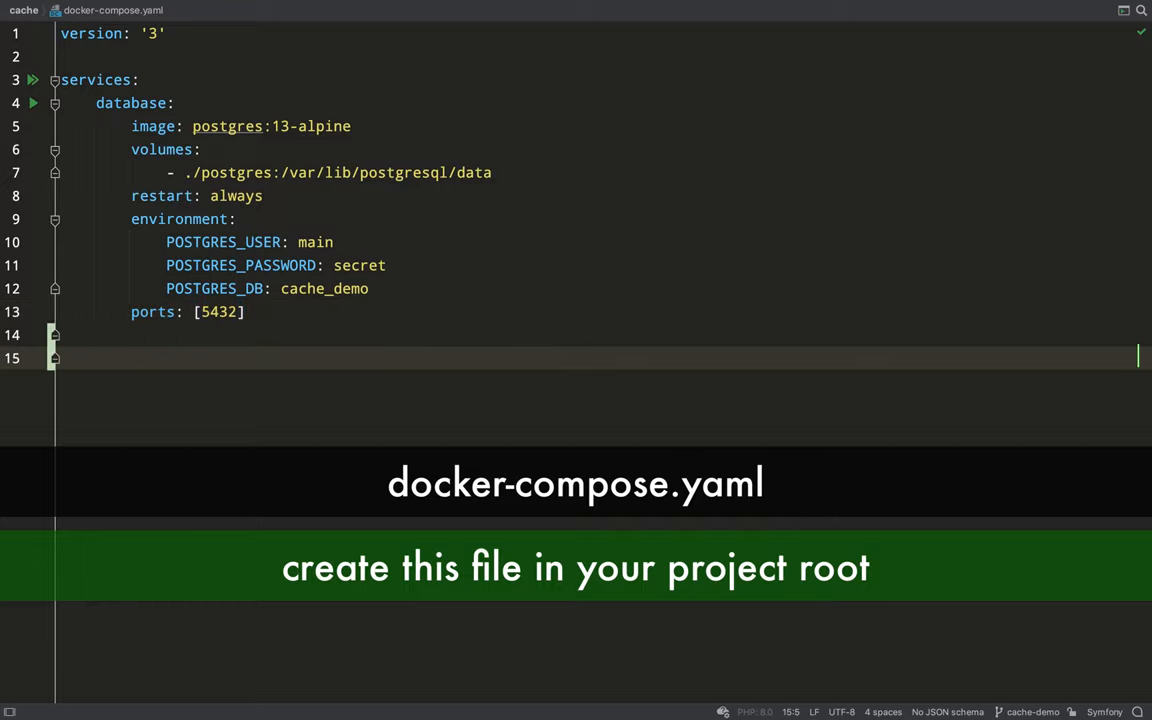
pyautogui.write('redis:')
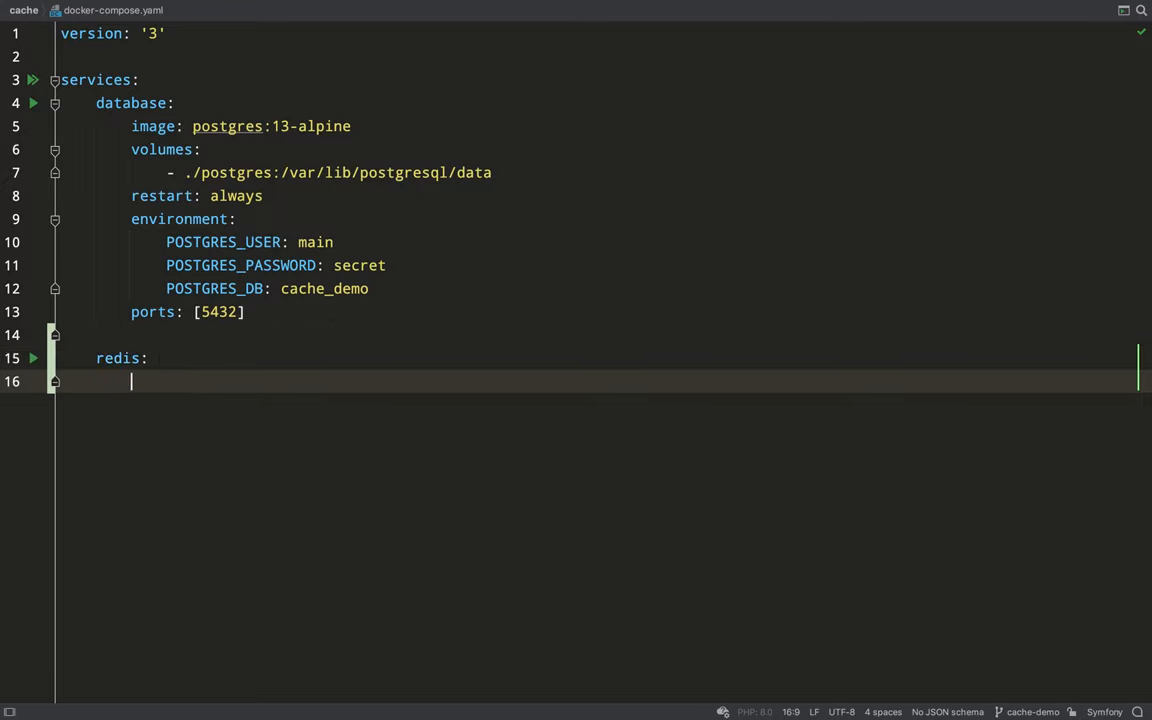
pyautogui.write('image:')
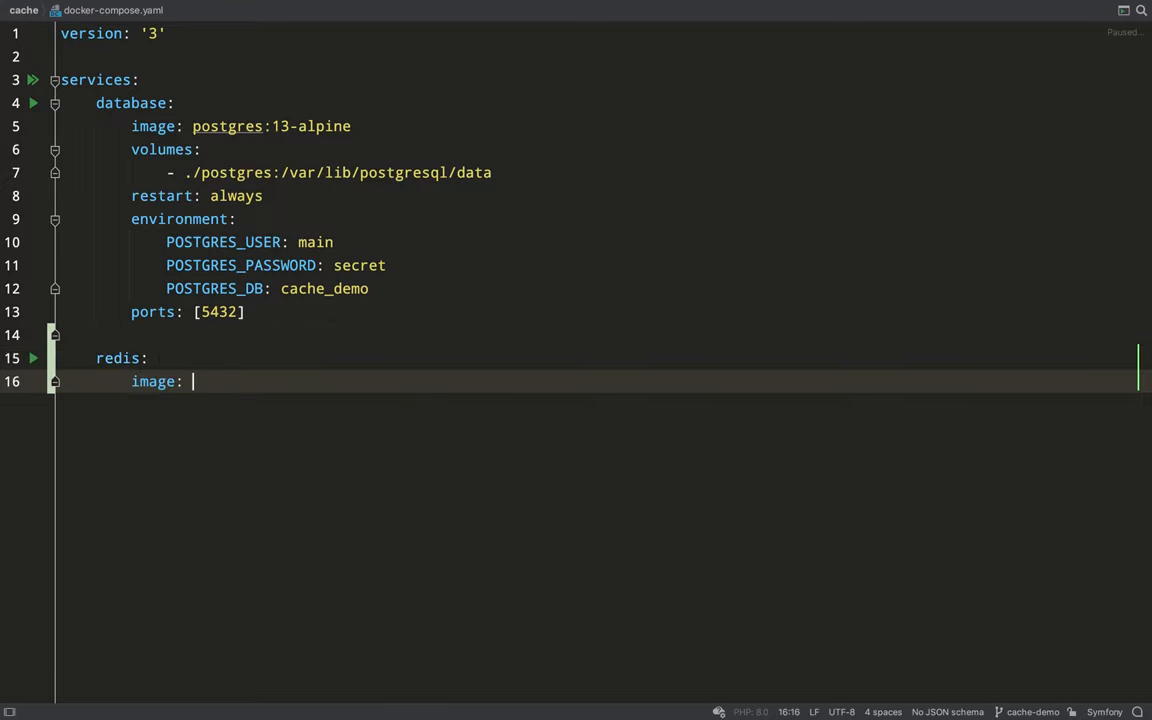
pyautogui.write('redis:')
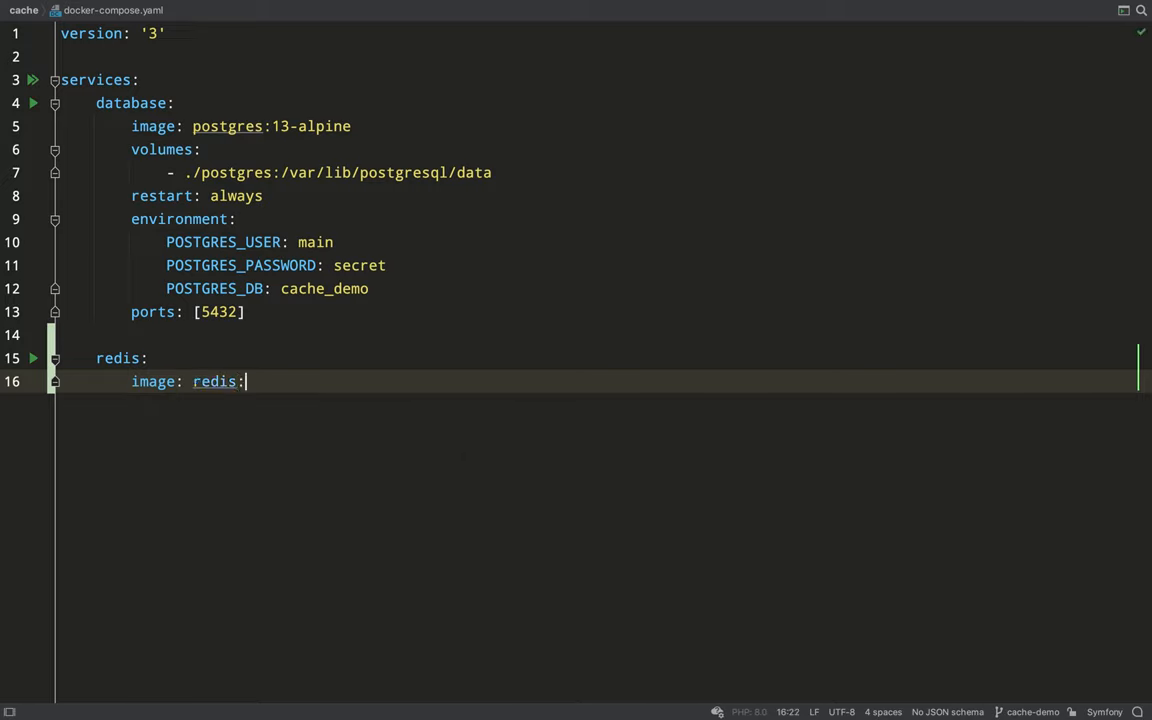
pyautogui.write('6.2-')
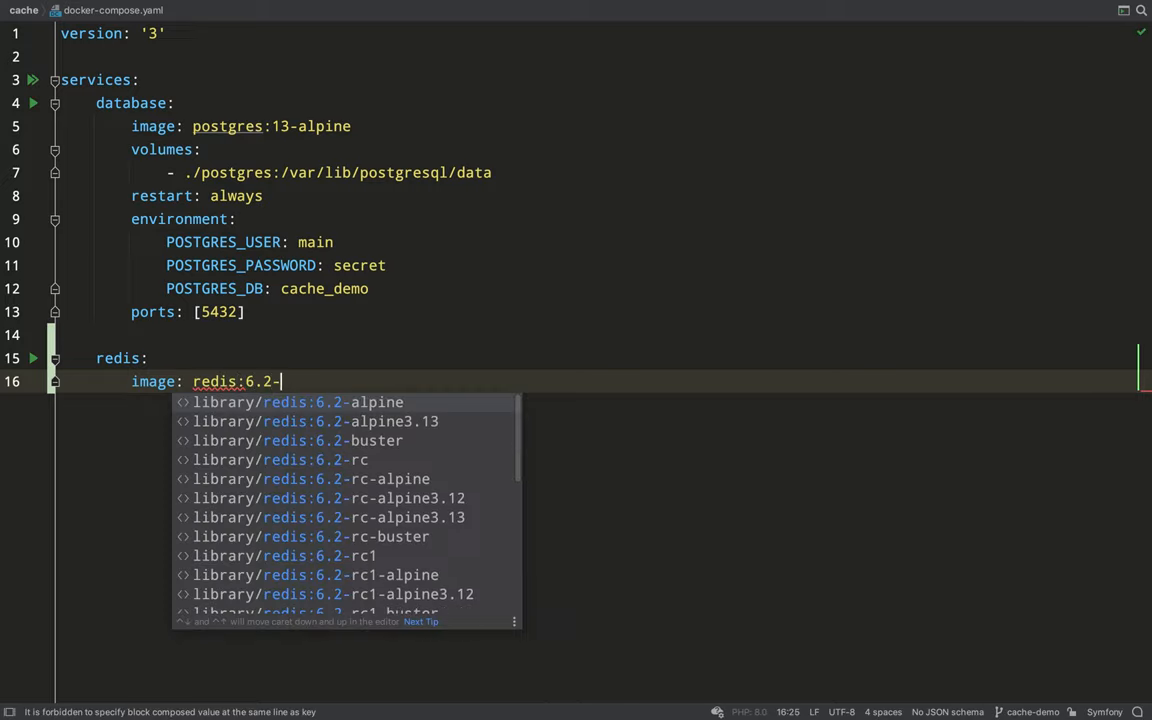
pyautogui.write('alpine')
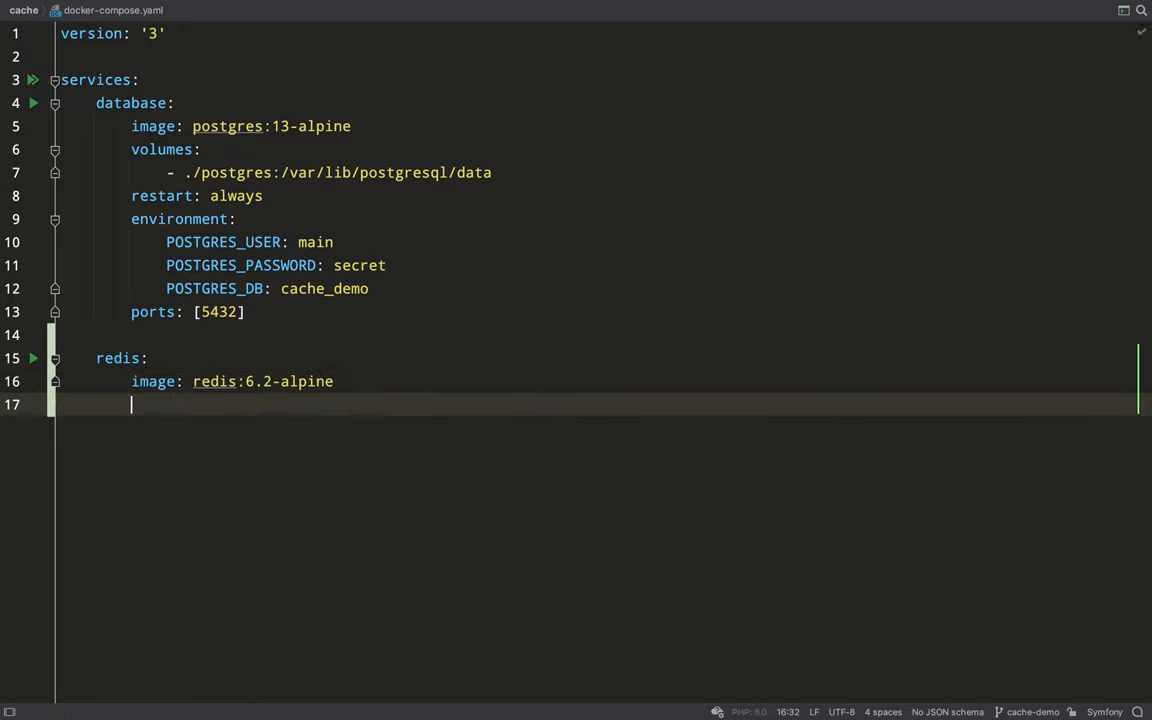
pyautogui.write('ports:')
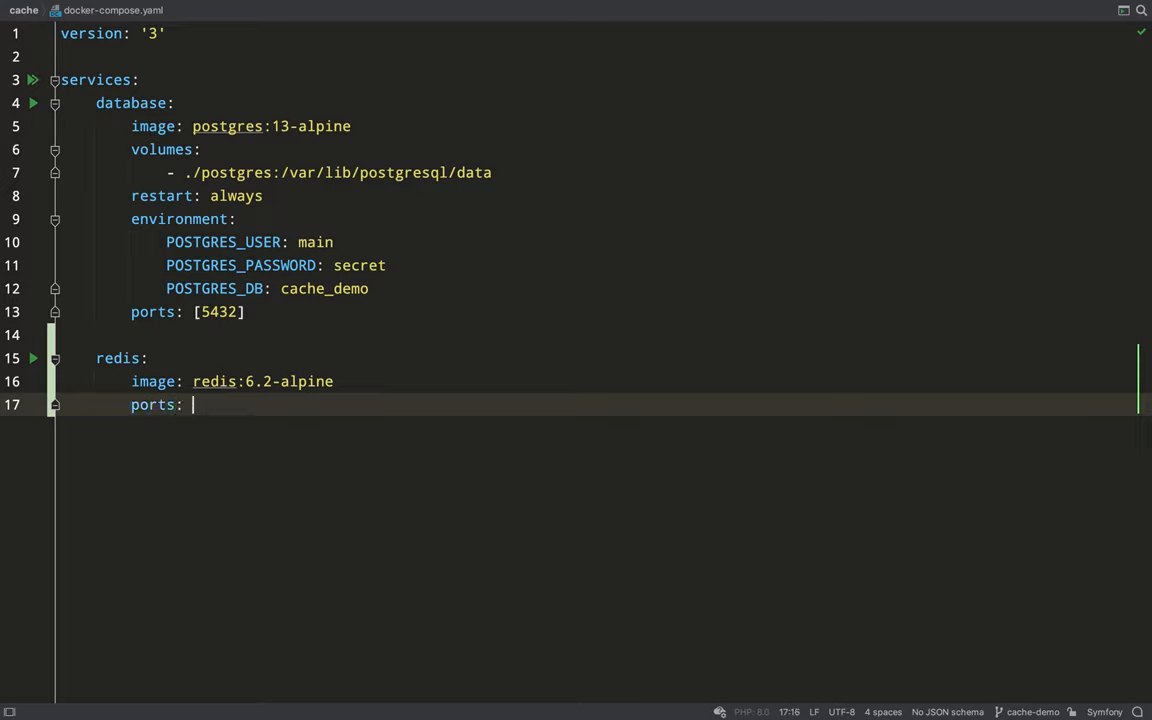
pyautogui.write('[6379')
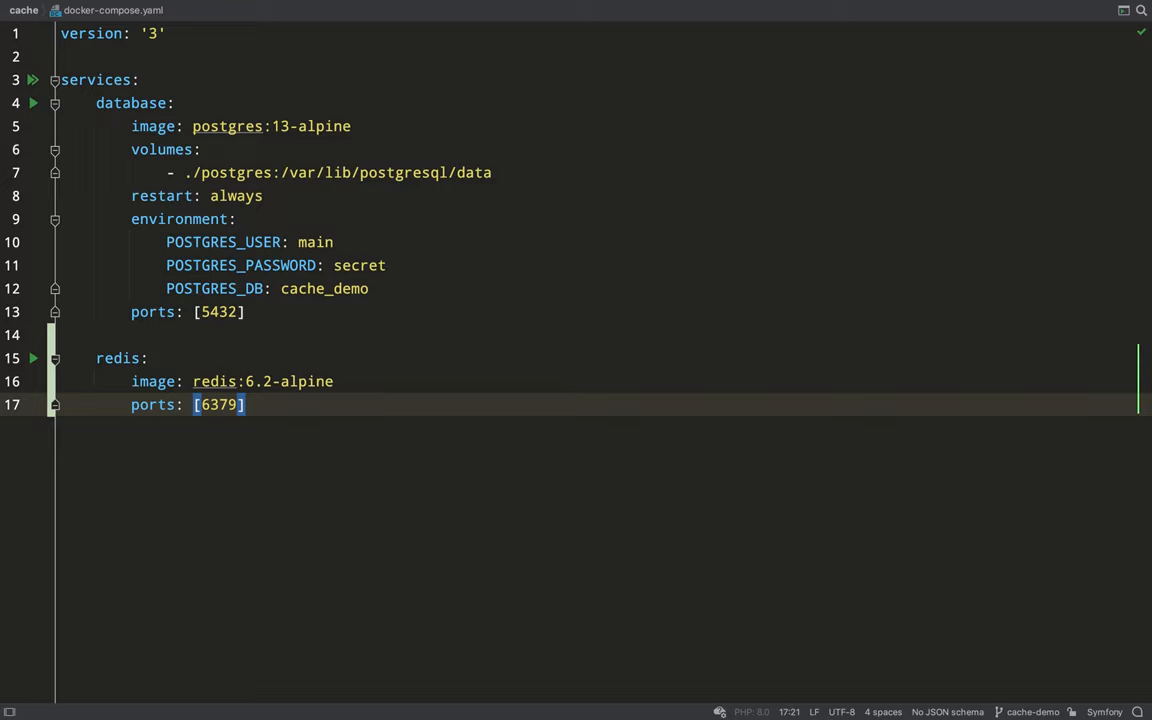
# - Abandon a pecl install redis attempt and run docker-compose up -d instead
pyautogui.write('p')
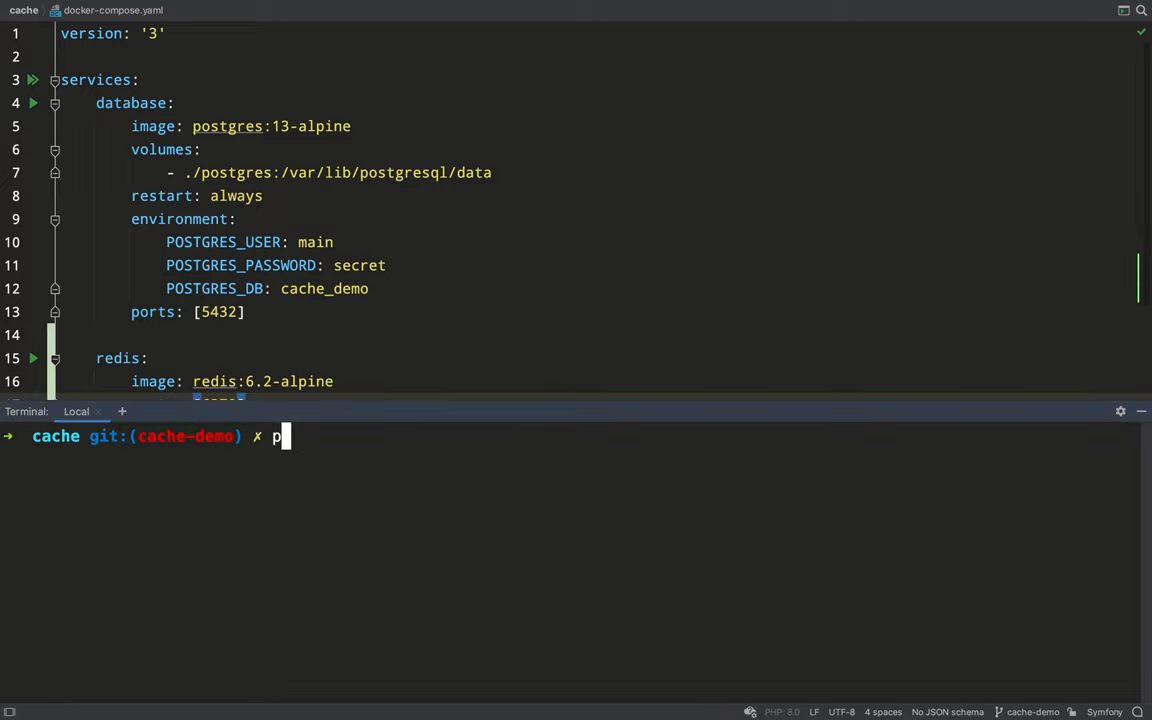
pyautogui.write('ecl install redis')
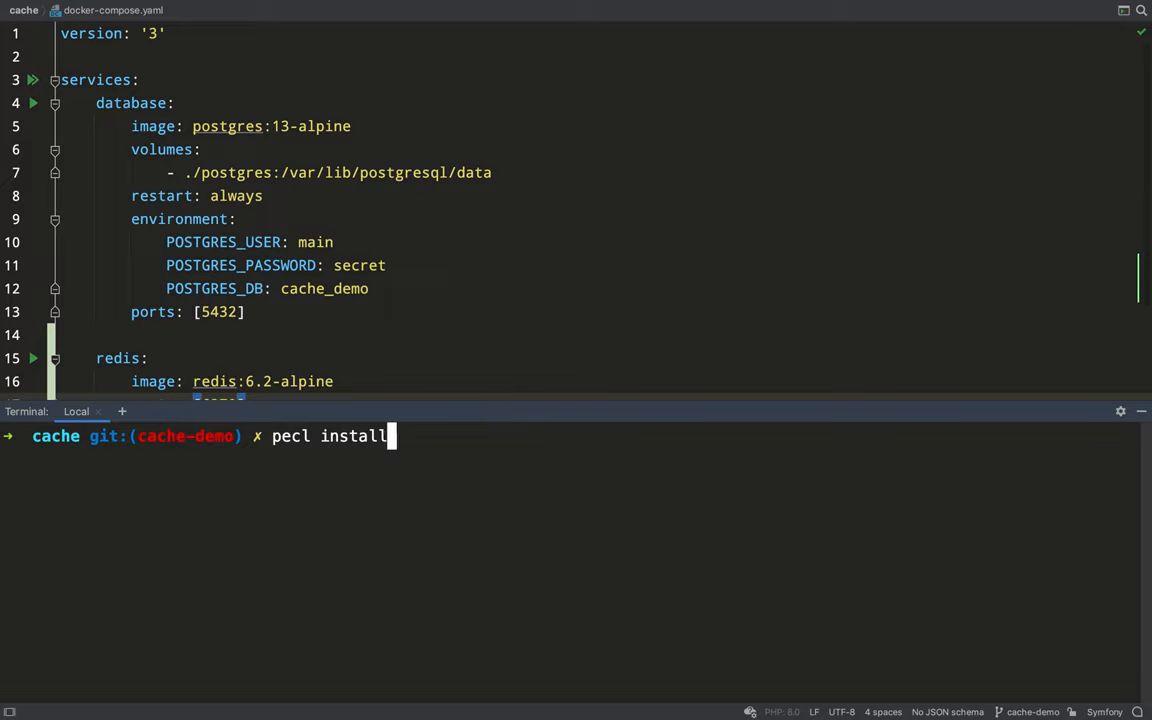
pyautogui.write('docker-com')
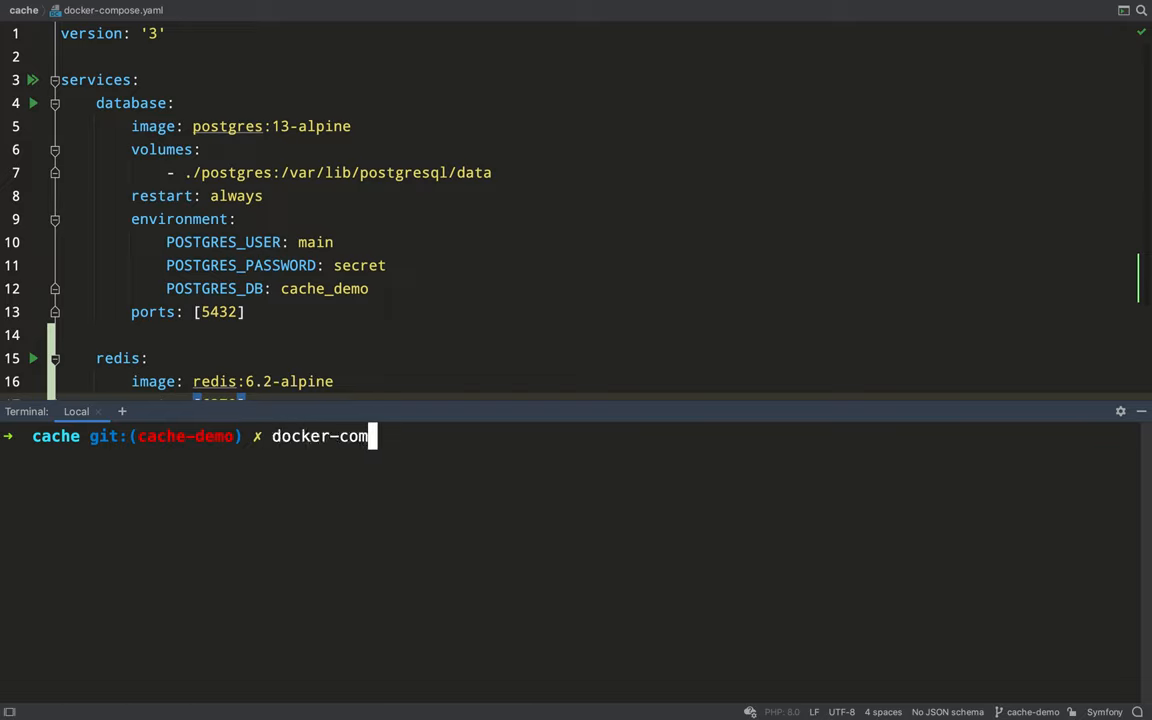
pyautogui.write('pose up')
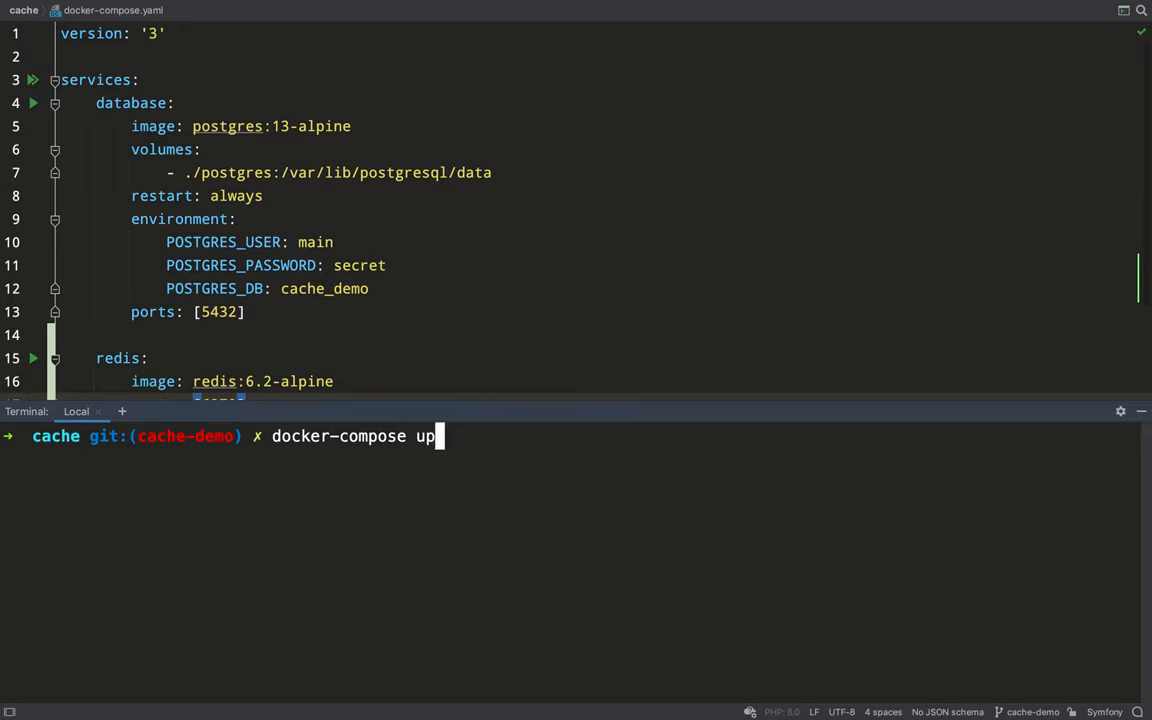
pyautogui.write('-d')
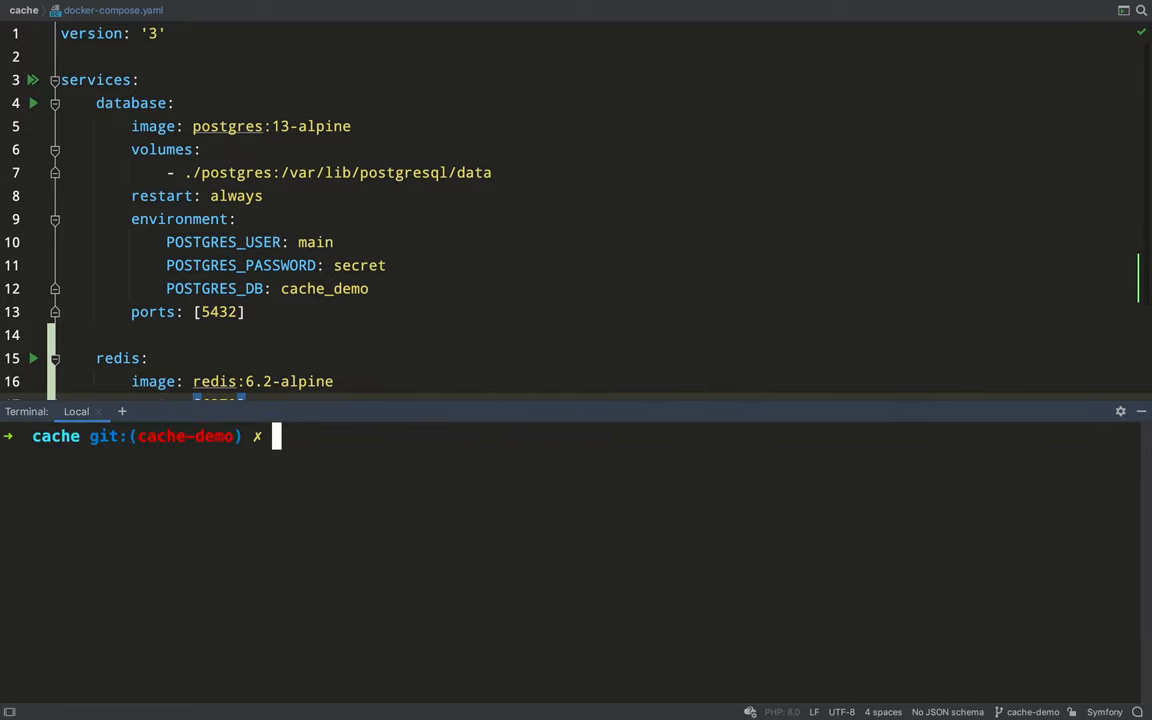
# - Run php bin/console cache:pool:delete stocks_cache AMZN, failing on the missing REDIS_URL variable
pyautogui.write('php bin')
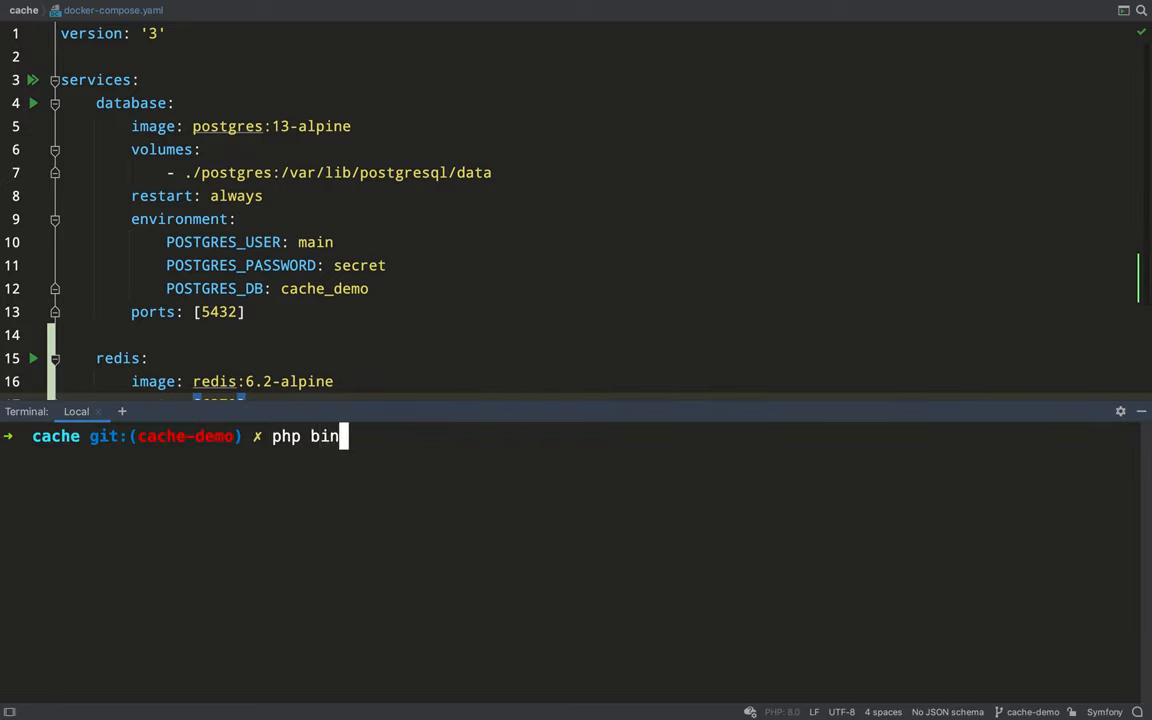
pyautogui.write('/console cache:pool:delete stocks_cache AAPL')
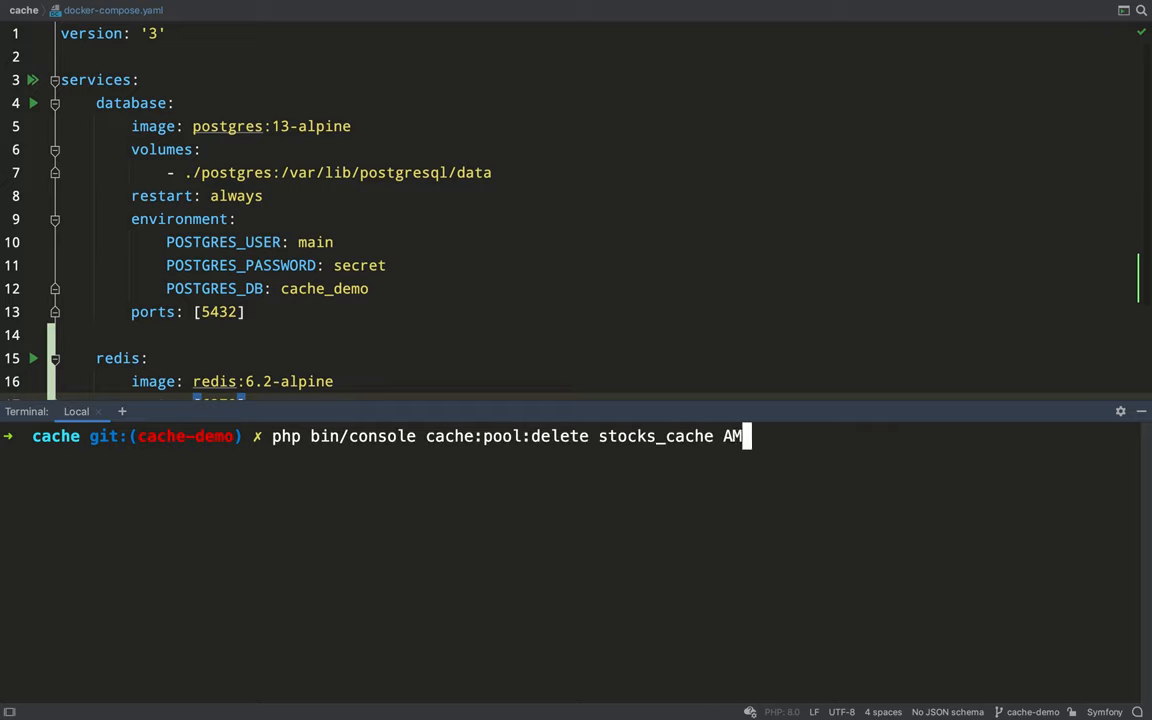
pyautogui.write('ZN')
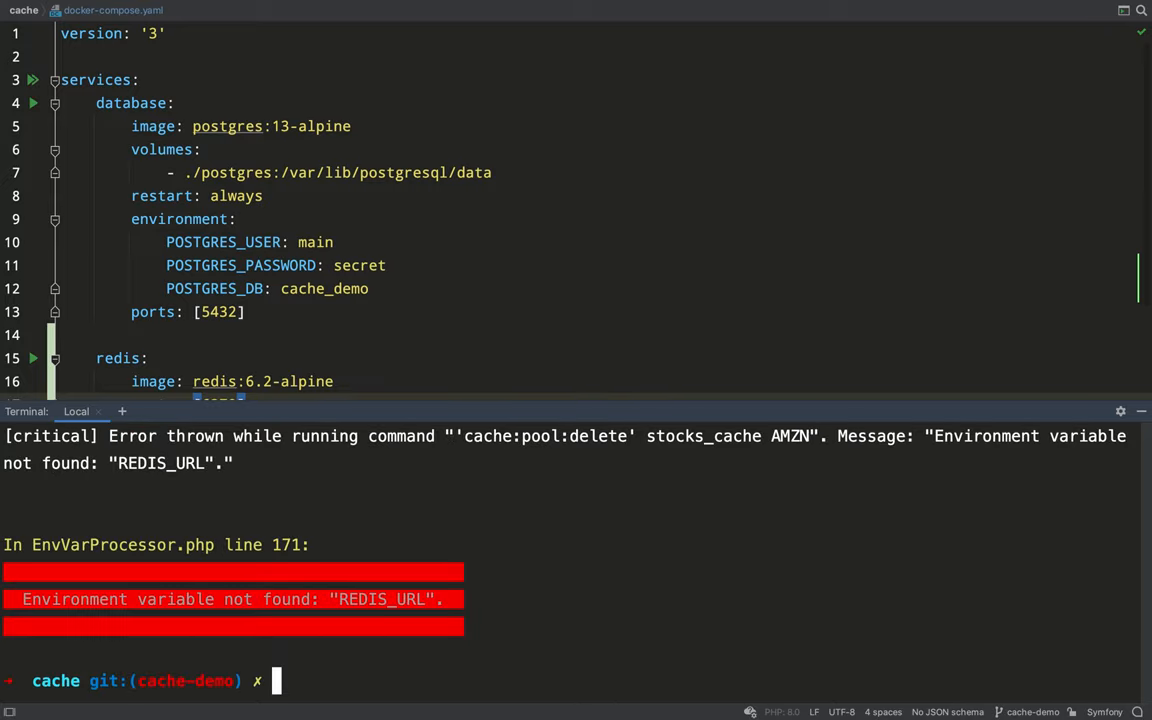
pyautogui.moveTo(444, 492)
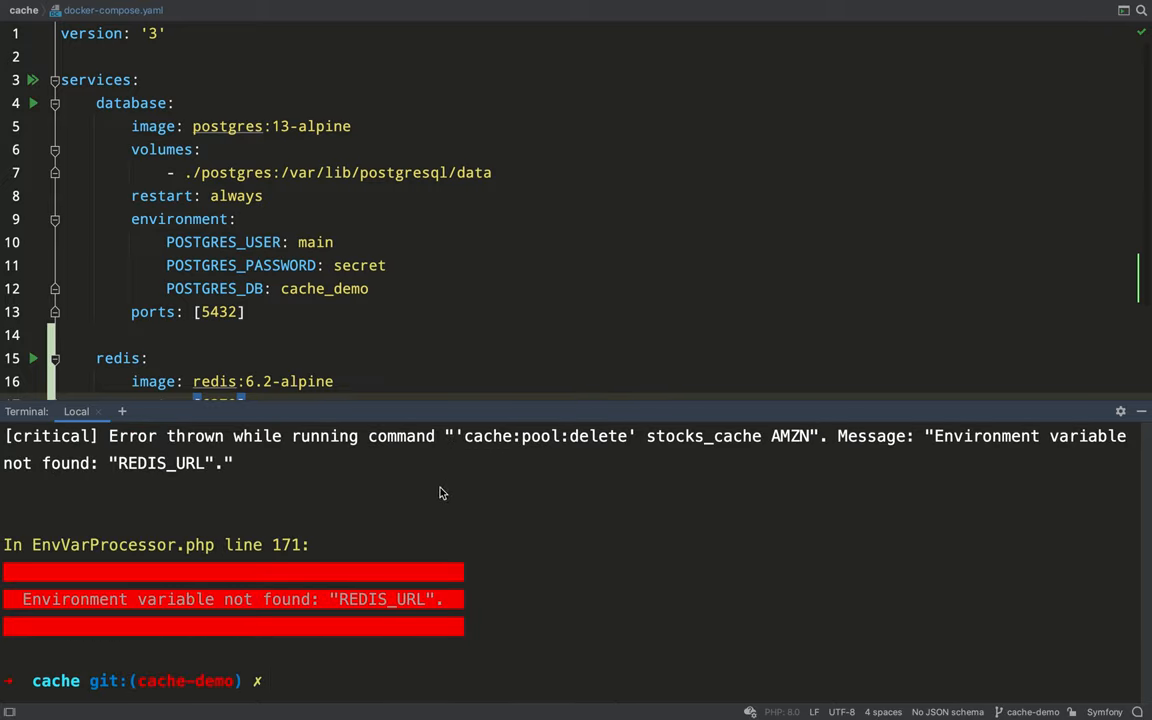
pyautogui.doubleClick(378, 600)
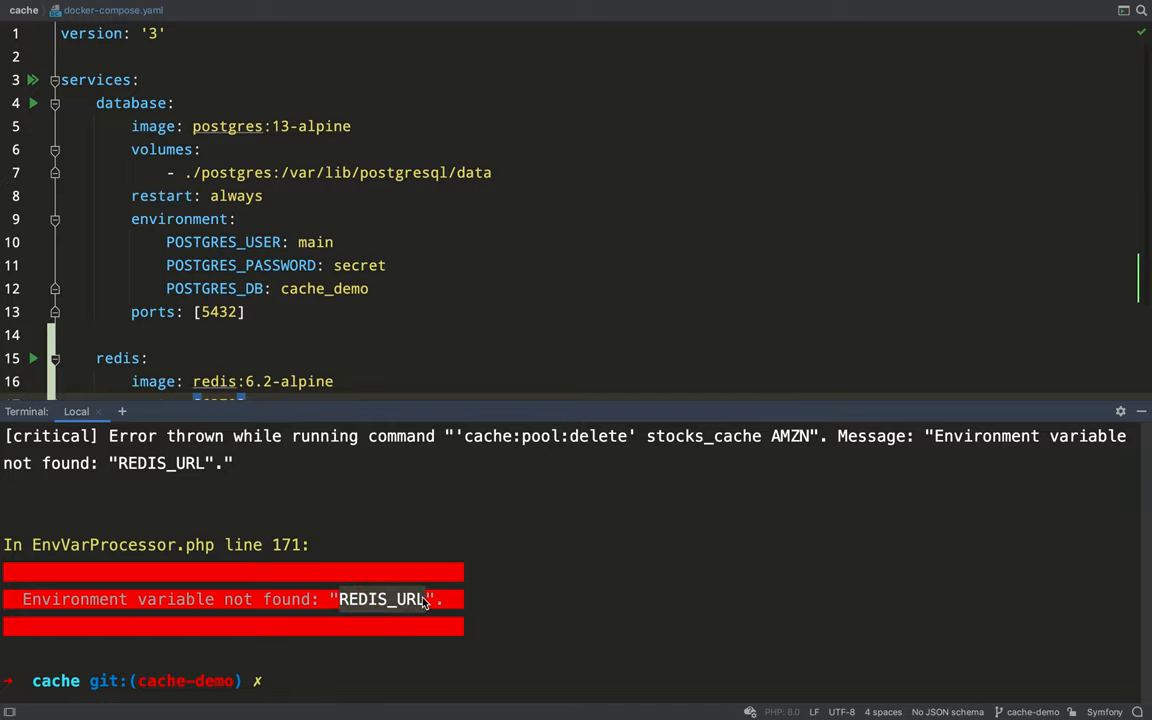
pyautogui.write('symfony console cache:pool')
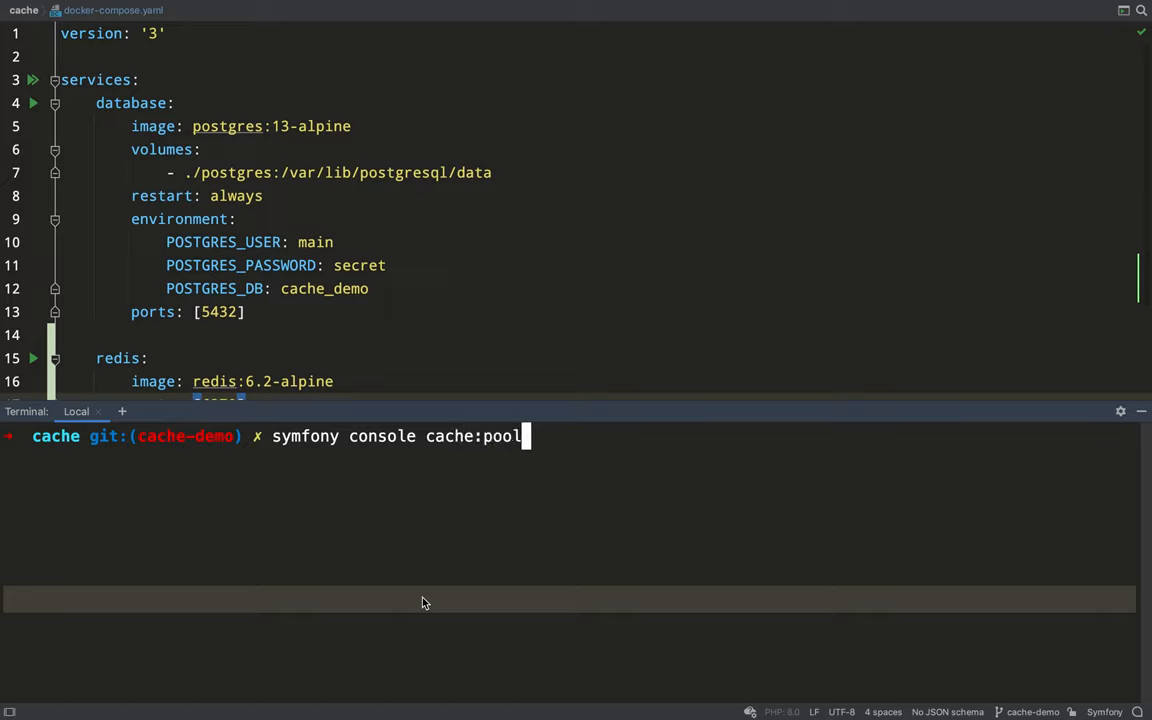
# - Delete the AMZN item from stocks_cache via symfony console cache:pool:delete
pyautogui.write(':delete s')
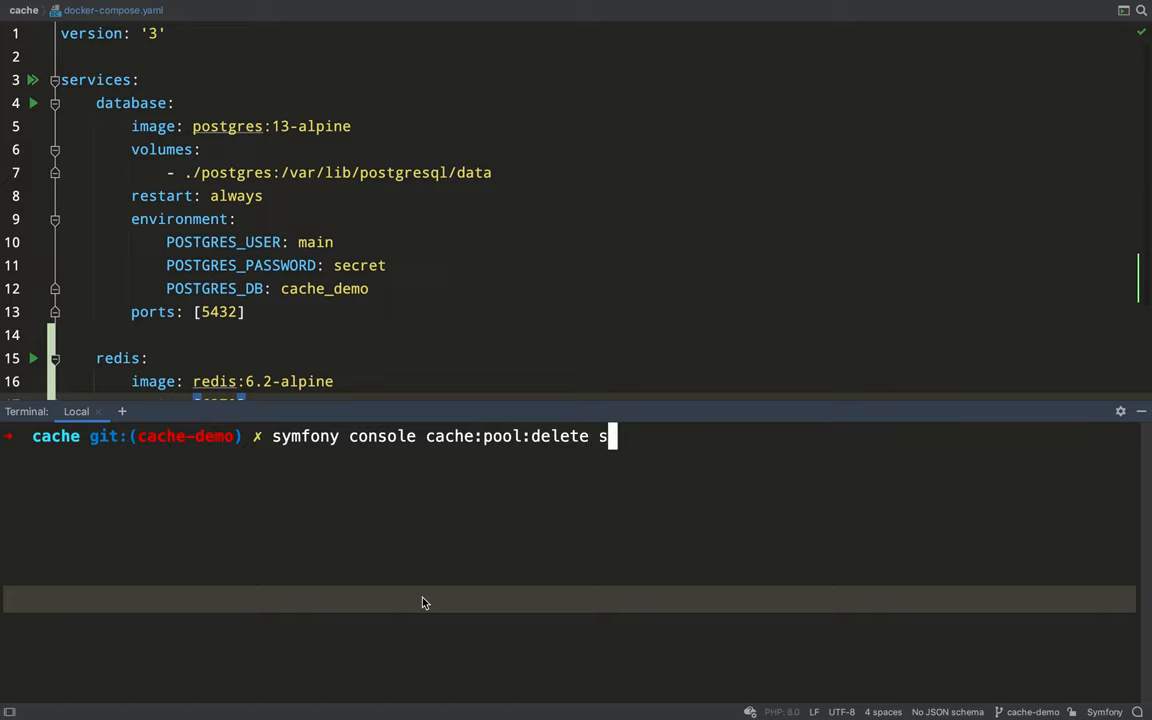
pyautogui.write('tocks')
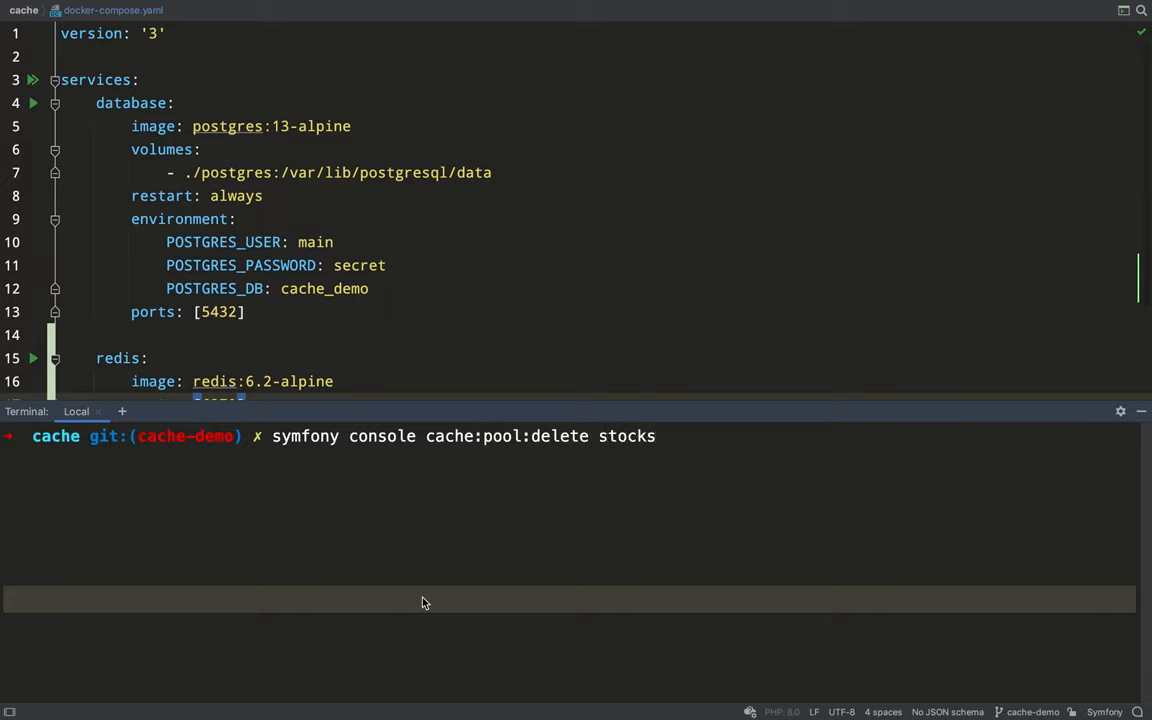
pyautogui.write('_cache')
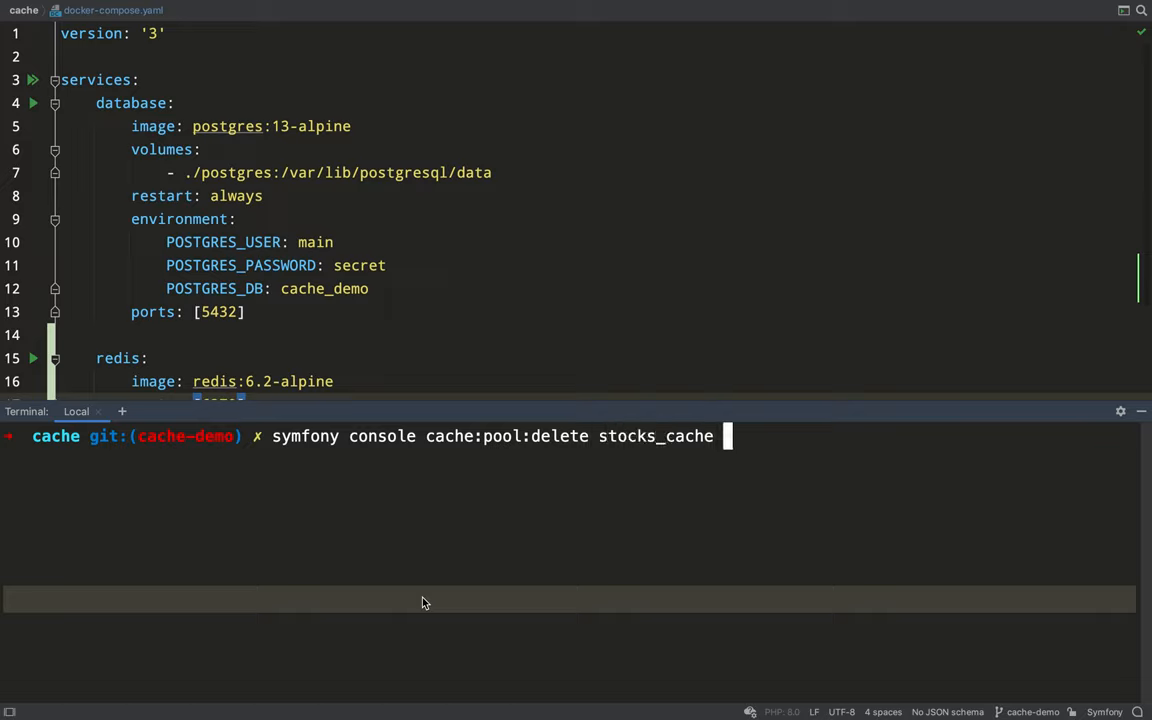
pyautogui.write('AMZN')
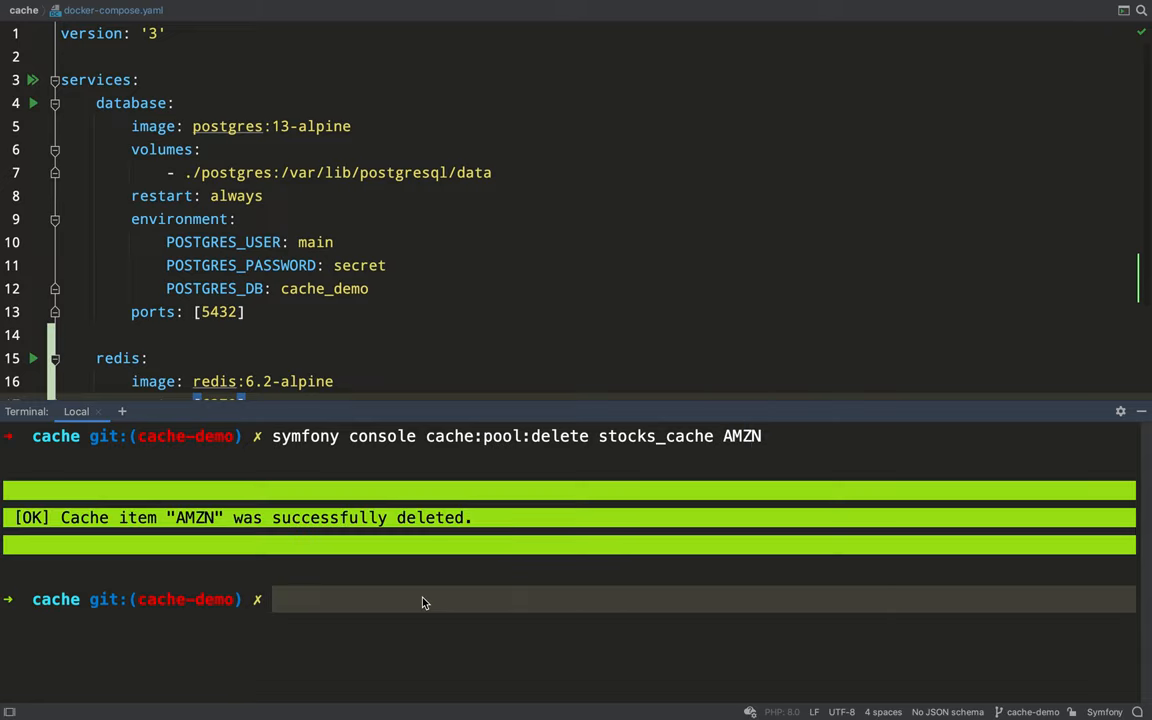
# - Clear the stocks_cache pool via symfony console cache:pool:clear stocks_cache
pyautogui.write('symfony console cache:pool:delete stocks')
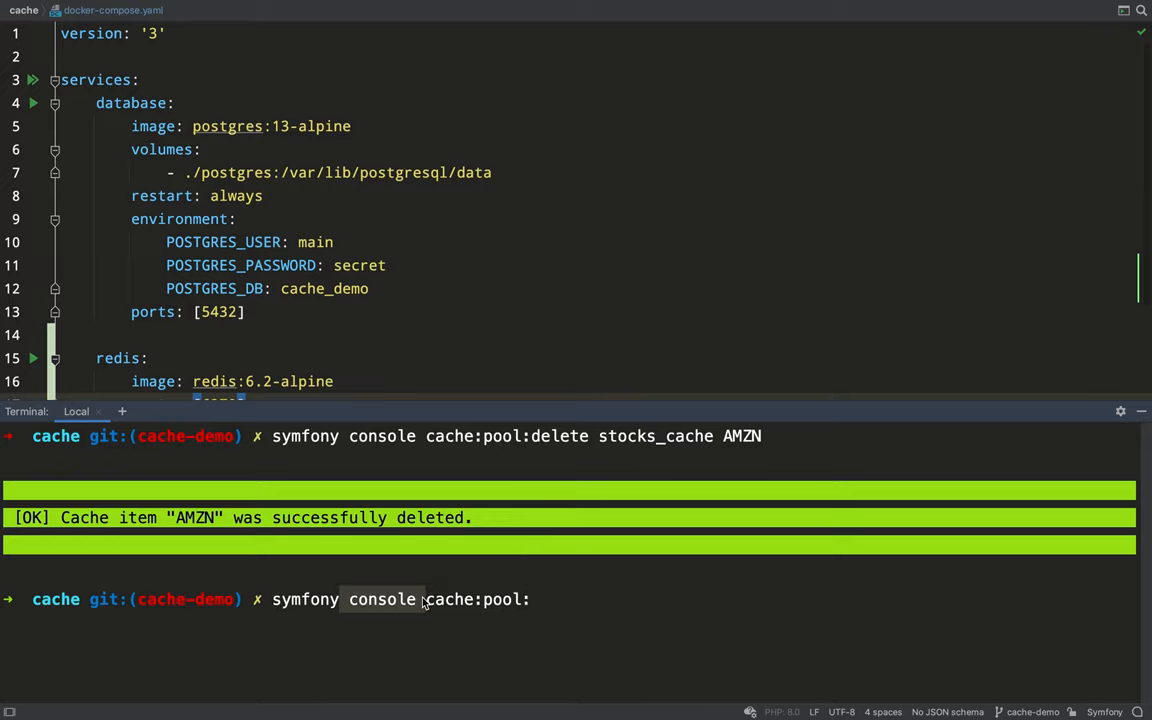
pyautogui.write('clear')
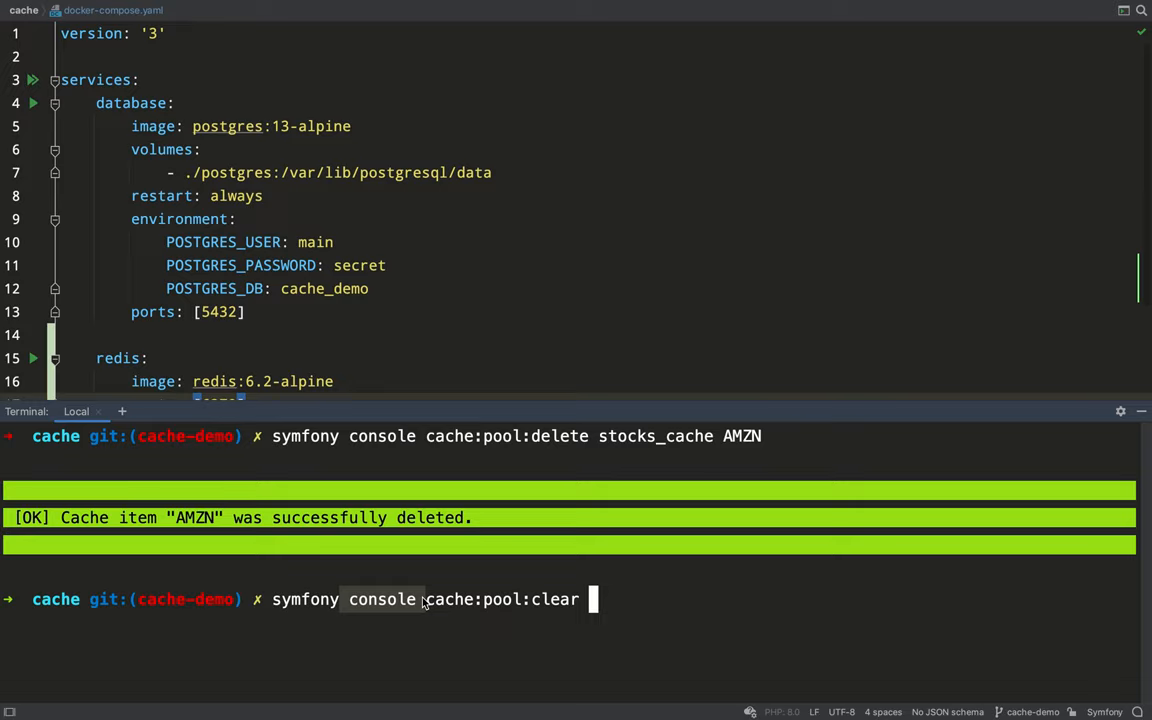
pyautogui.write('stocks')
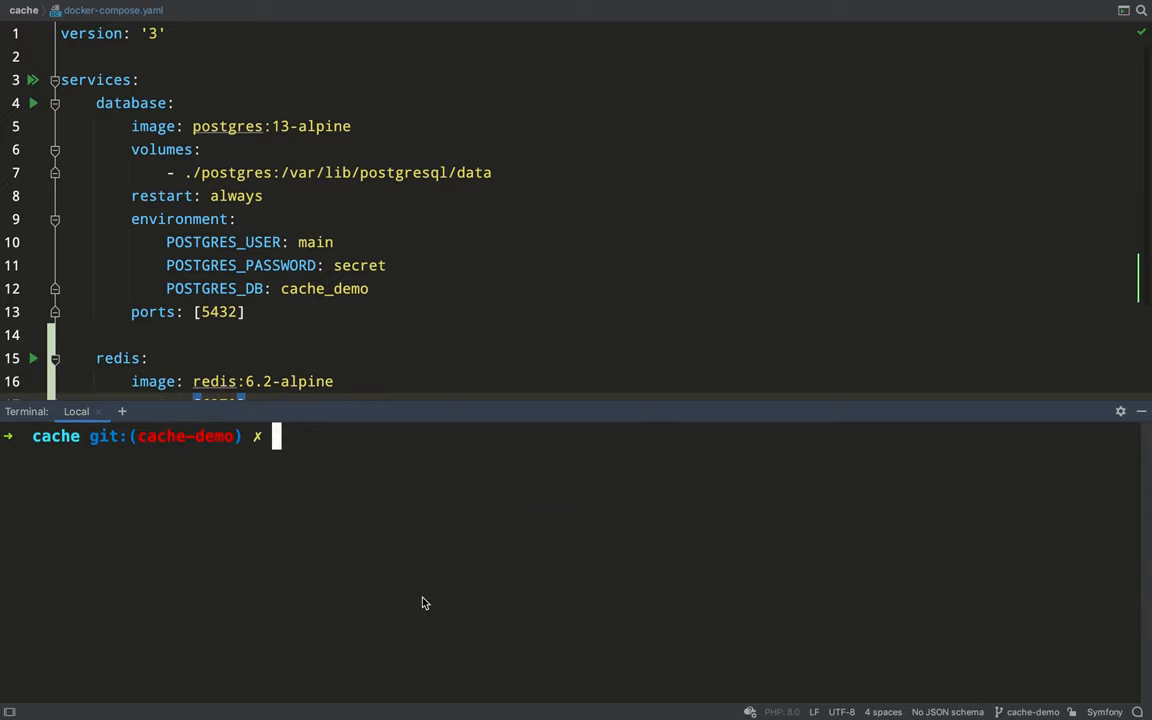
pyautogui.write('ports: [6379]')
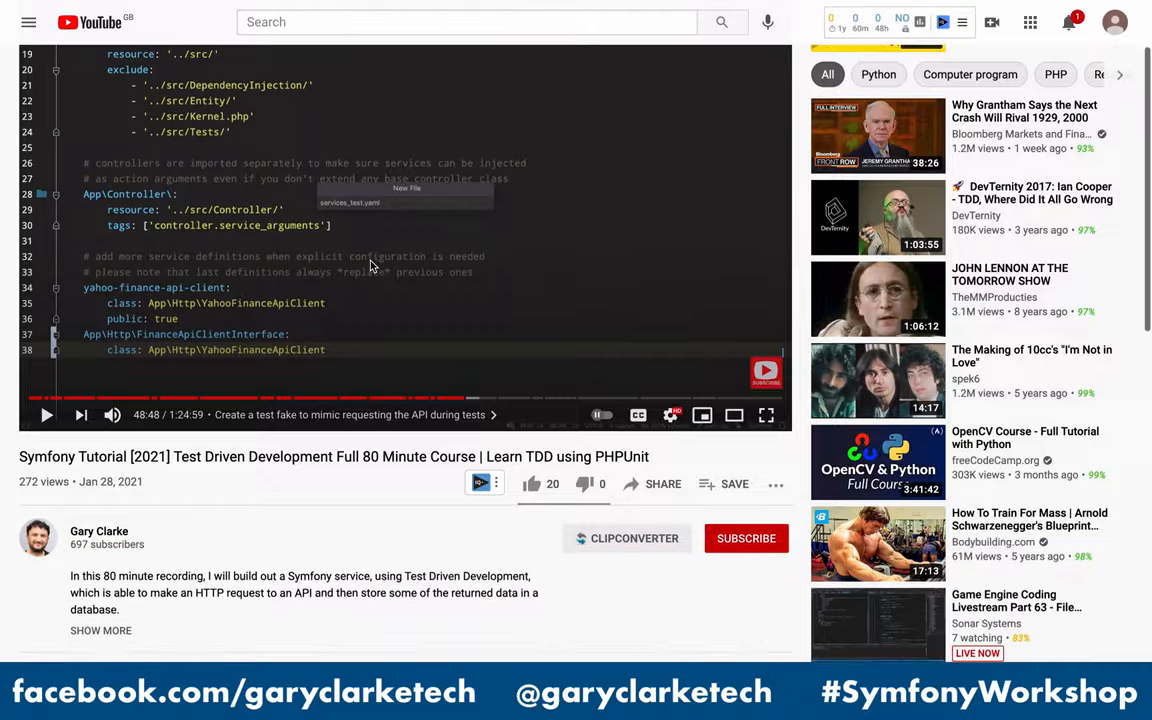
# - Subscribe to the Symfony TDD tutorial's channel and scroll down the page
pyautogui.click(746, 538)
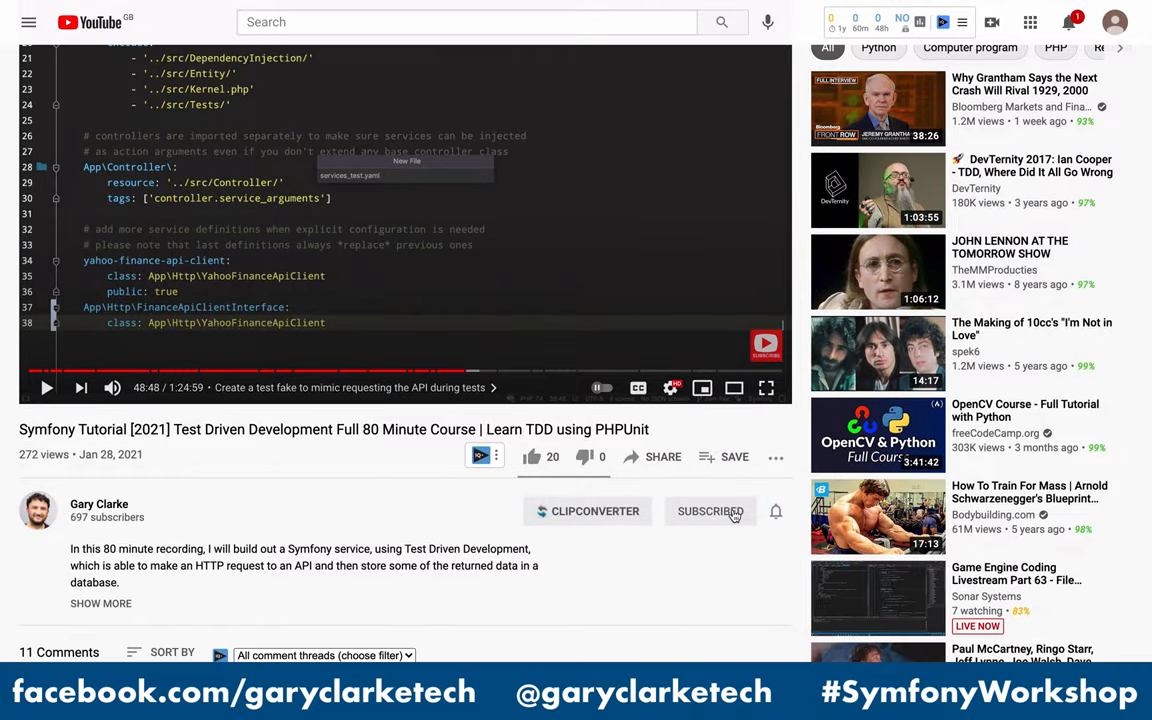
pyautogui.moveTo(778, 512)
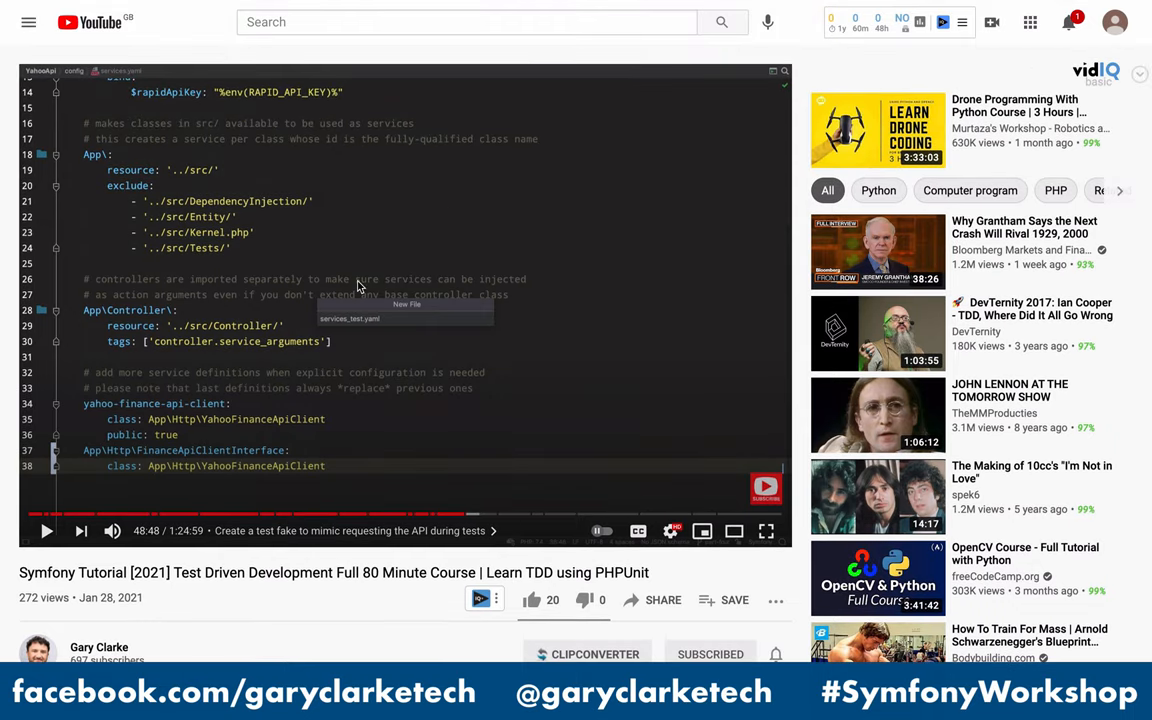
pyautogui.scroll(-3)
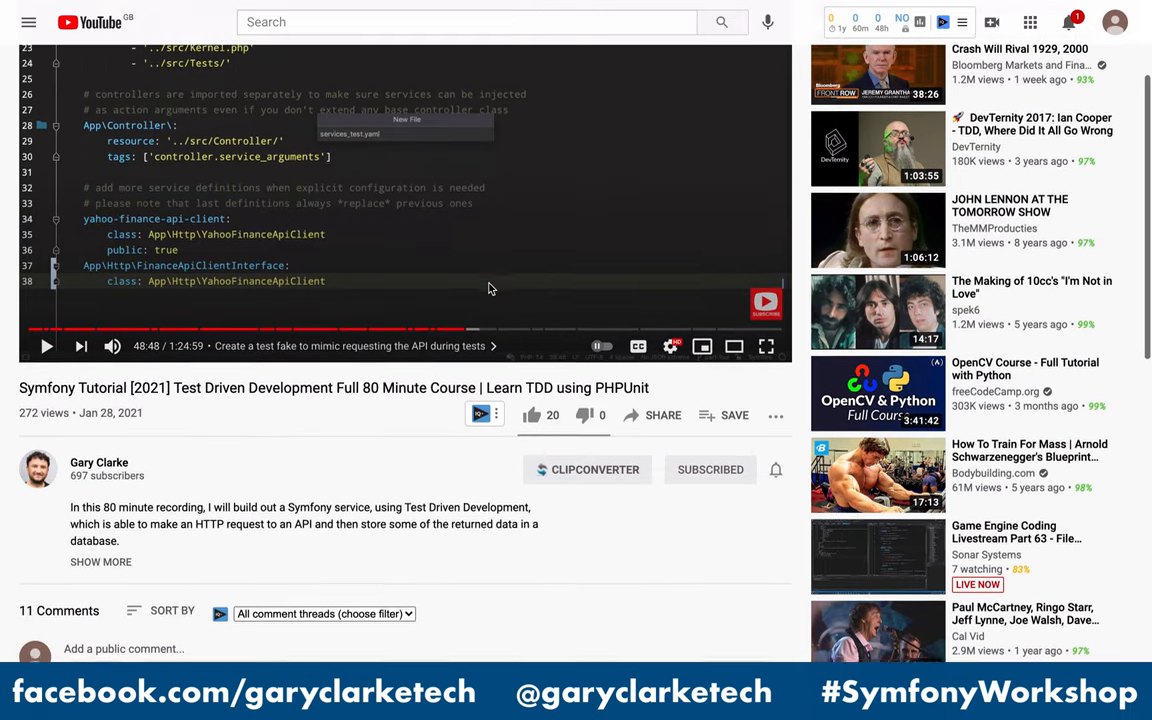